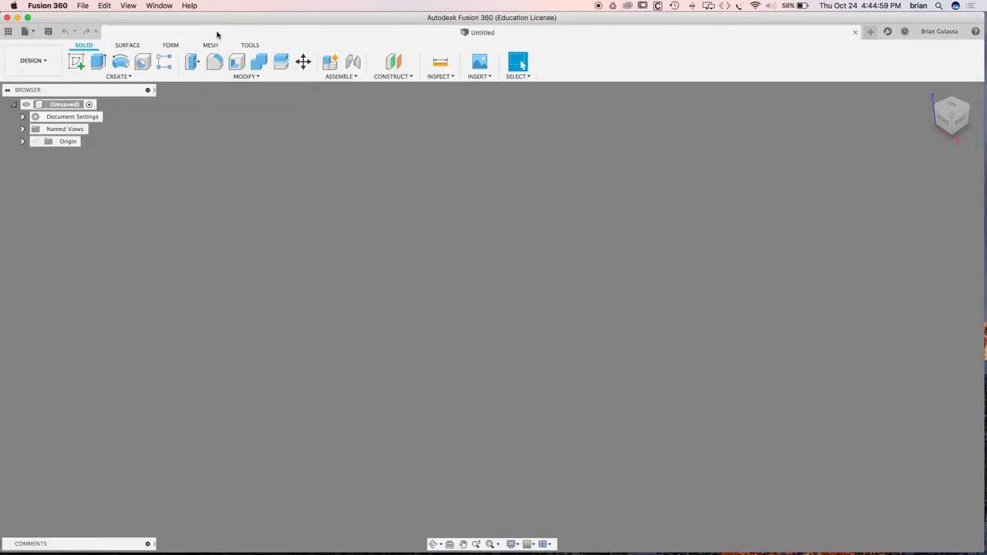
mouse_move(227, 18)
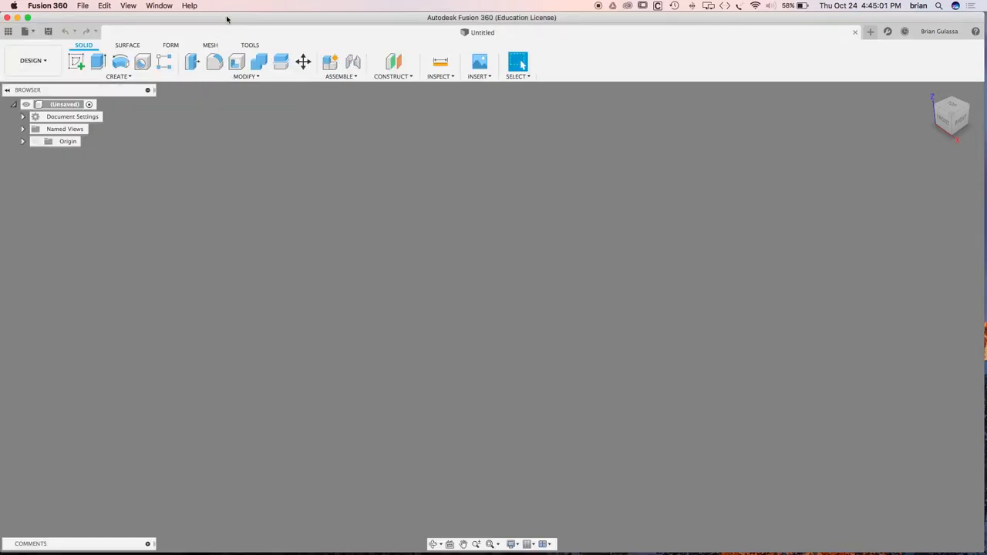
mouse_move(277, 157)
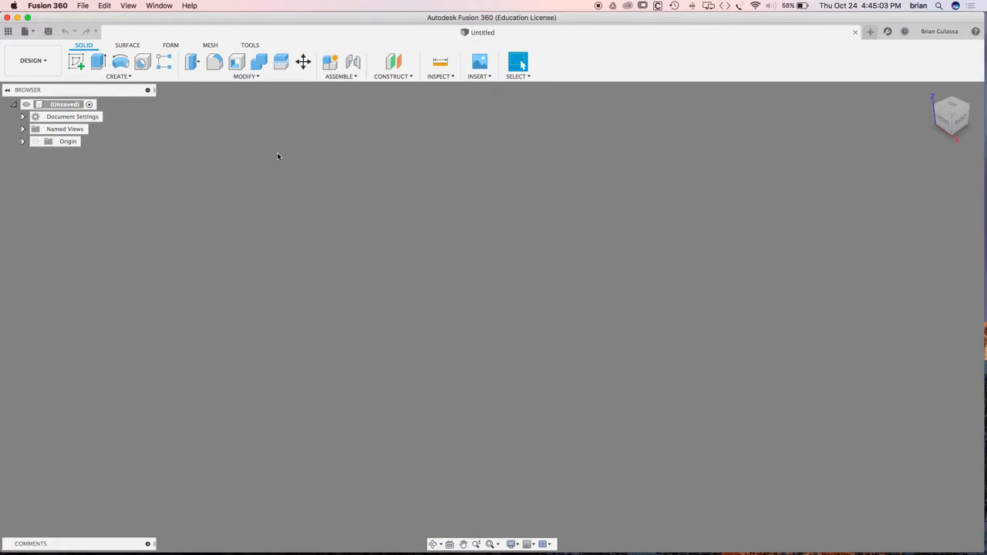
mouse_move(284, 153)
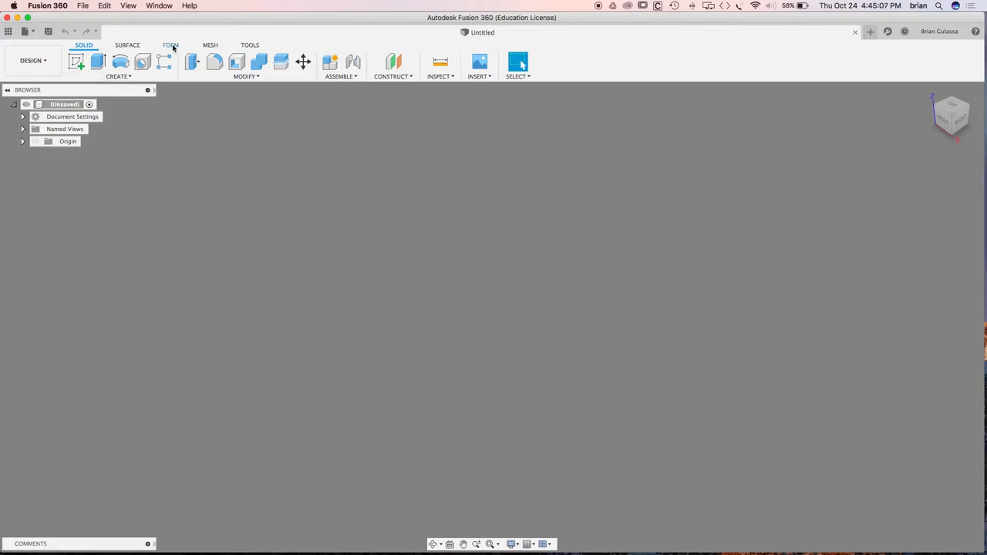
- Switch to the Form tab for freeform T-spline sculpting
click(172, 45)
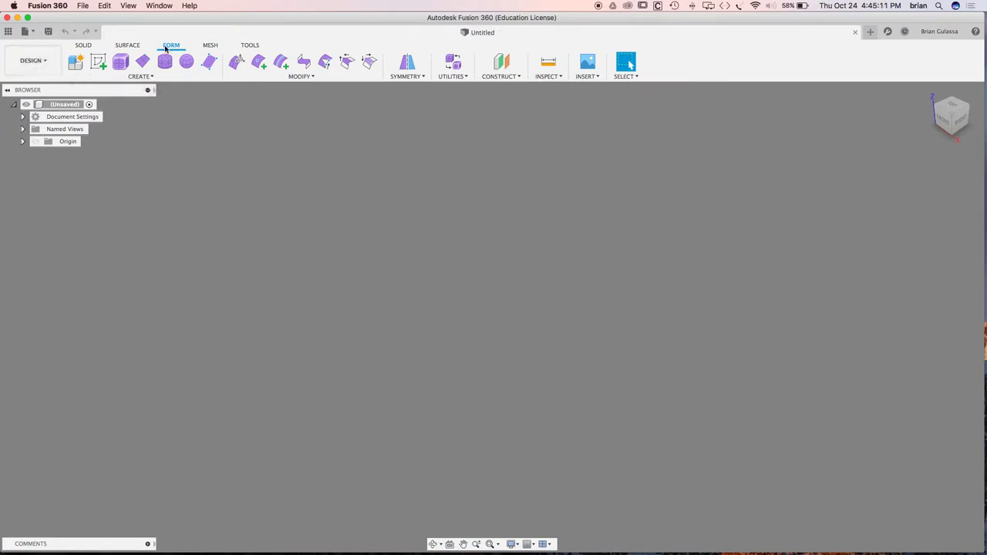
mouse_move(186, 62)
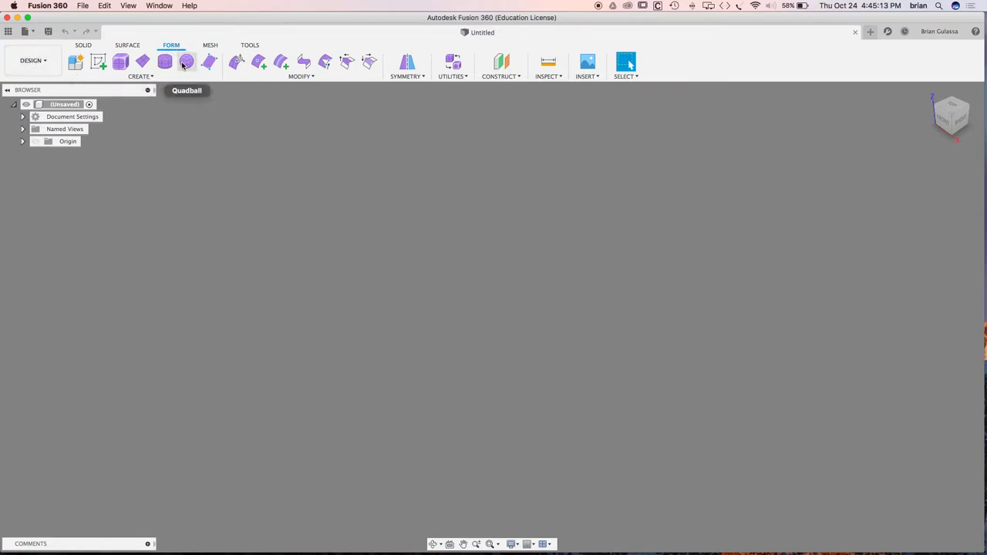
mouse_move(187, 62)
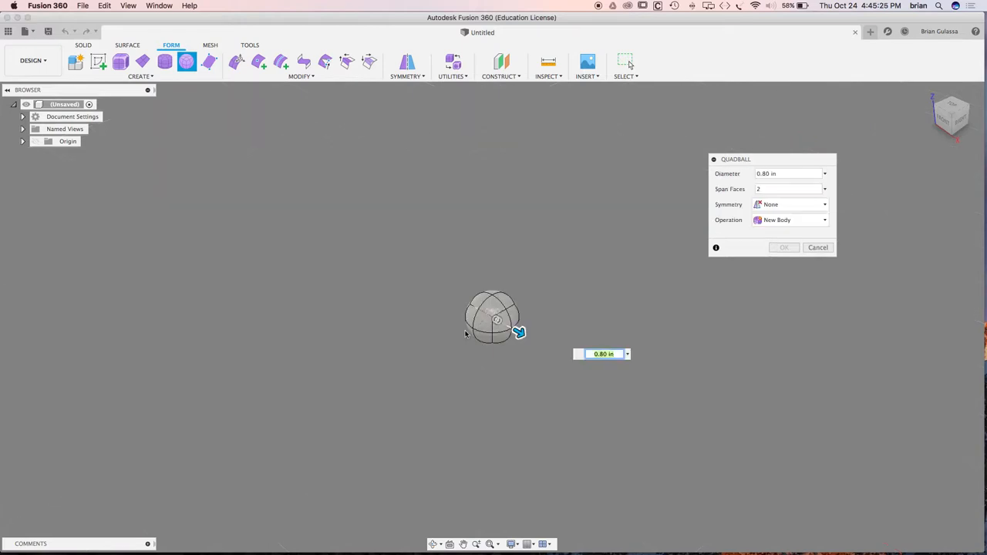
- Create a quadball with a 2 in diameter as a new body
drag(519, 332, 525, 337)
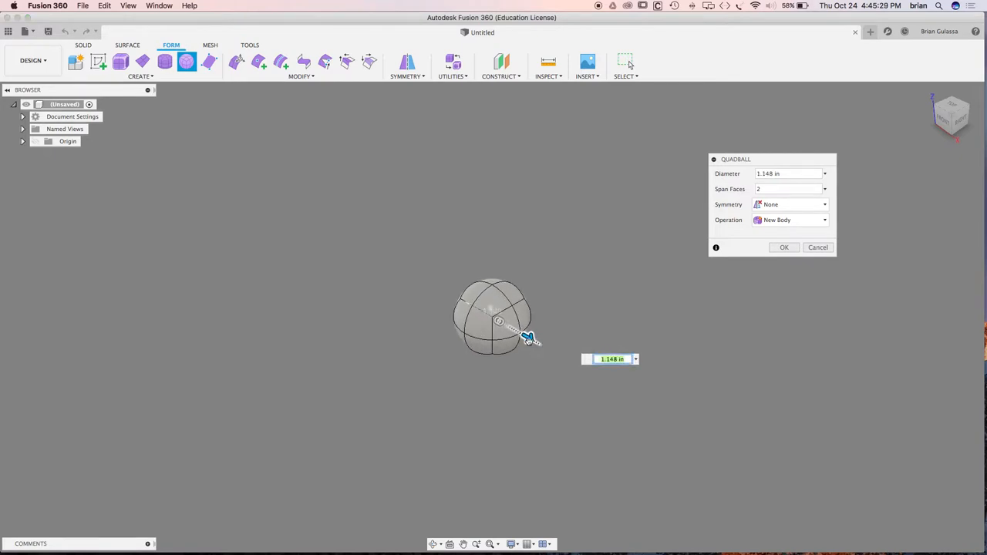
drag(528, 337, 550, 349)
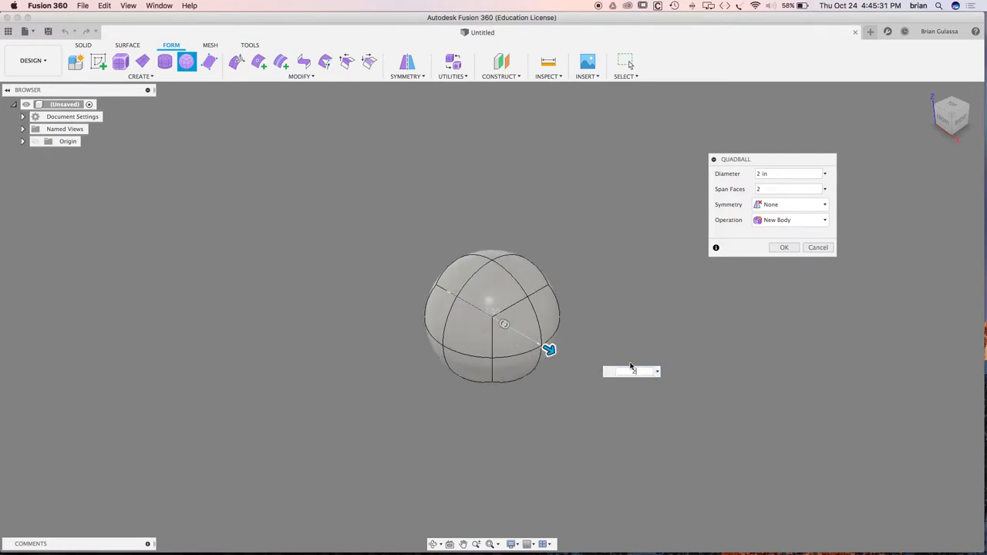
click(784, 247)
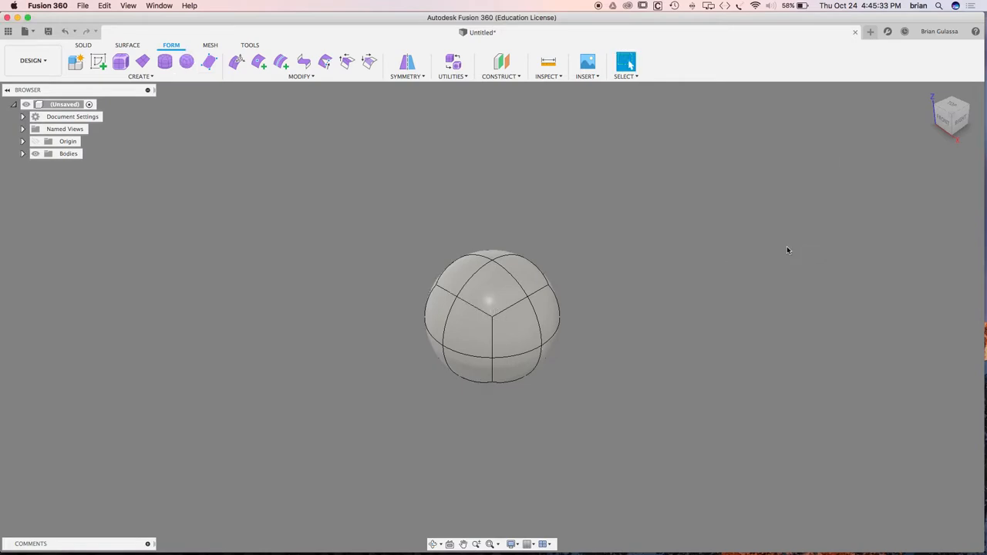
- Clear all selection filters, enable T-Spline Body, and test picking a sphere edge
click(626, 65)
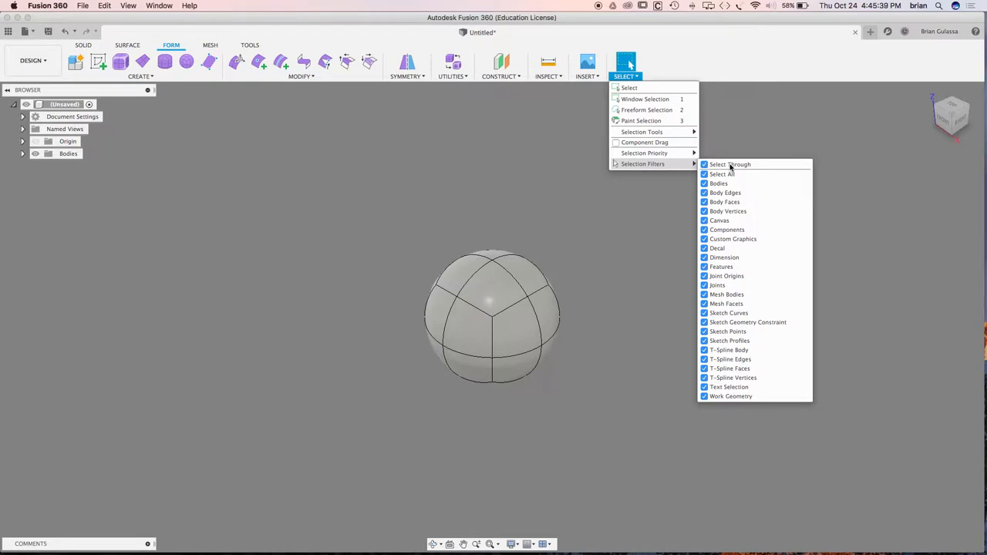
mouse_move(731, 169)
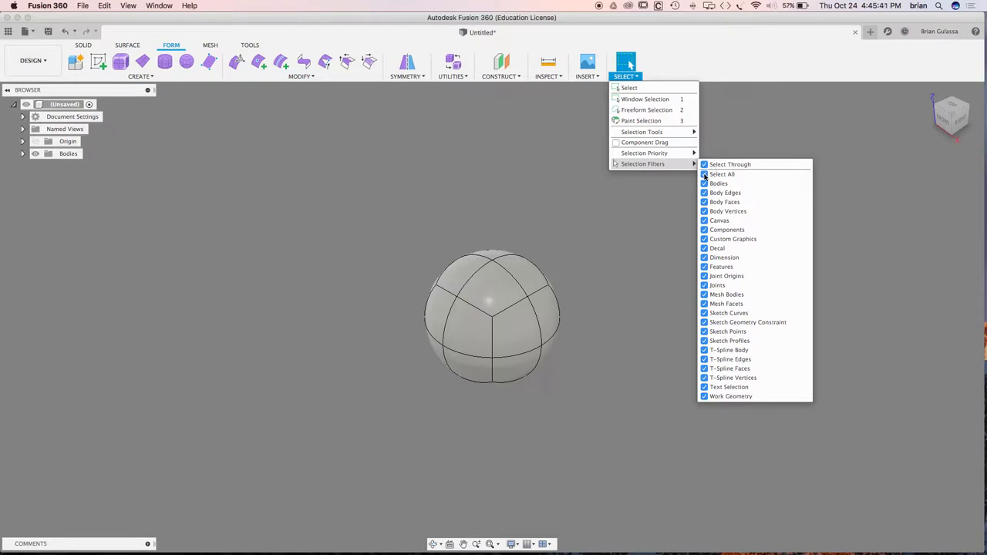
click(722, 174)
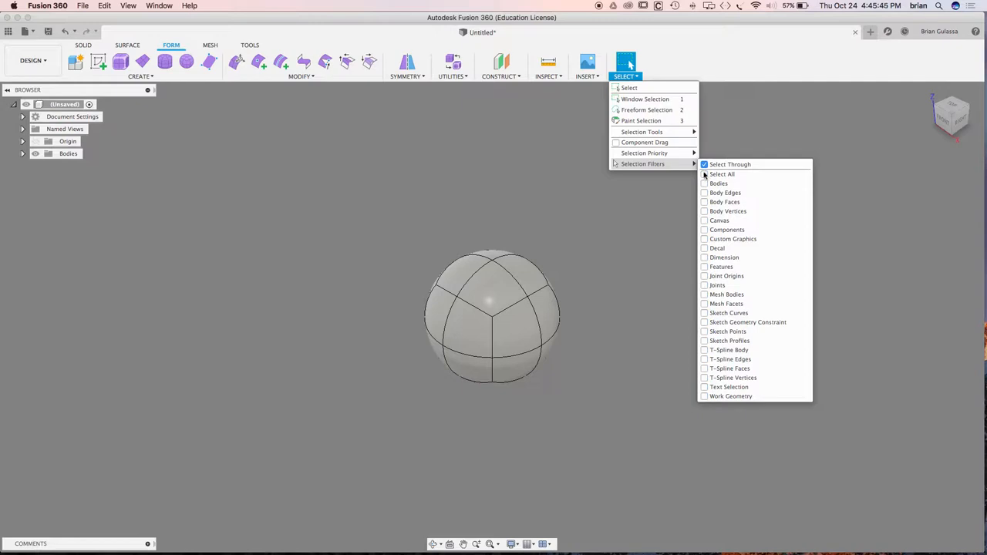
click(703, 313)
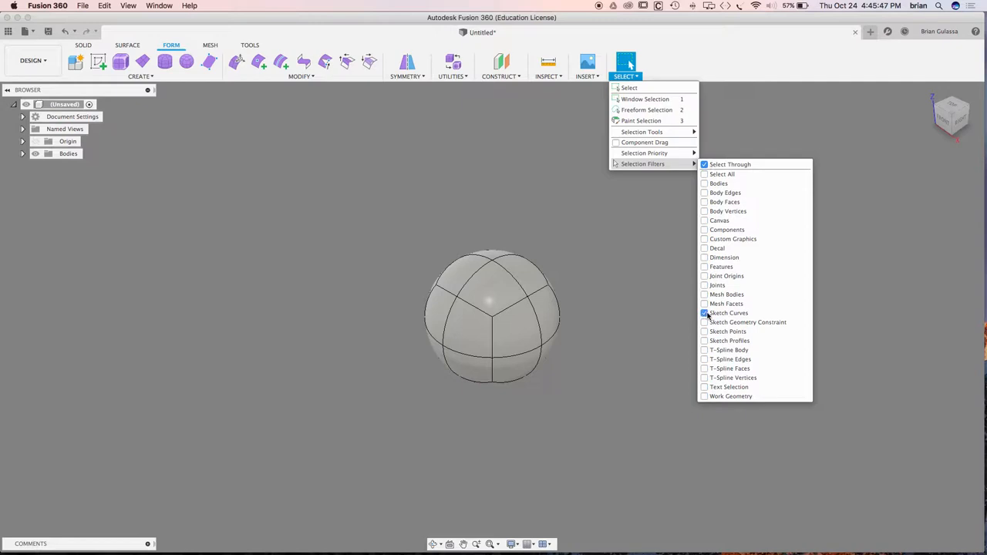
click(703, 314)
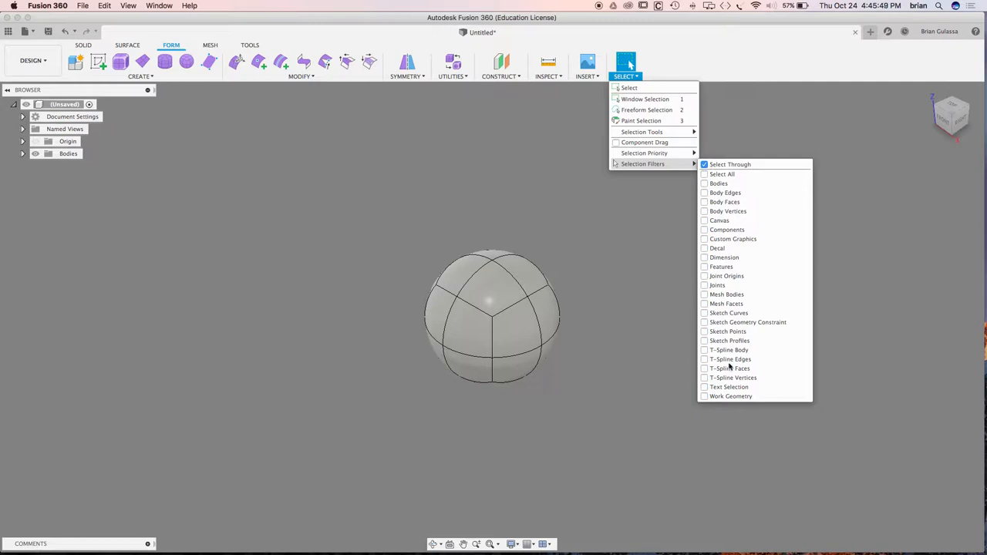
click(705, 350)
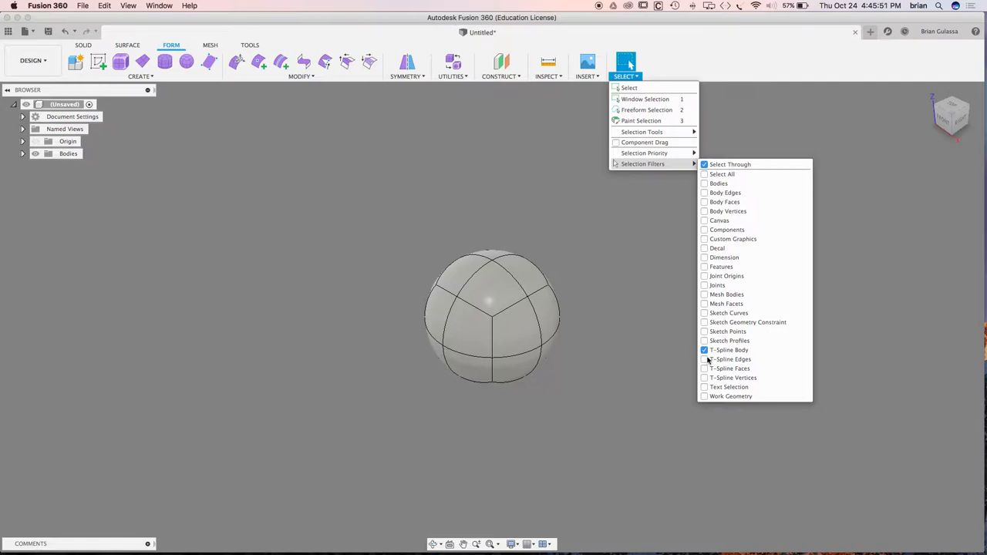
click(703, 359)
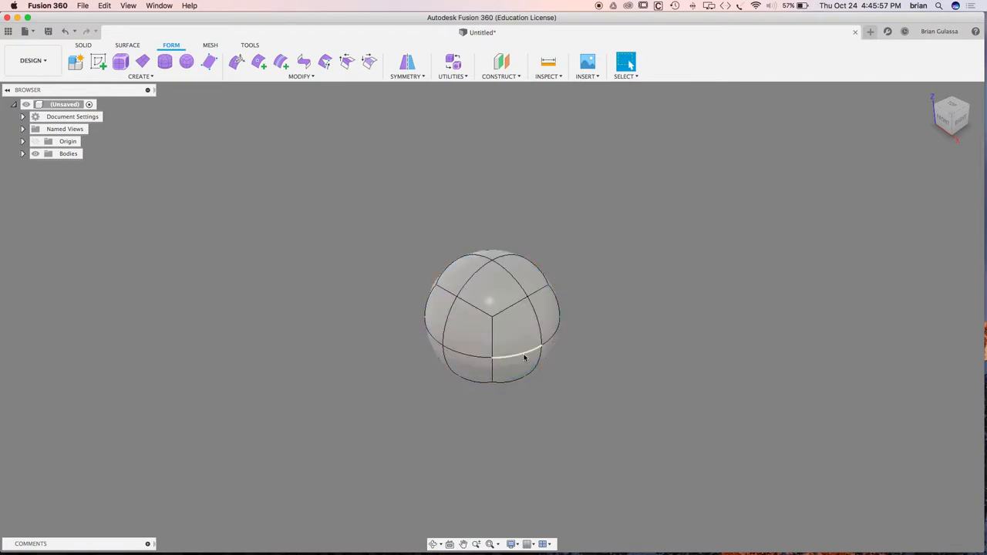
click(521, 350)
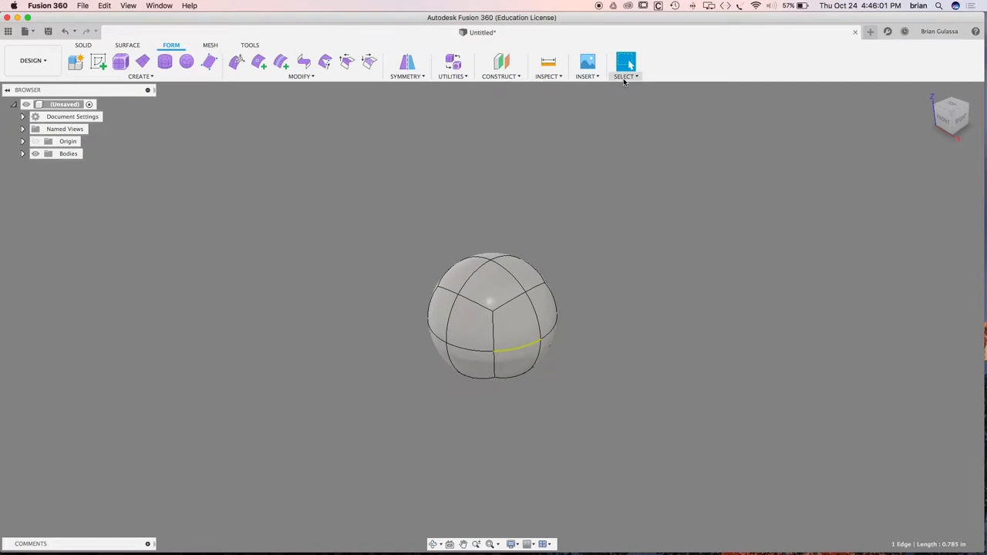
- Add T-Spline Faces and T-Spline Vertices to the selection filters
click(626, 76)
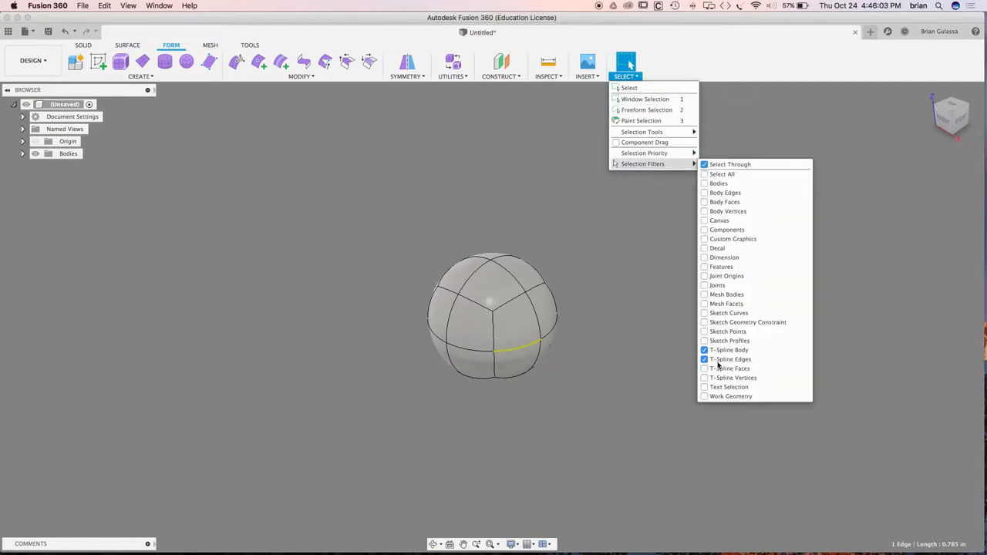
click(703, 368)
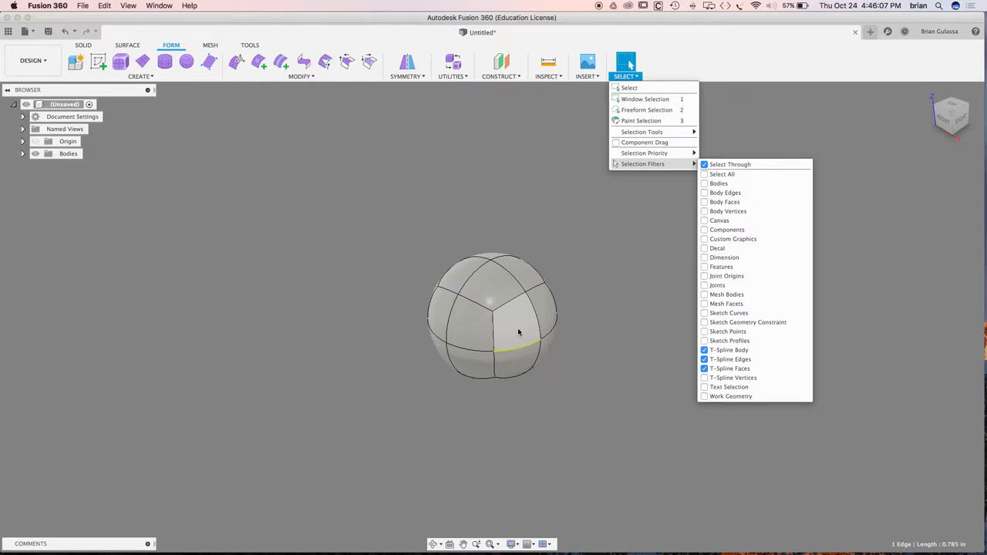
mouse_move(514, 324)
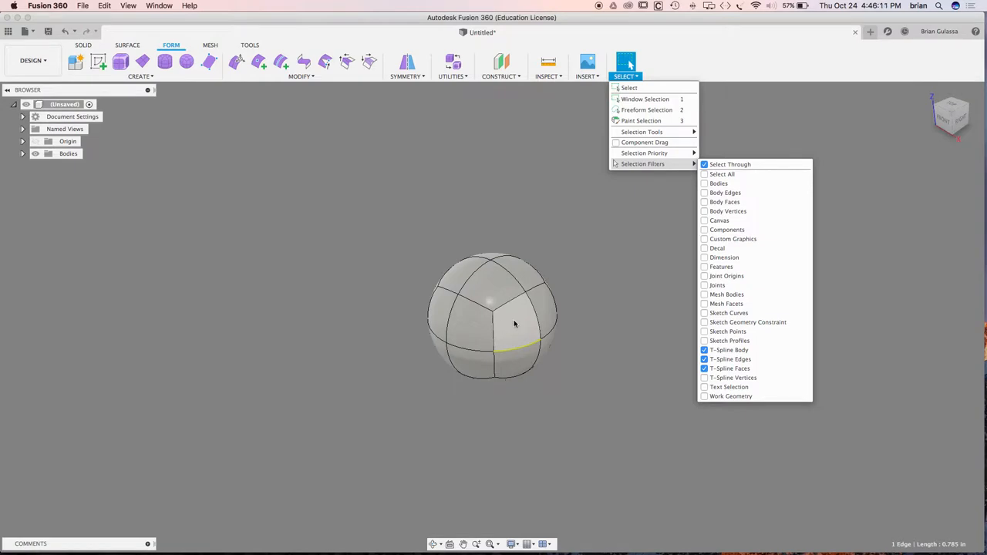
click(705, 378)
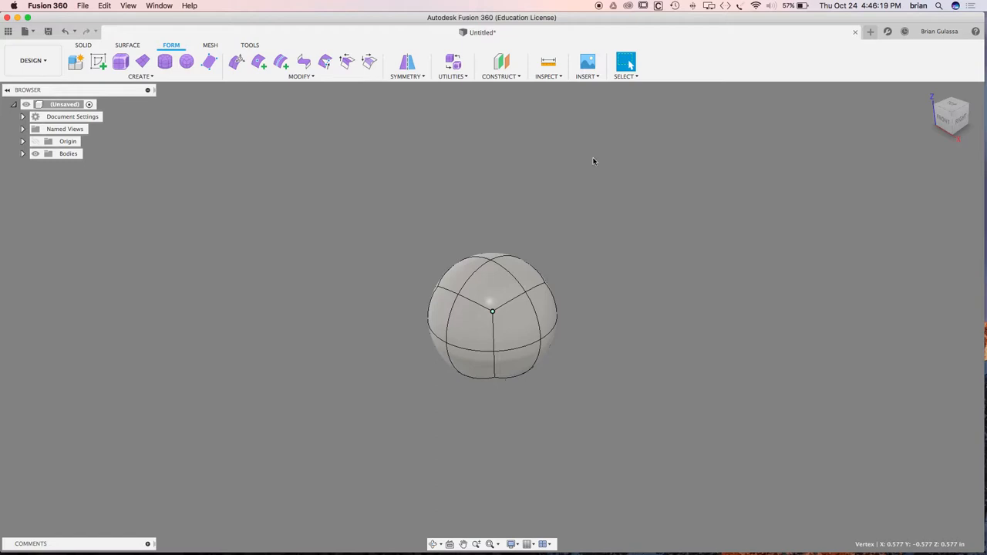
click(625, 65)
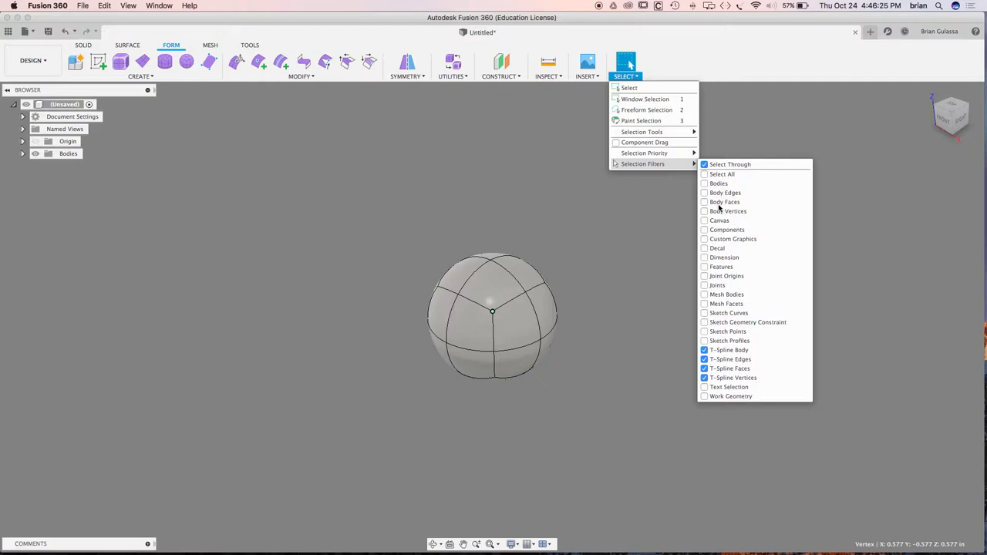
mouse_move(735, 402)
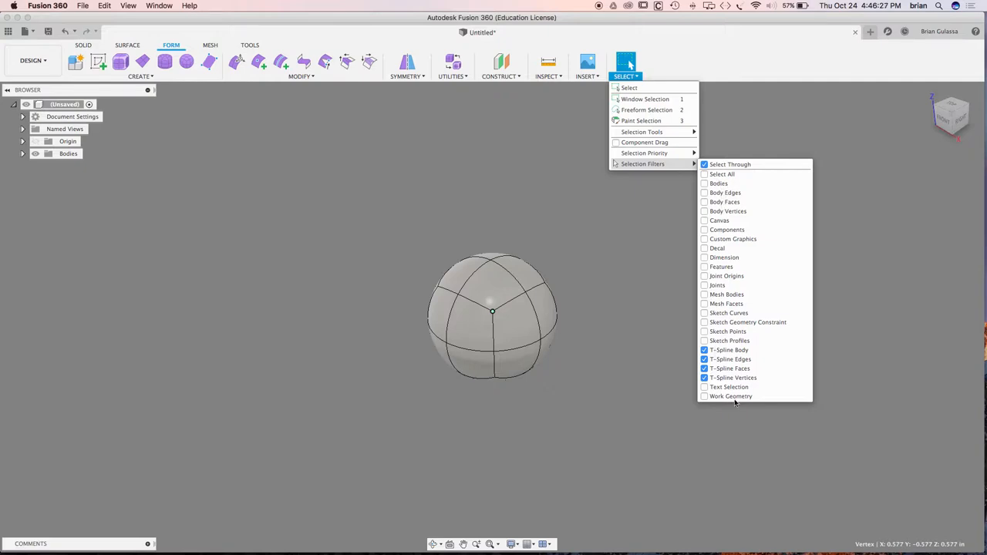
mouse_move(730, 394)
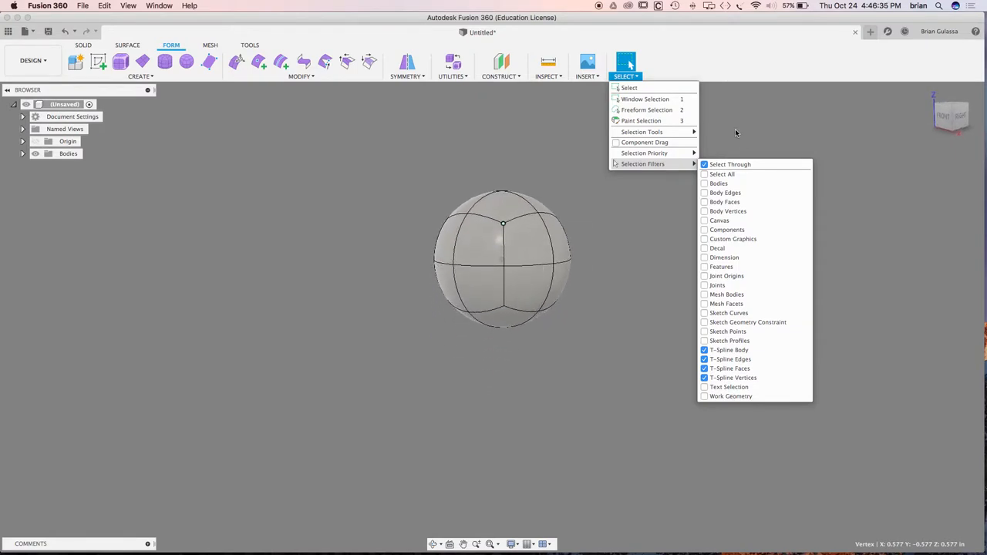
- Select the quadball's bottom faces plus the lower face ring and open their context menu
click(589, 313)
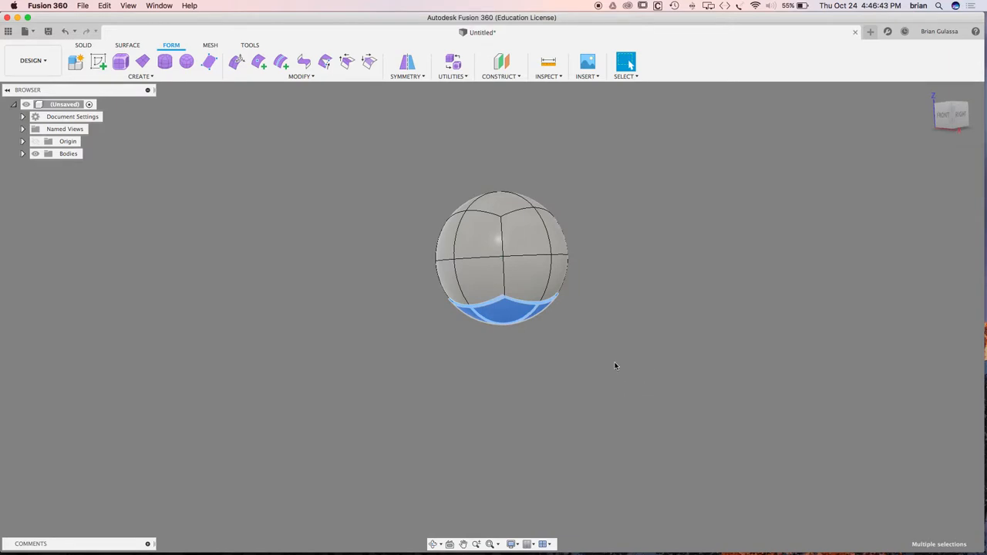
click(478, 289)
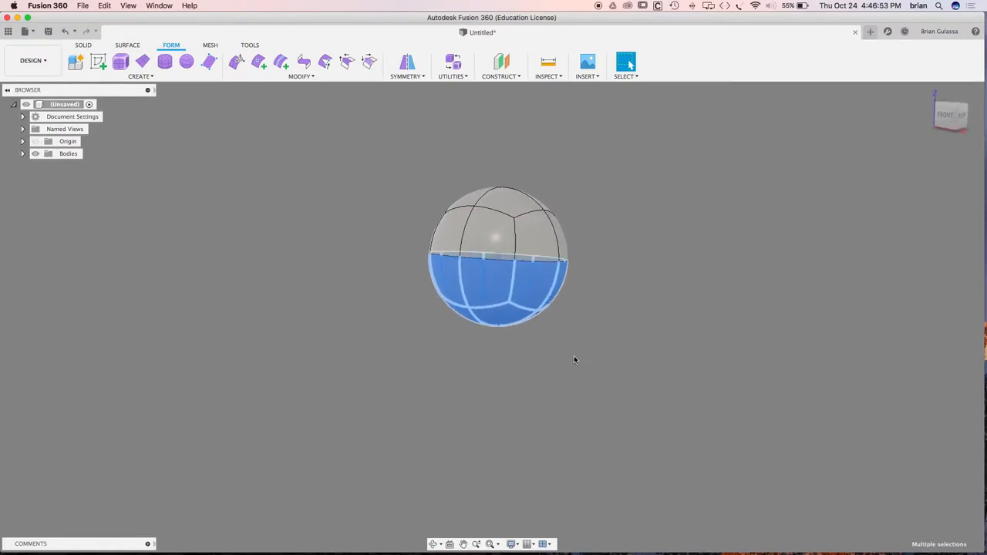
right_click(573, 359)
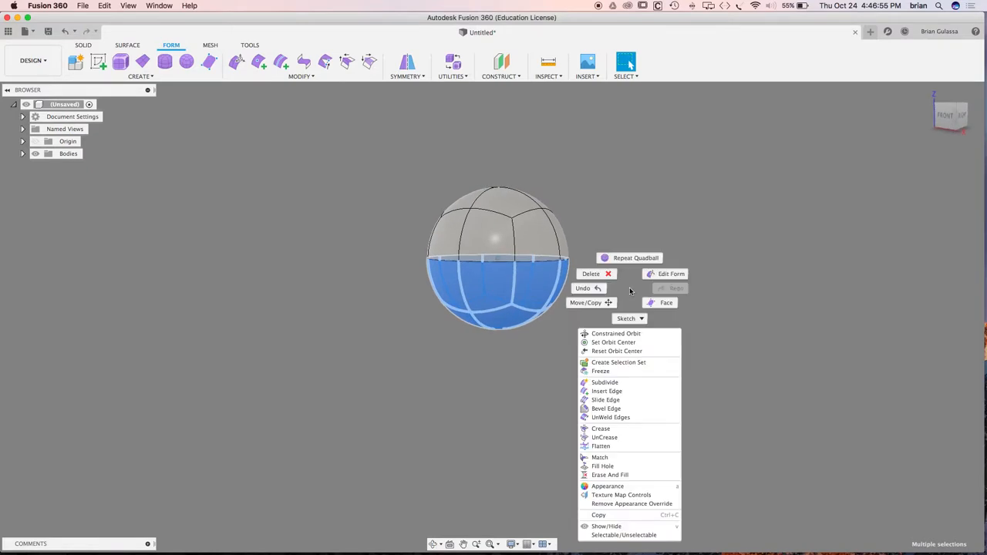
- Squash the selected lower faces flat with Edit Form into a dome
click(664, 274)
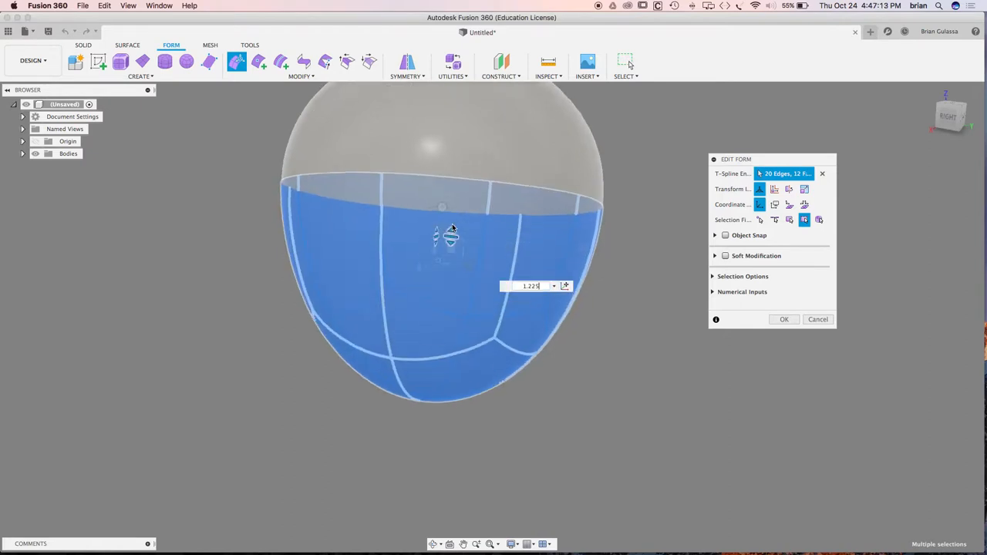
drag(450, 232, 449, 278)
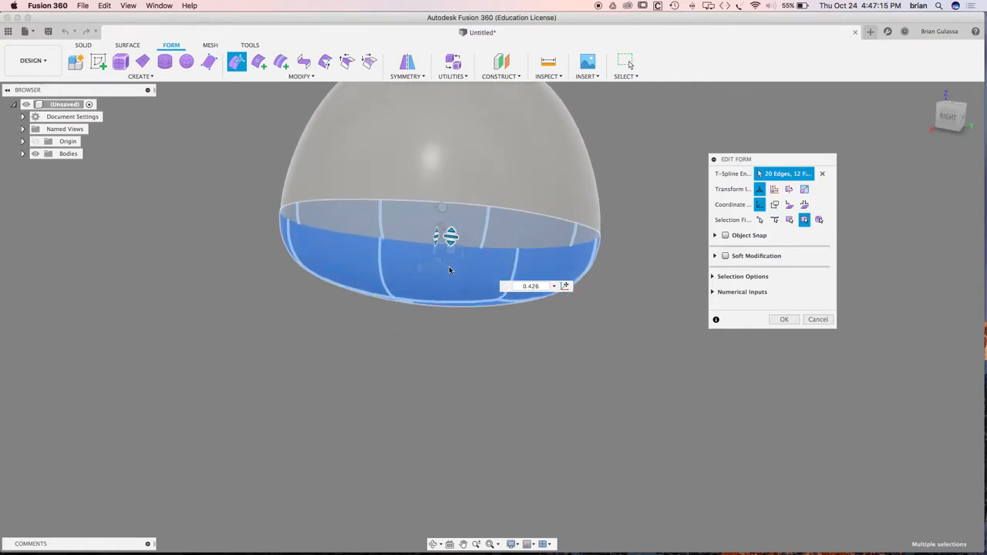
drag(452, 235, 451, 270)
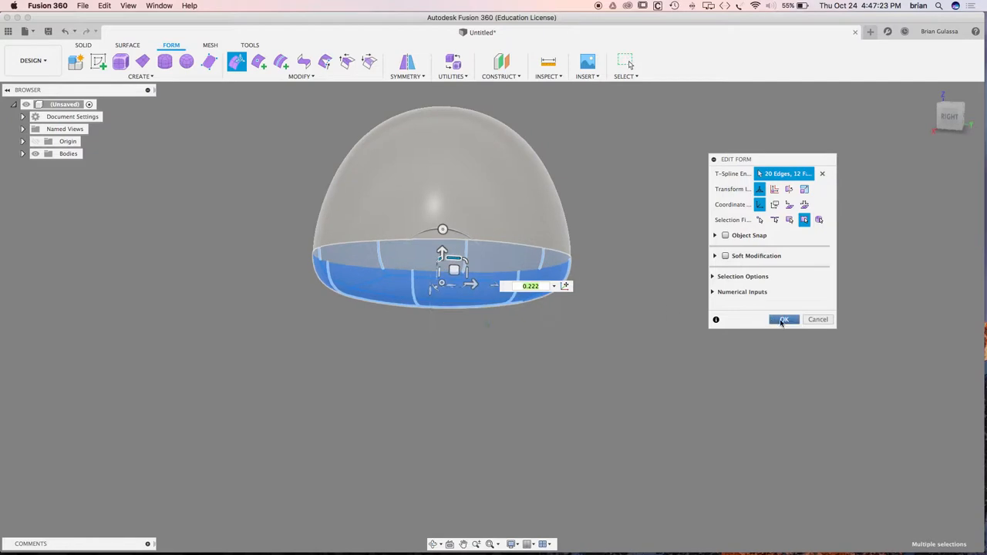
click(784, 319)
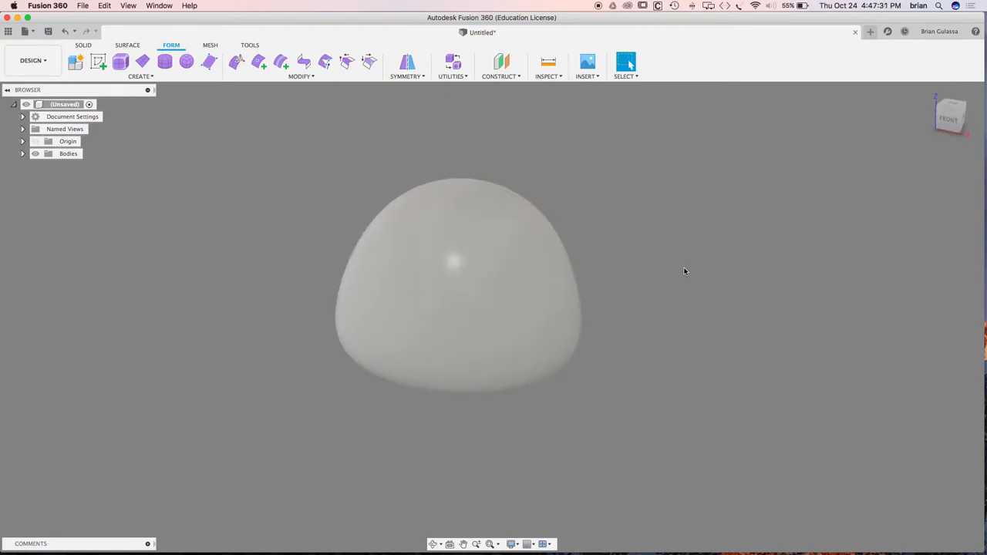
- Orbit to the dome's underside and window-select its flat bottom faces
drag(683, 271, 642, 292)
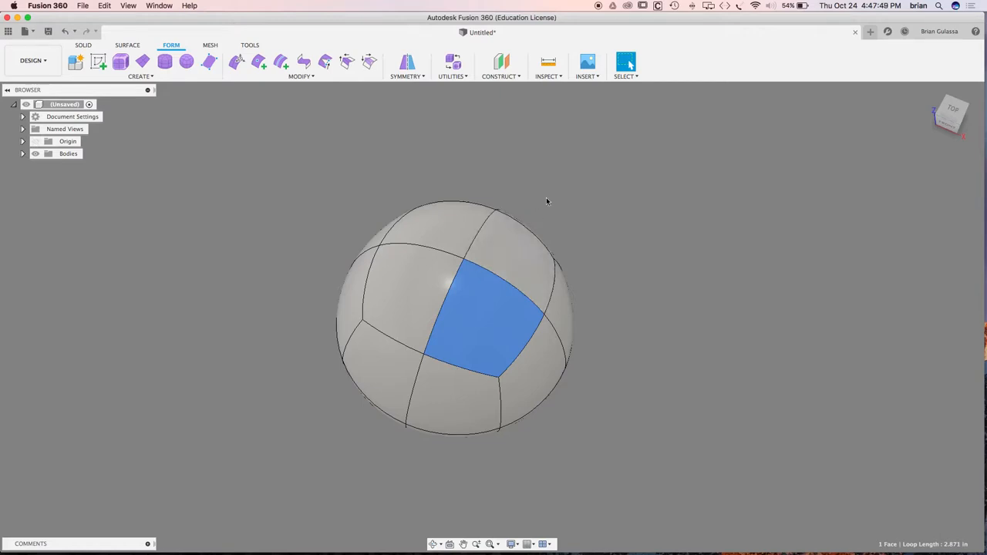
drag(547, 202, 633, 326)
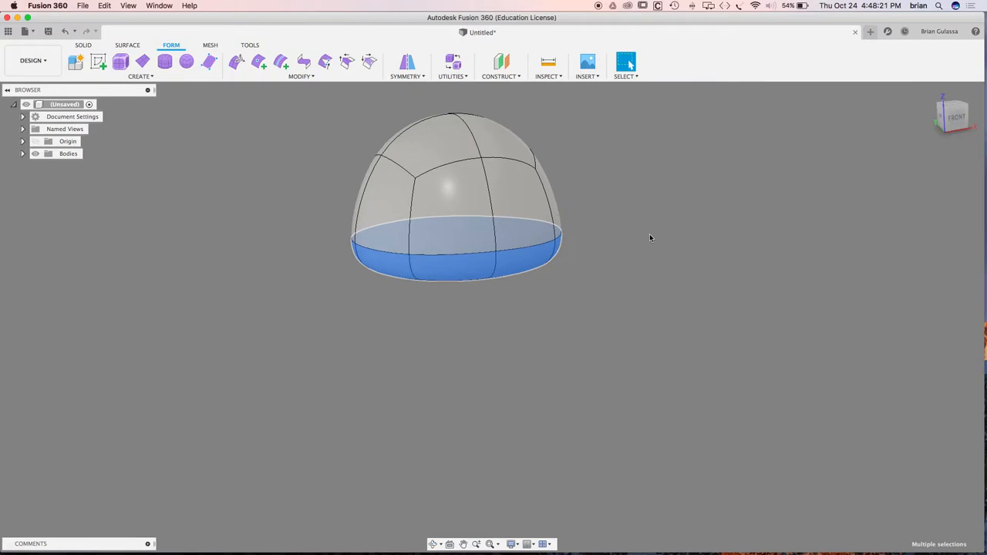
- Copy the bottom faces and paste them in place as a second body
right_click(650, 238)
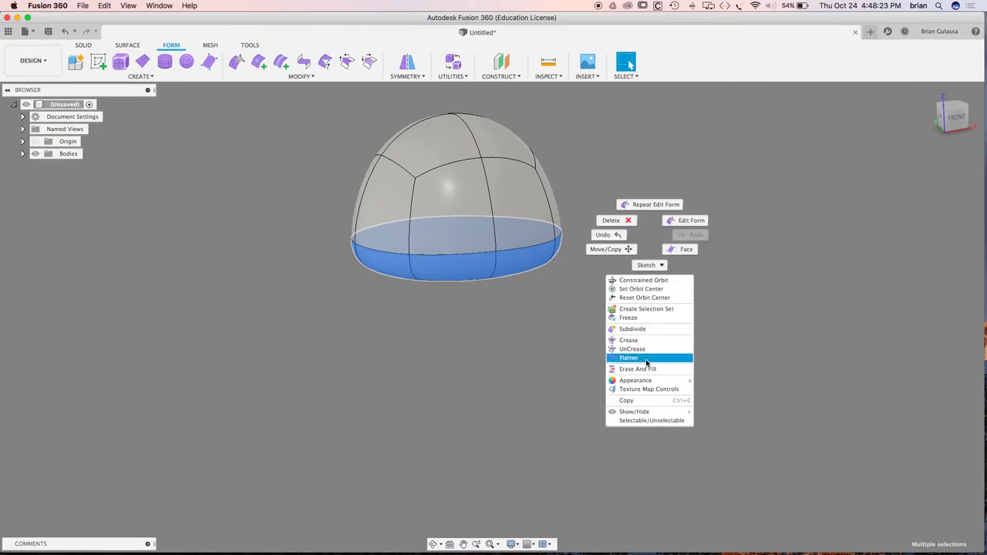
mouse_move(626, 400)
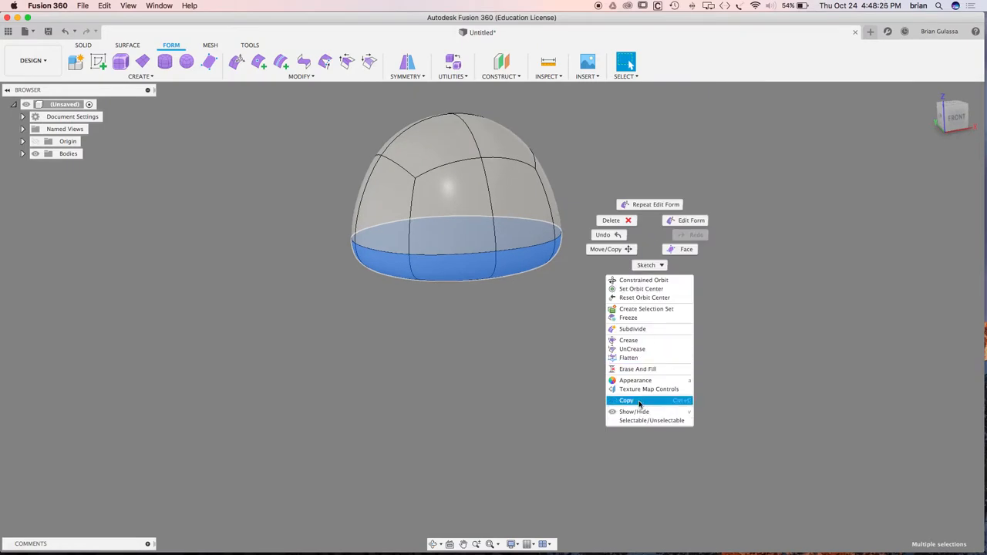
click(639, 405)
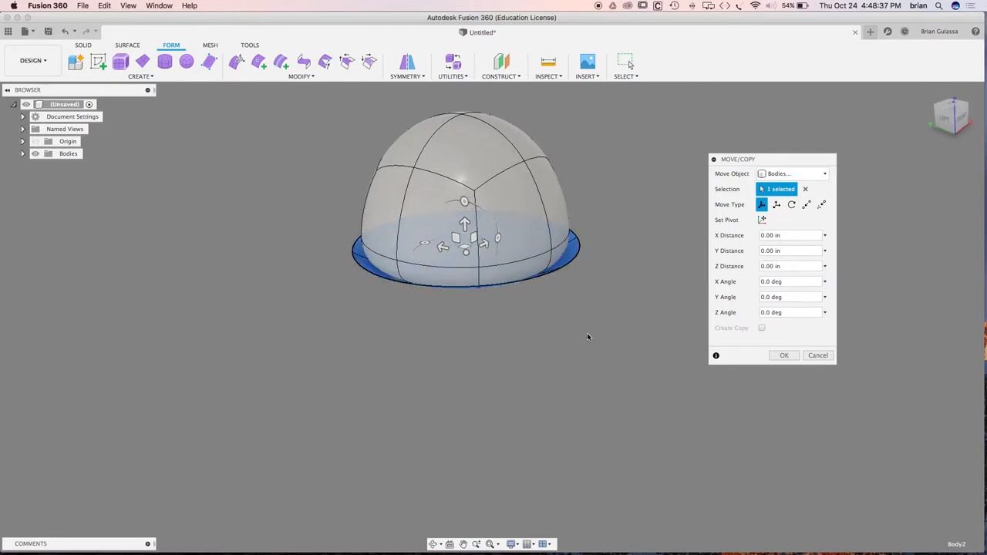
click(784, 356)
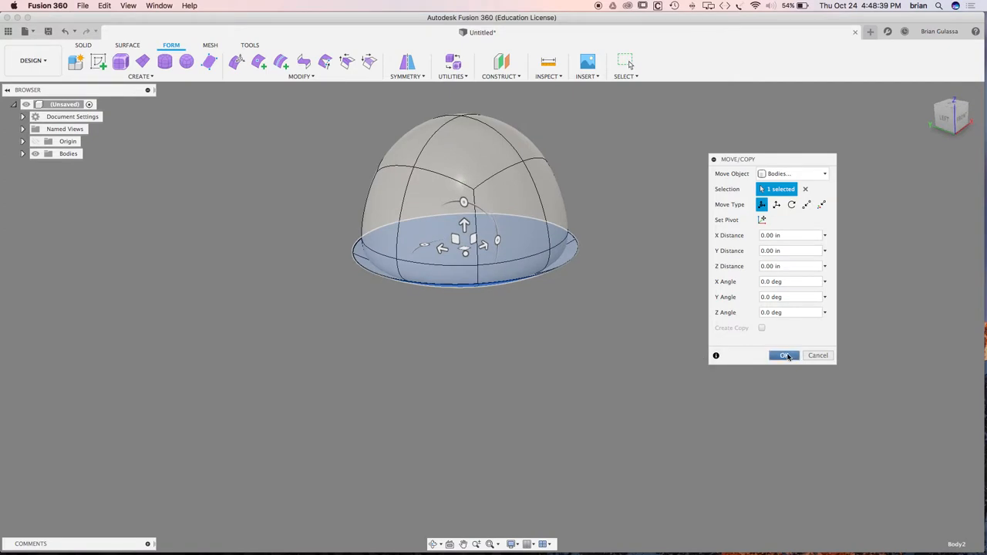
click(784, 356)
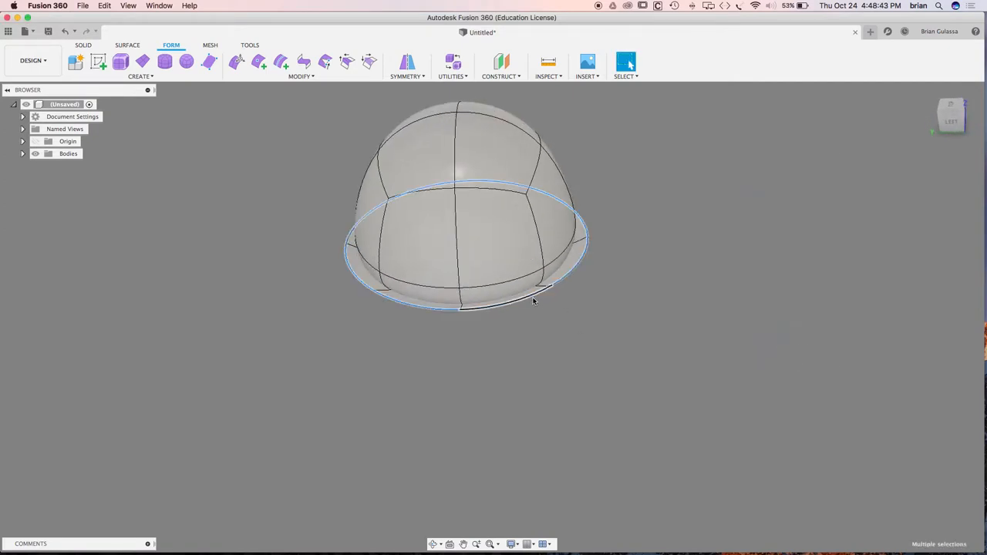
- Raise the copied piece's rim edges about 0.05 in with Edit Form
right_click(535, 301)
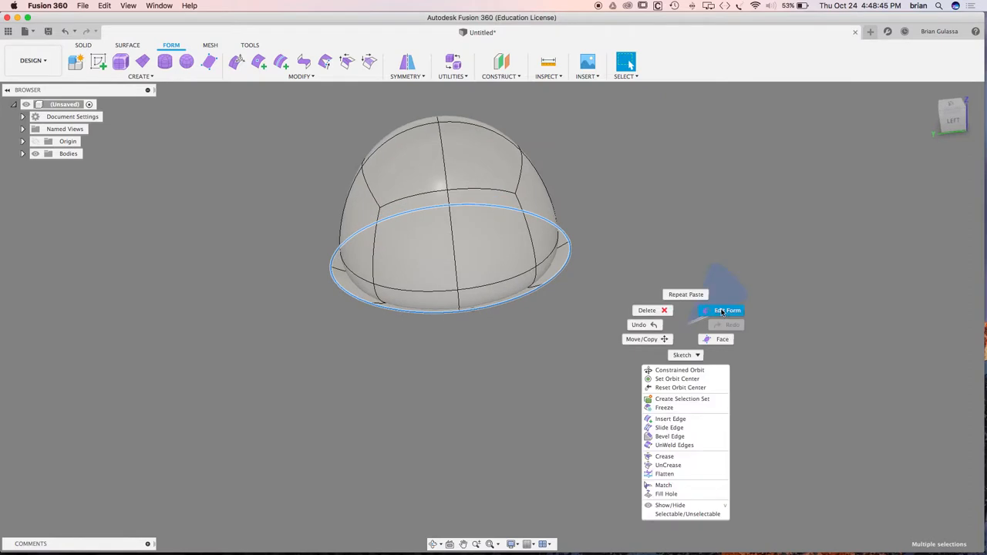
click(725, 310)
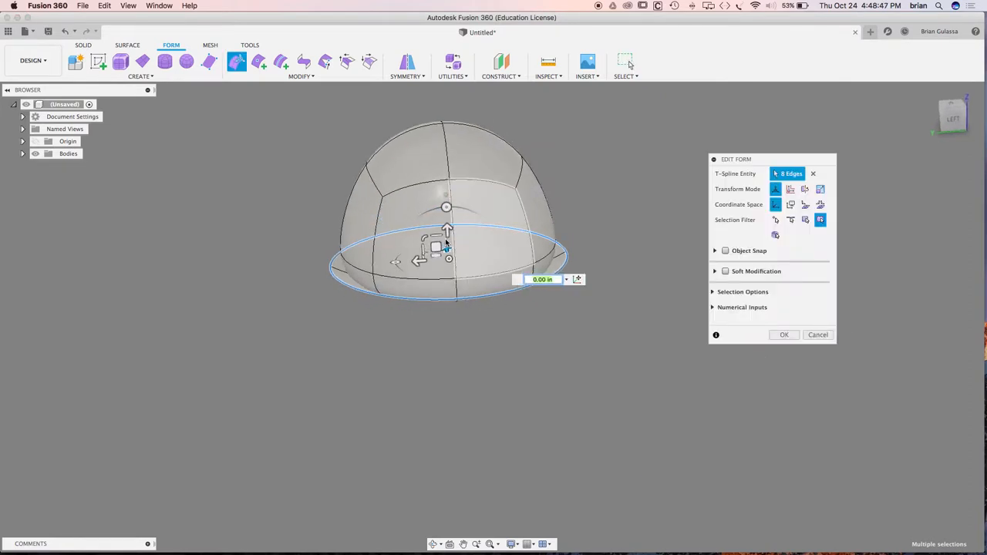
drag(448, 231, 446, 225)
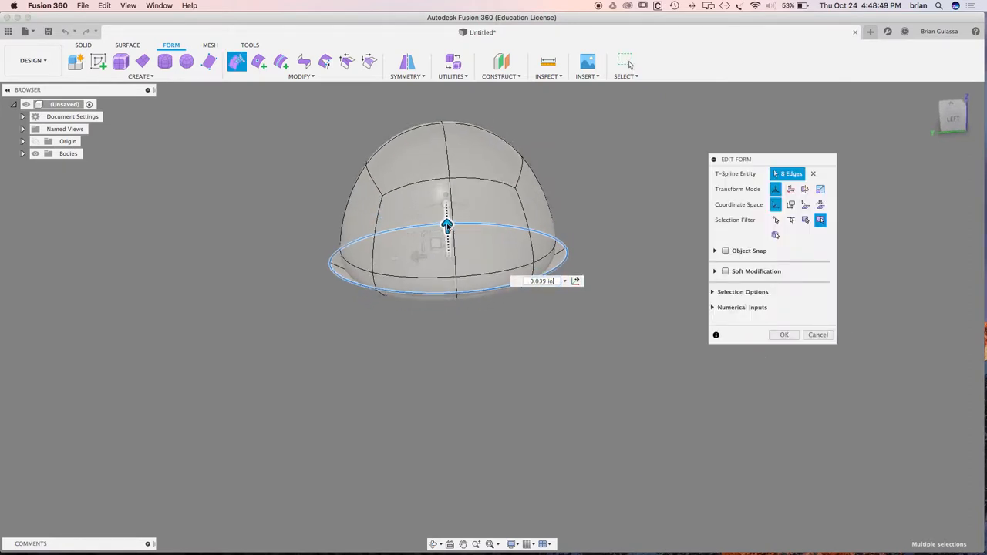
drag(447, 227, 448, 223)
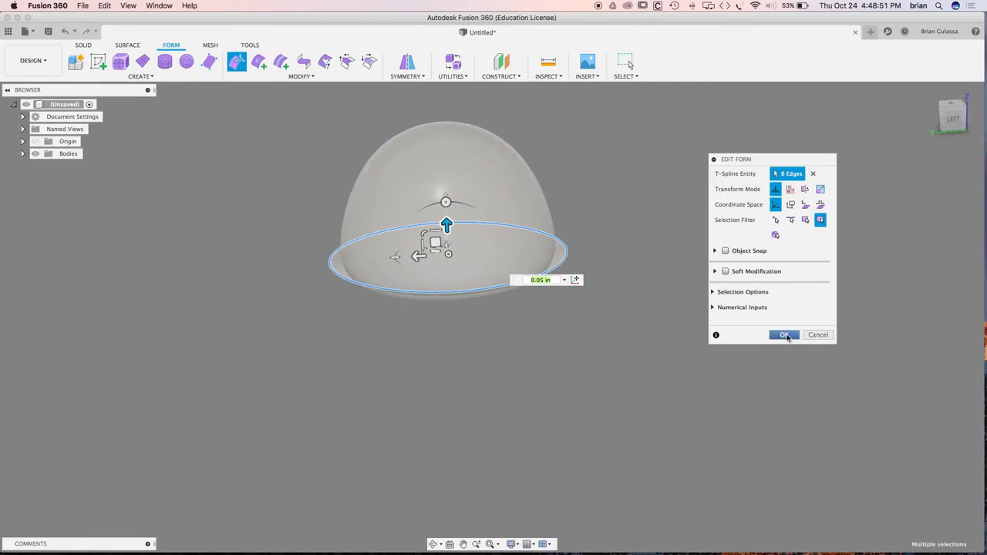
click(784, 334)
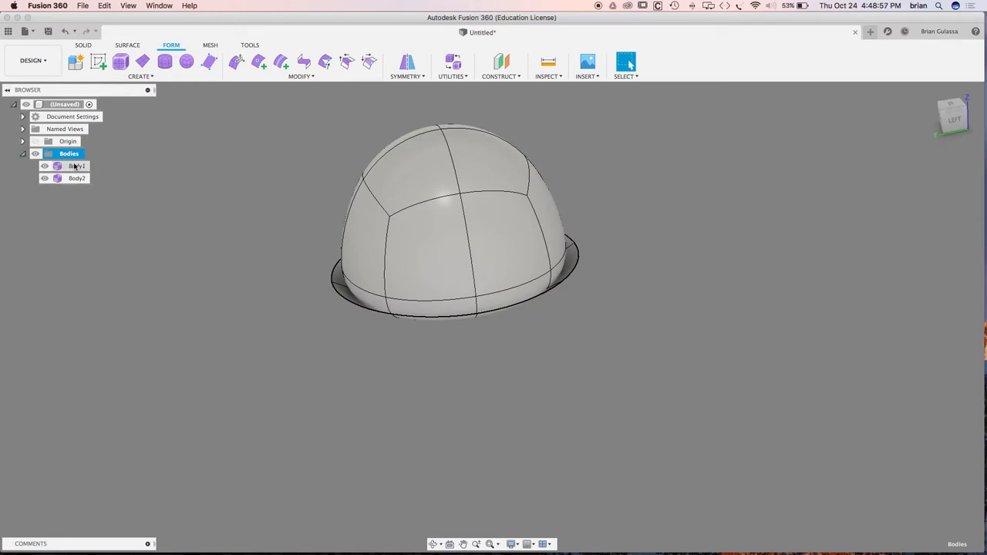
- Hide Body1, the dome, from the Browser's Bodies list
click(76, 166)
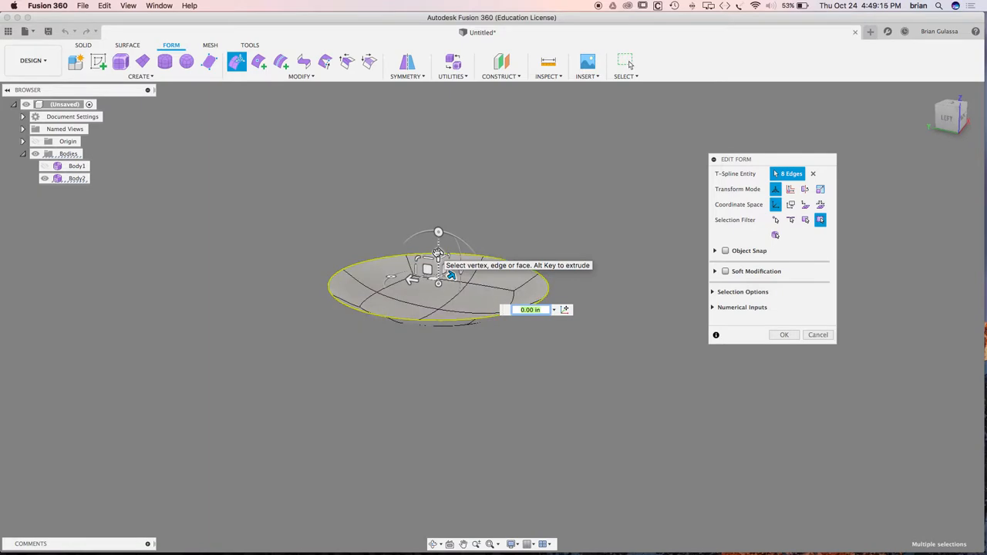
- Pull the rim up to a shallow bowl height and widen it outward
drag(438, 255, 439, 245)
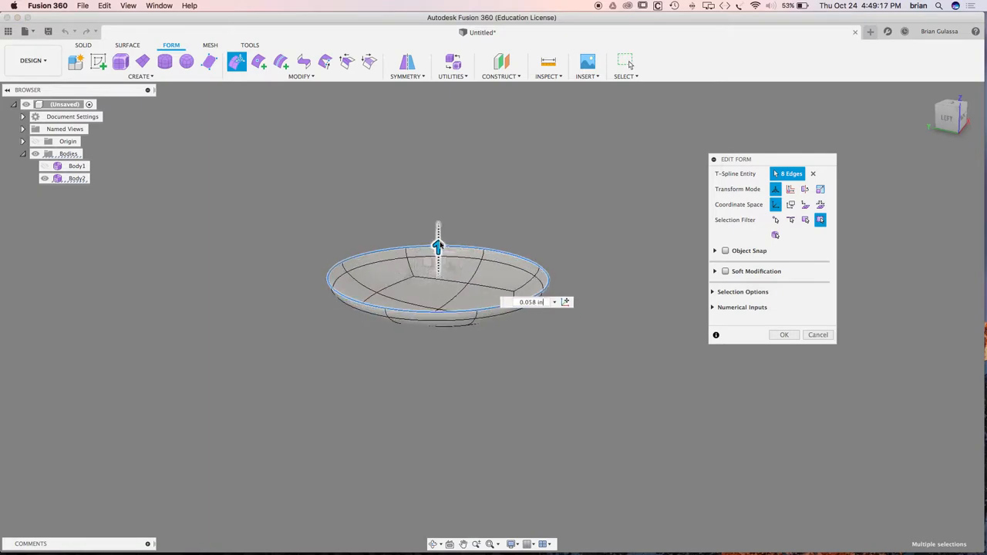
drag(438, 245, 439, 153)
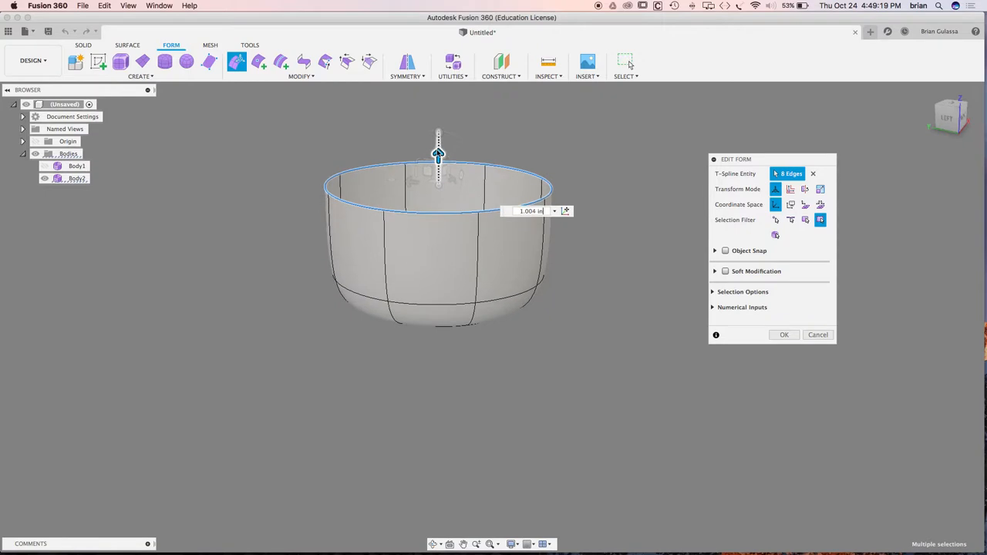
drag(438, 154, 438, 223)
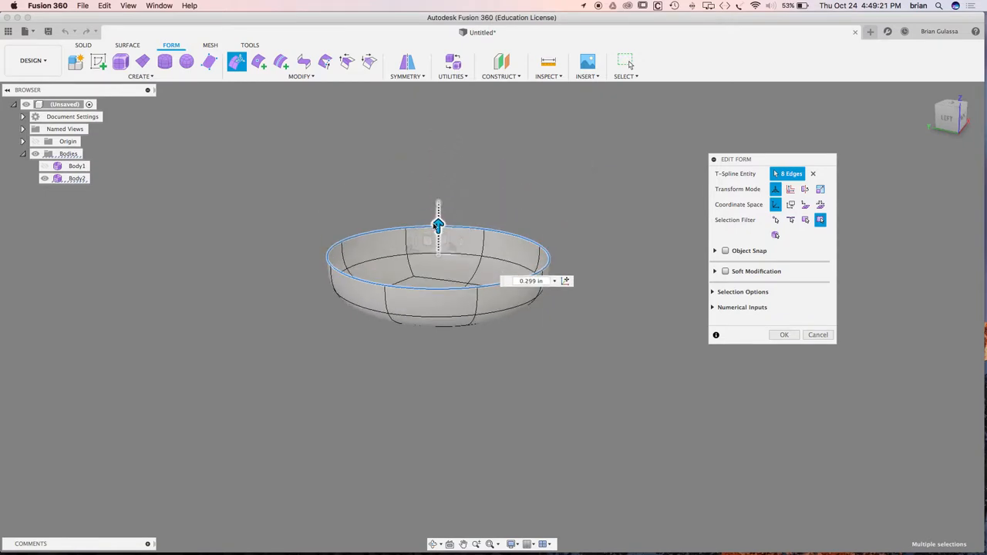
drag(438, 224, 438, 231)
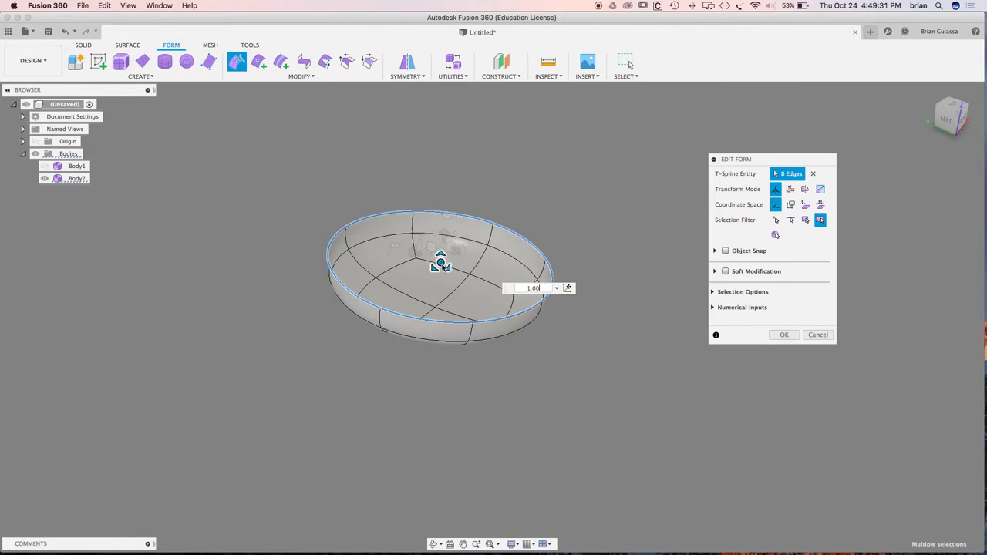
drag(440, 256, 441, 266)
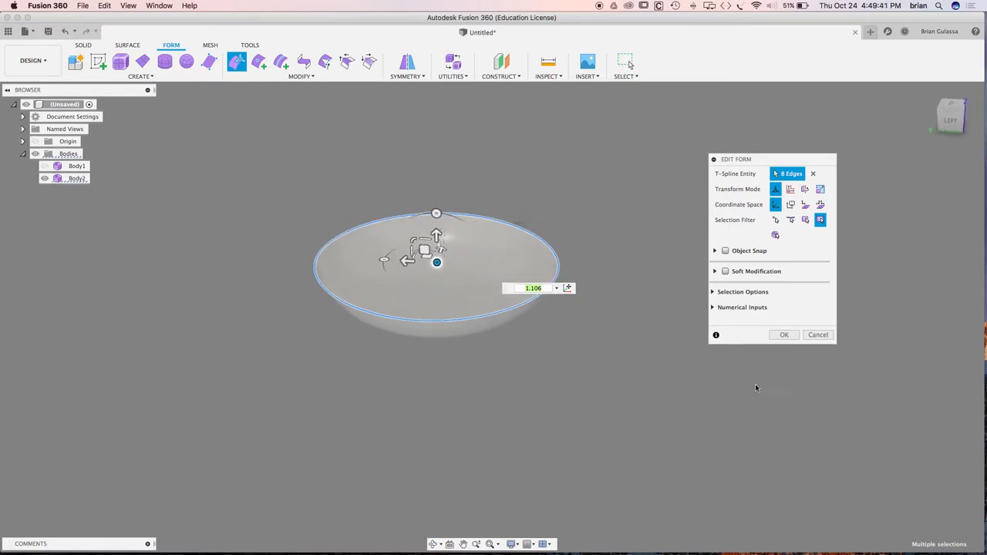
click(783, 335)
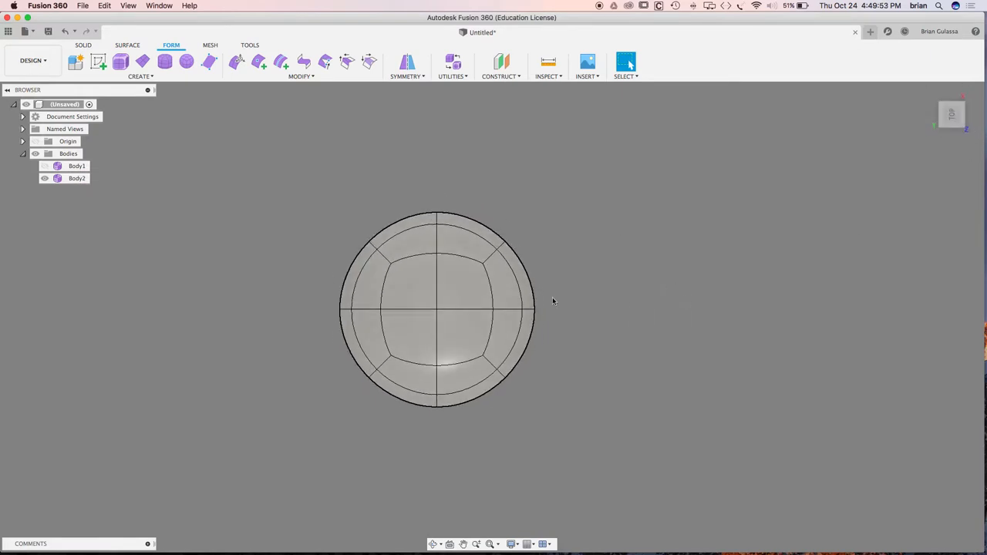
- Select the entire bowl body from the Top view
click(506, 277)
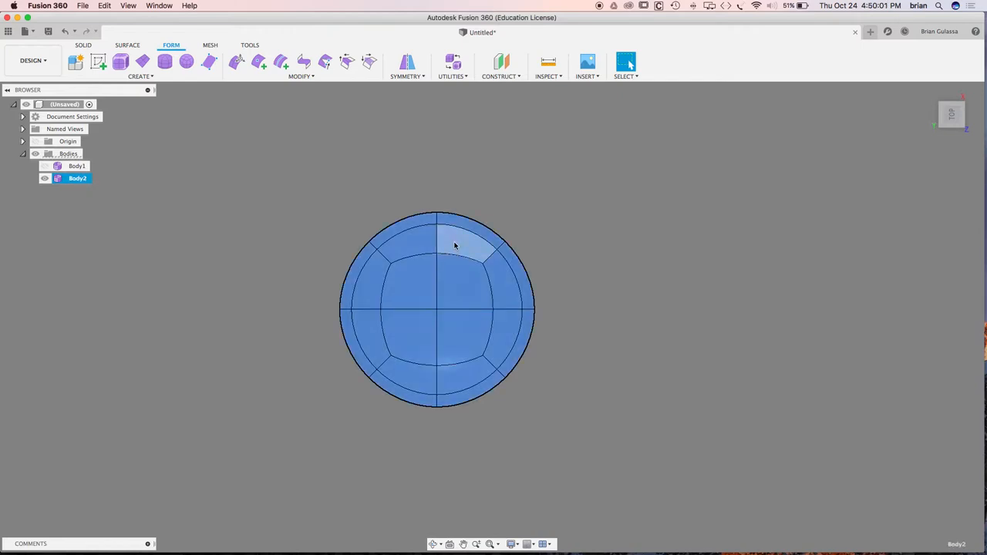
- Move a copy of the bowl body -2.728 in along Y, creating Body3 beside the original
right_click(455, 246)
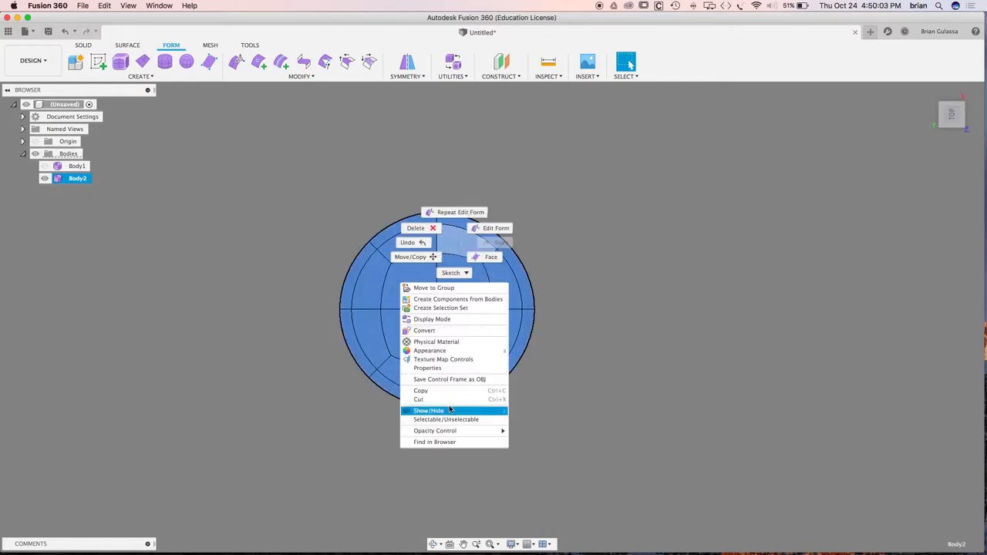
mouse_move(571, 355)
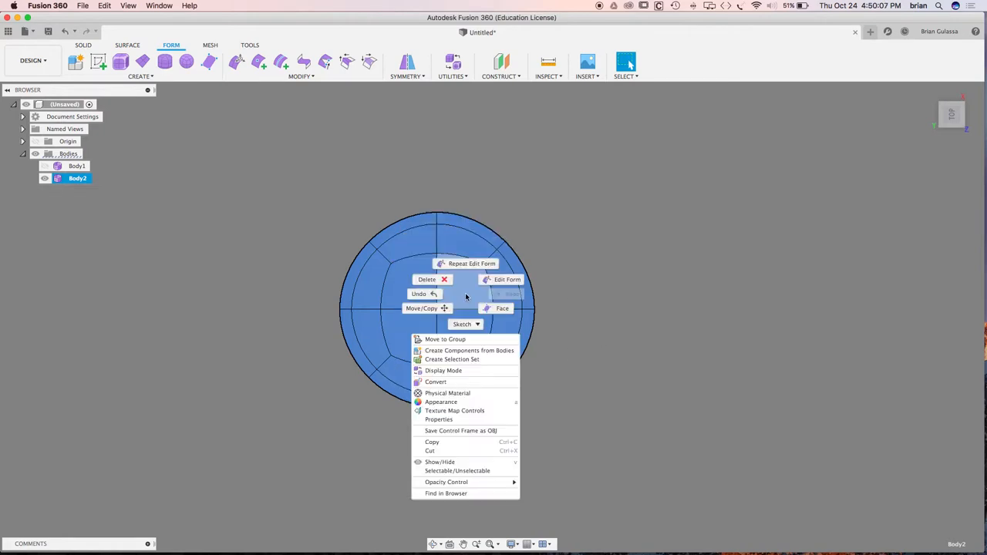
click(421, 308)
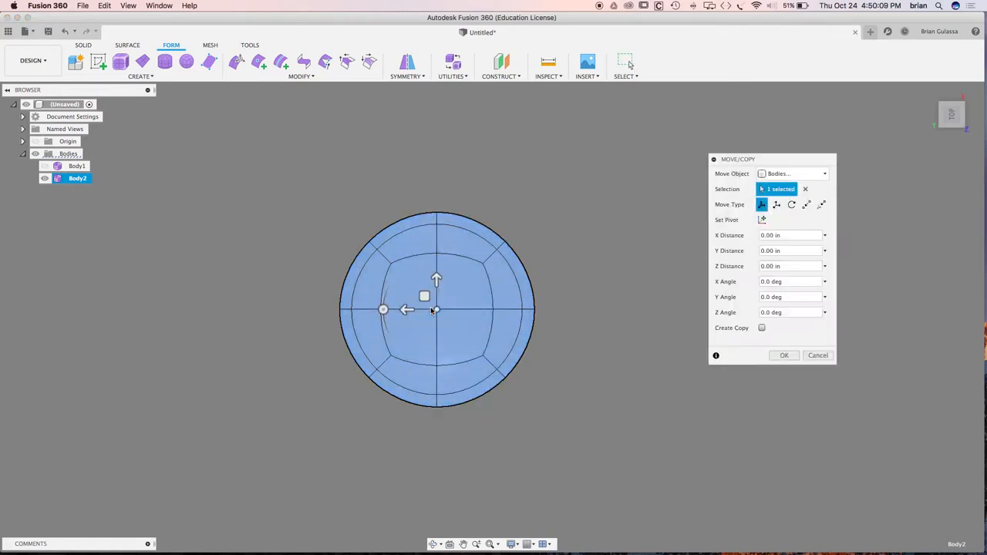
click(762, 328)
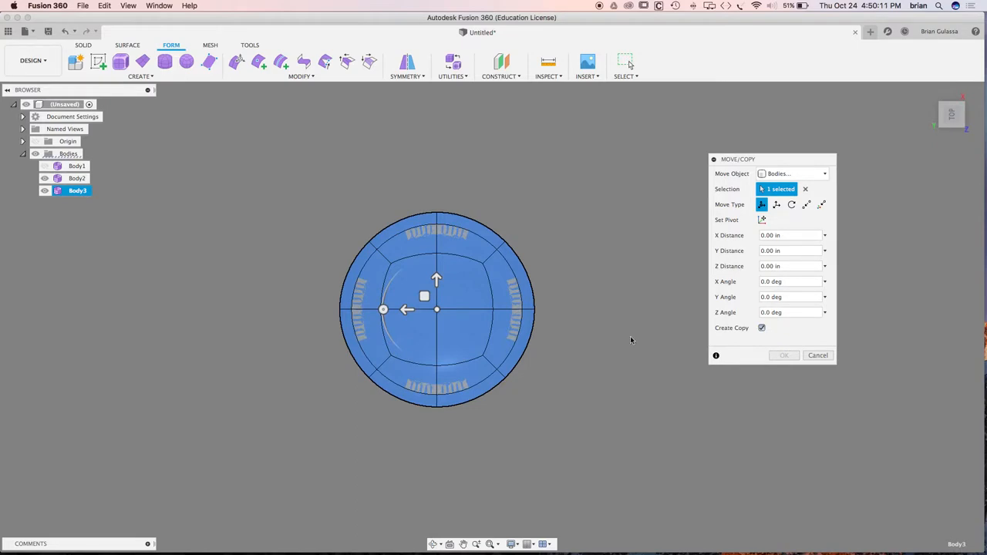
mouse_move(408, 309)
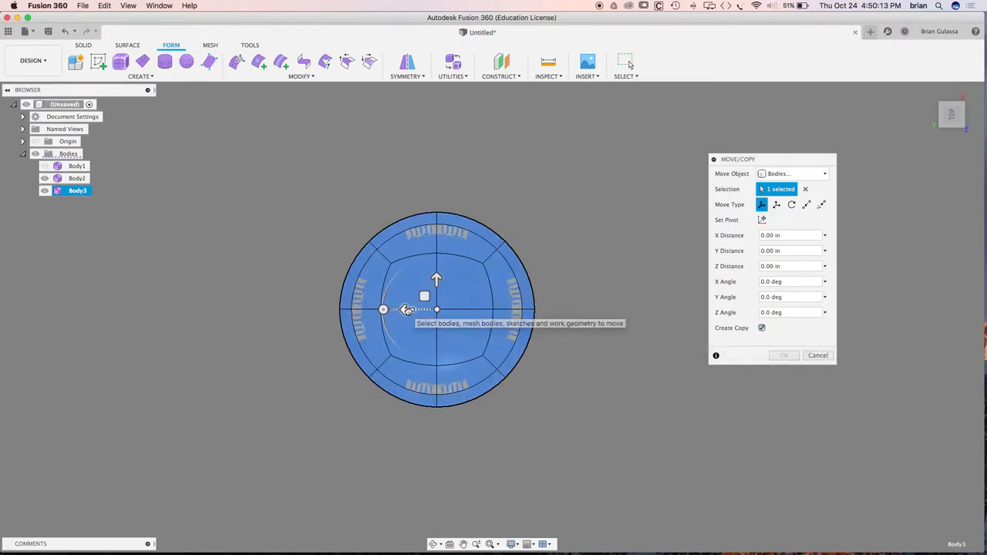
drag(406, 309, 613, 309)
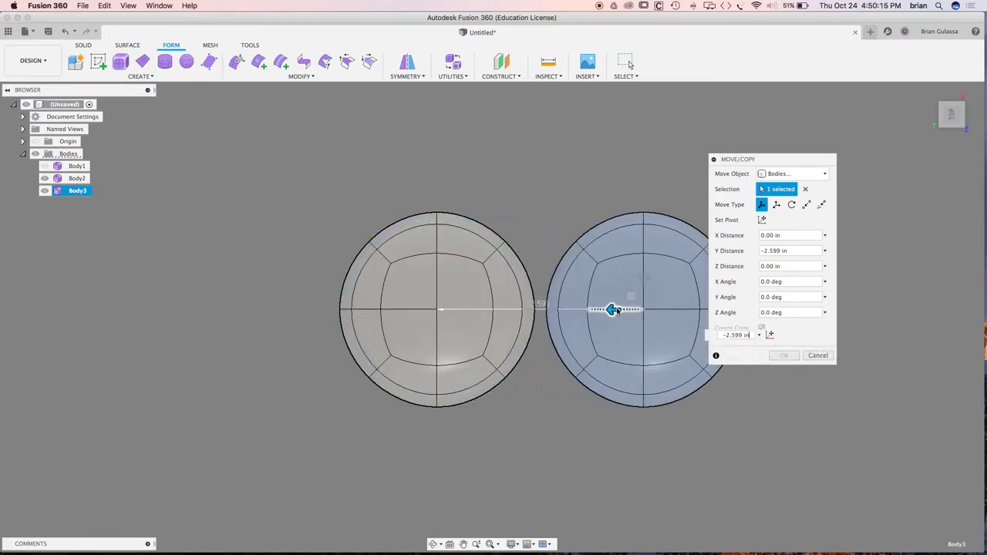
drag(612, 311, 623, 310)
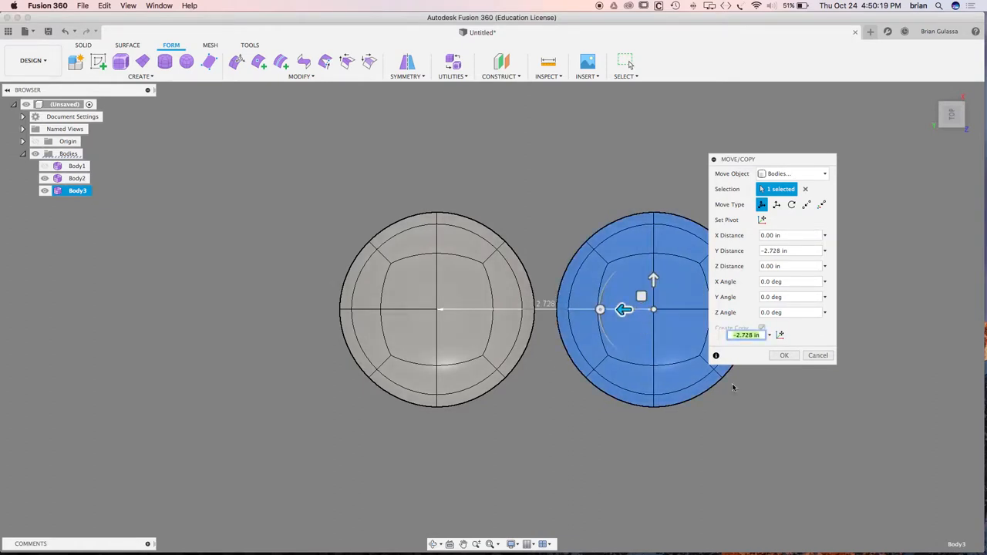
click(784, 356)
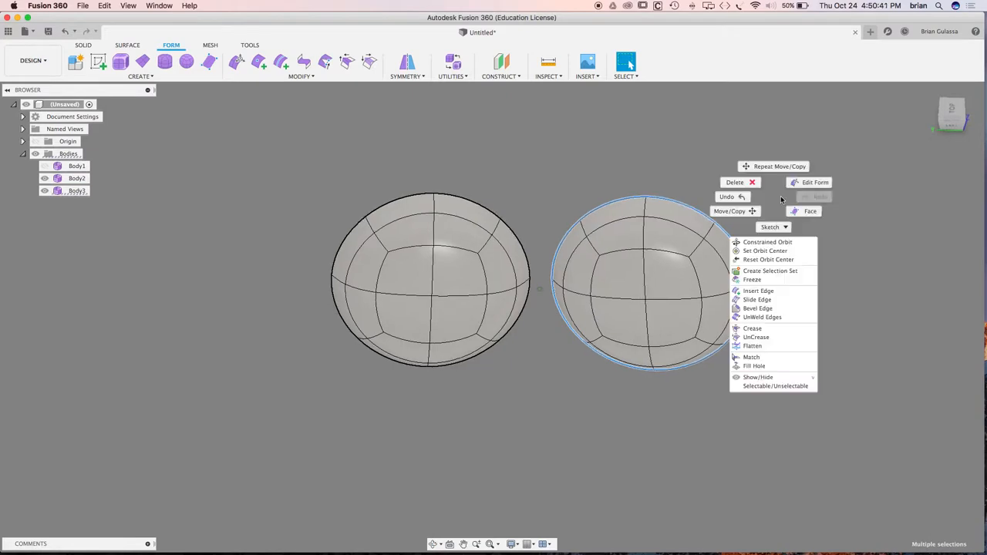
- Edit Form on the right bowl's rim edges, nudging them slightly upward
click(815, 182)
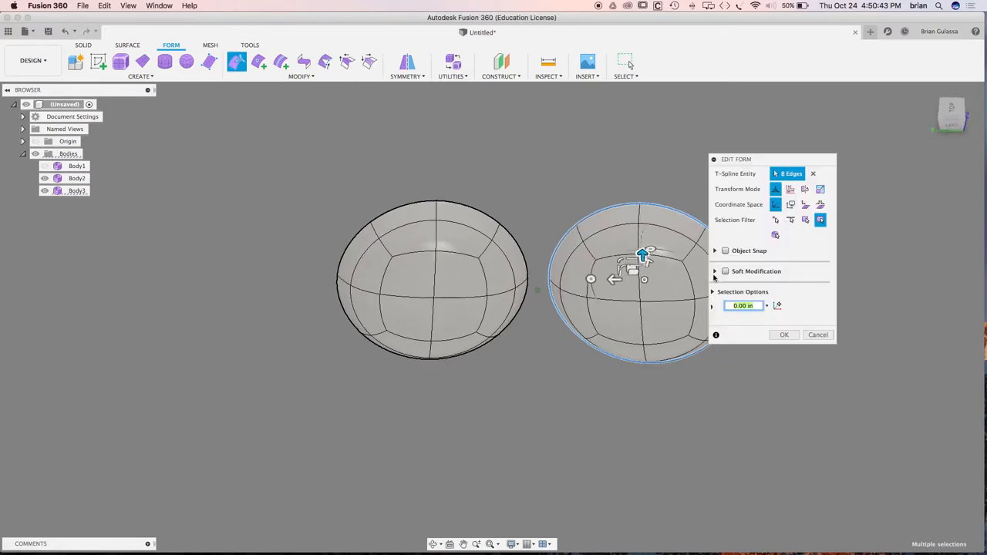
drag(642, 255, 642, 280)
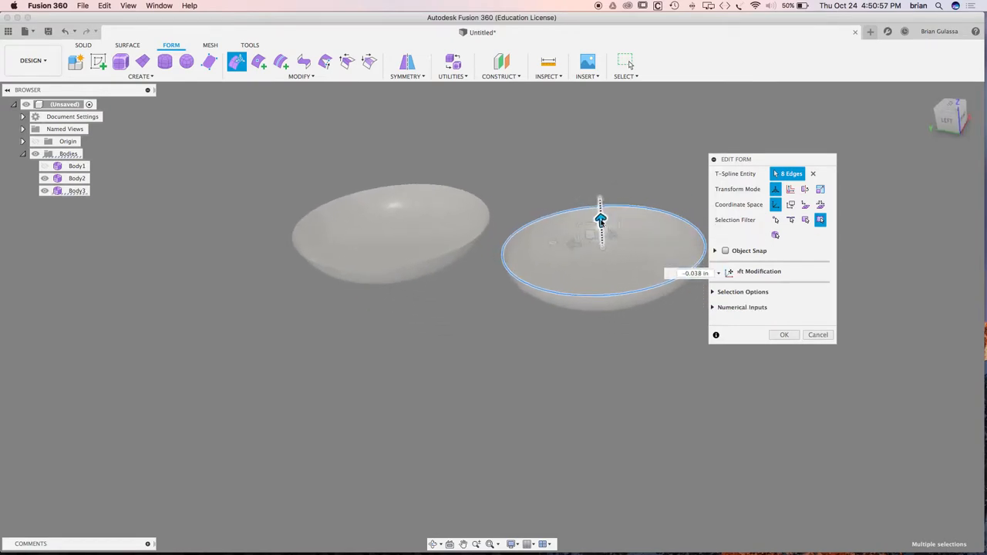
drag(601, 219, 601, 224)
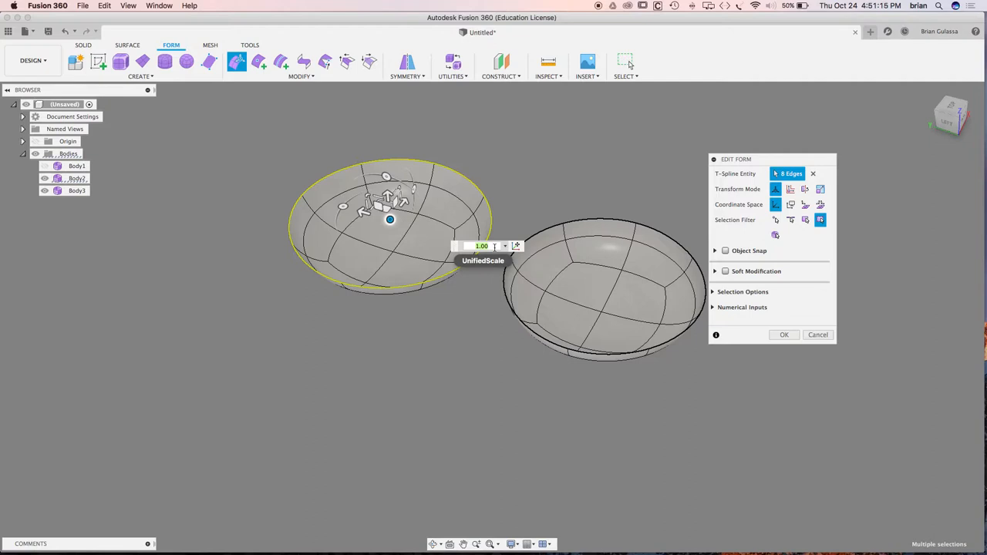
- Scale the left bowl's rim edges uniformly by 1.1 and confirm
text(11)
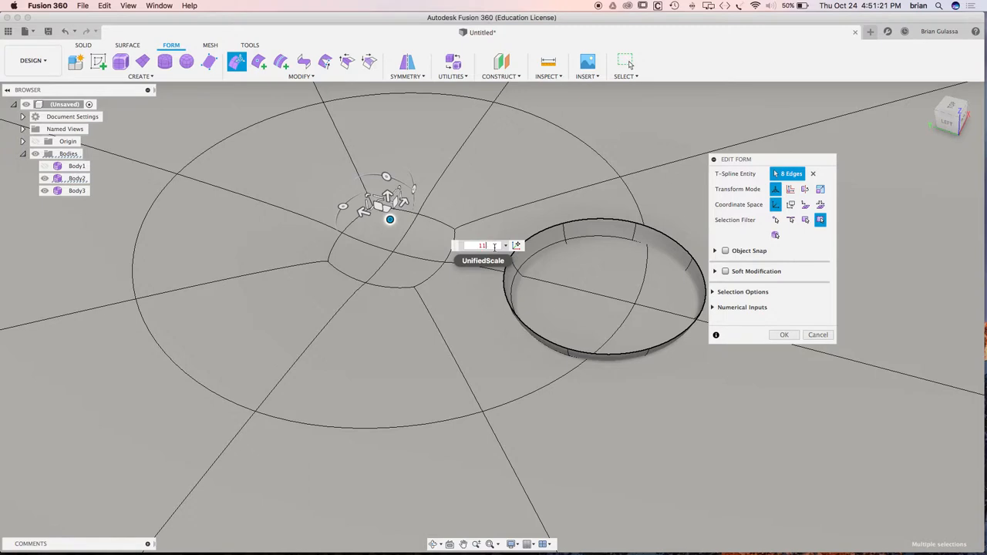
text(110)
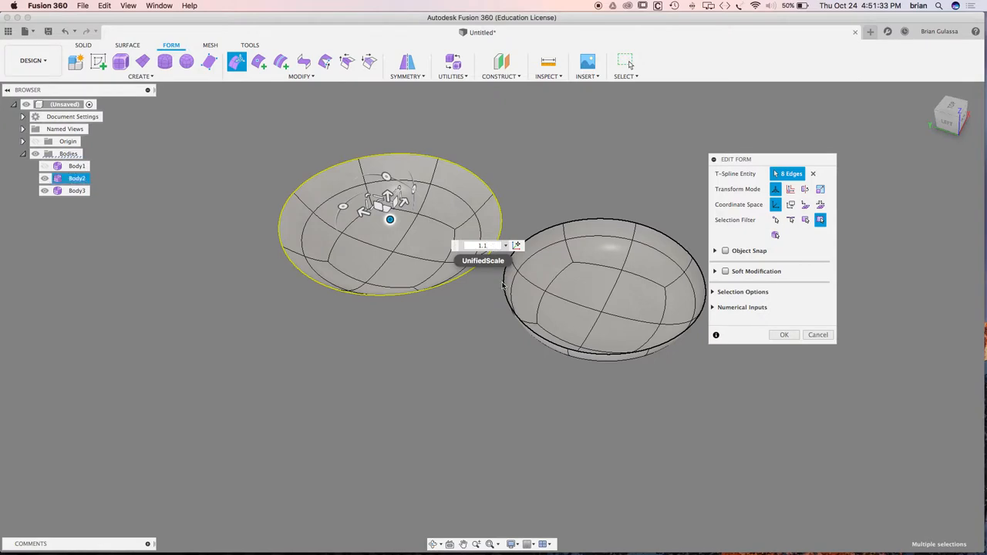
click(784, 335)
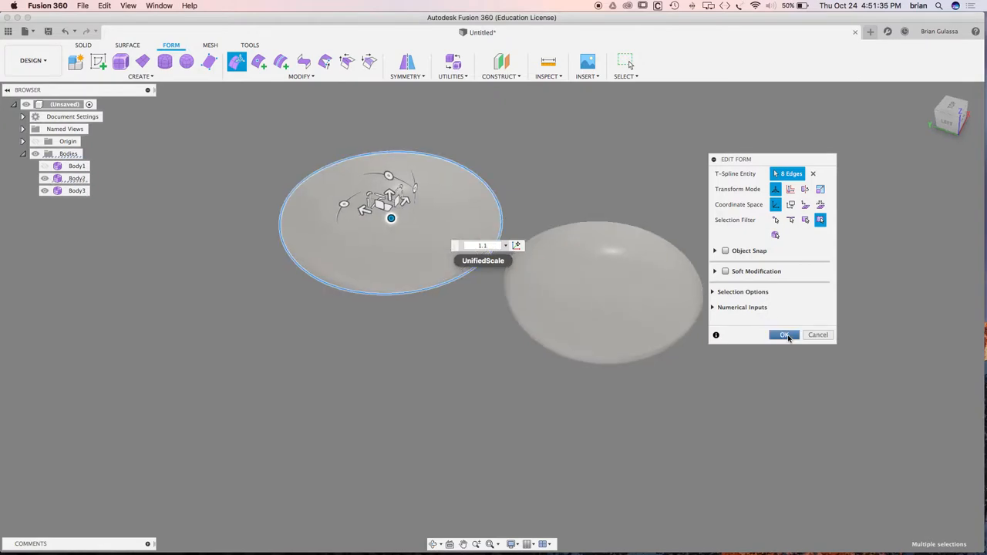
mouse_move(656, 433)
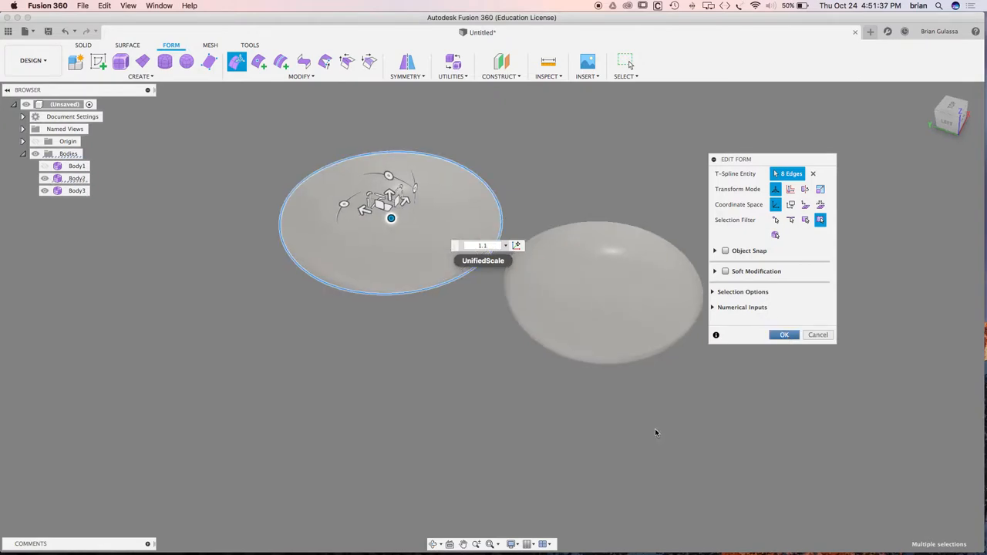
click(783, 334)
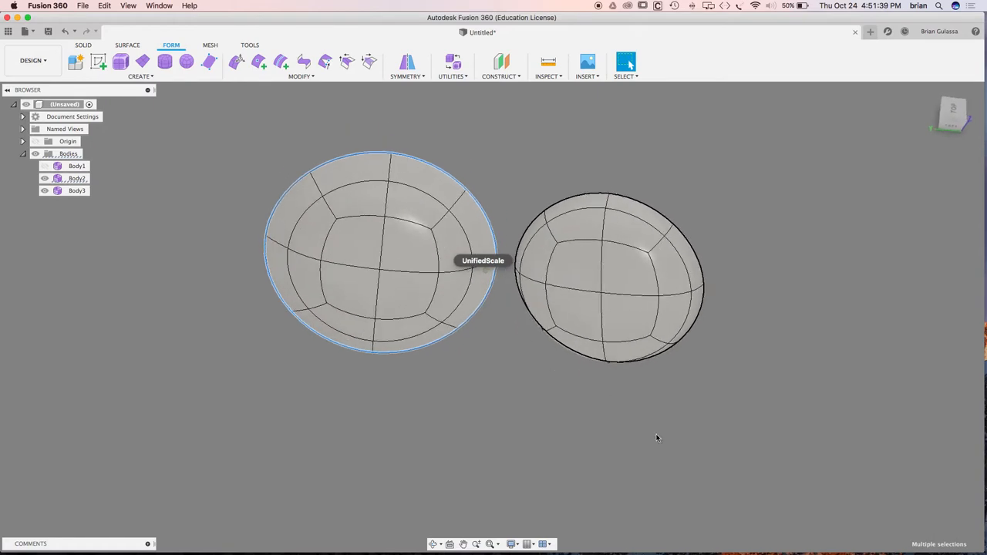
- Select the left bowl's inner-side face and open the Form Modify menu
click(471, 222)
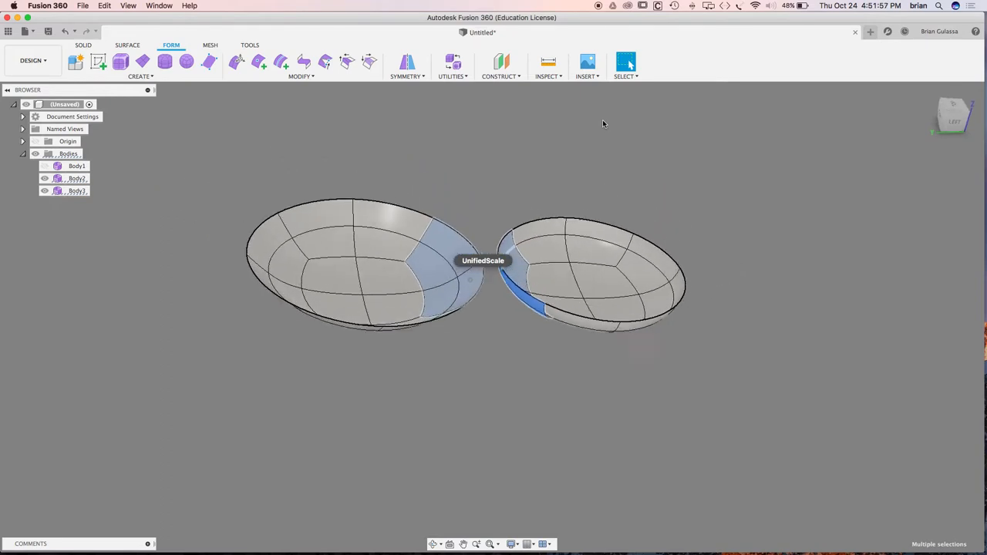
click(301, 69)
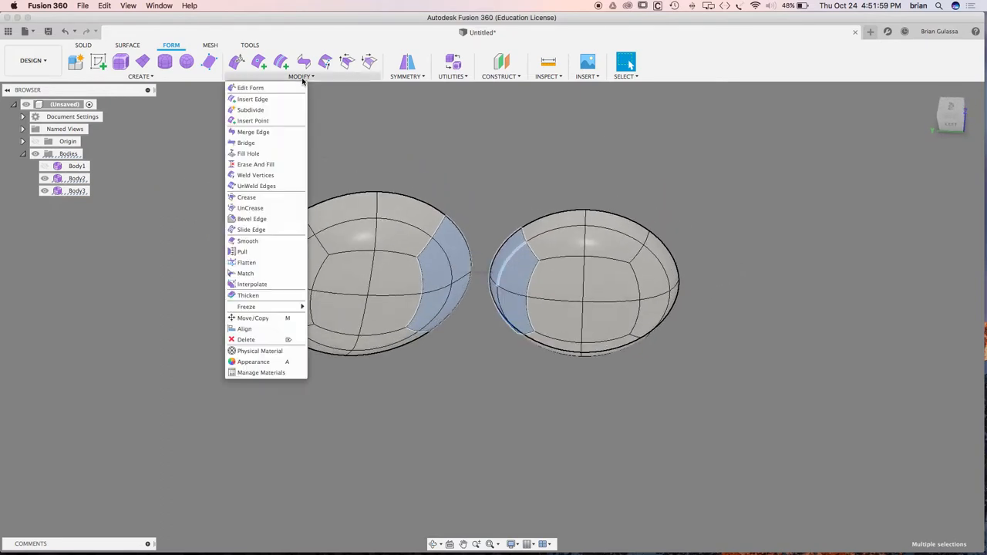
mouse_move(247, 241)
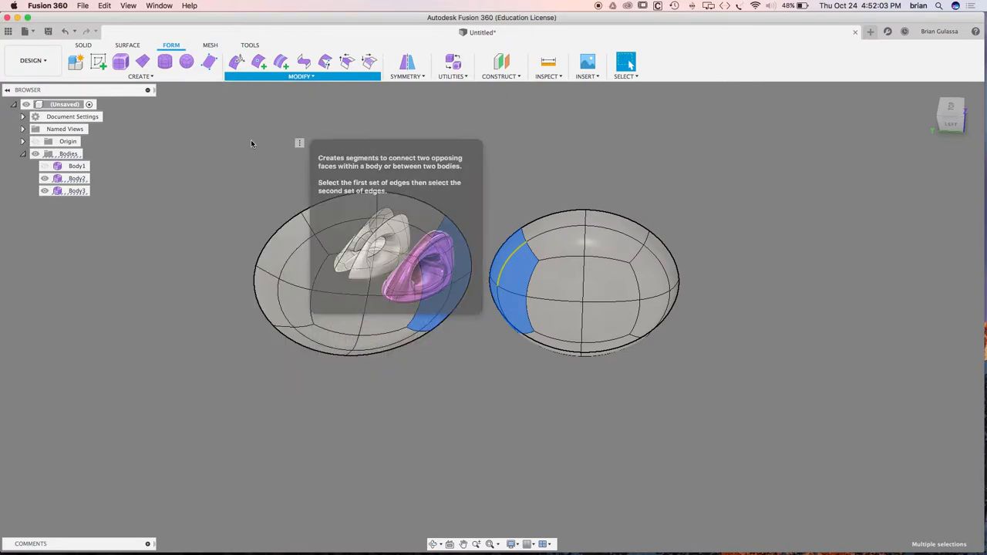
- Bridge the two bowls' facing faces with 2 faces into one body
click(303, 62)
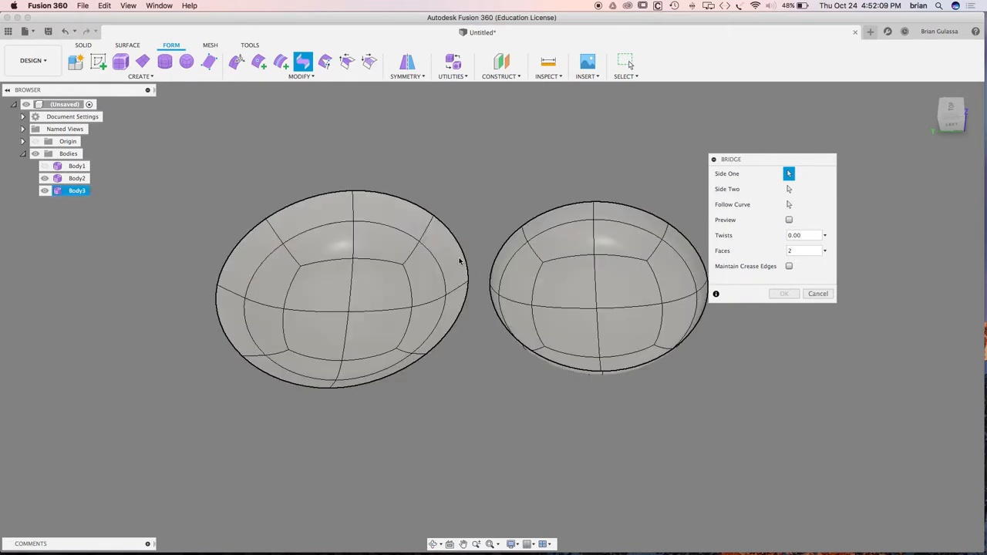
click(432, 285)
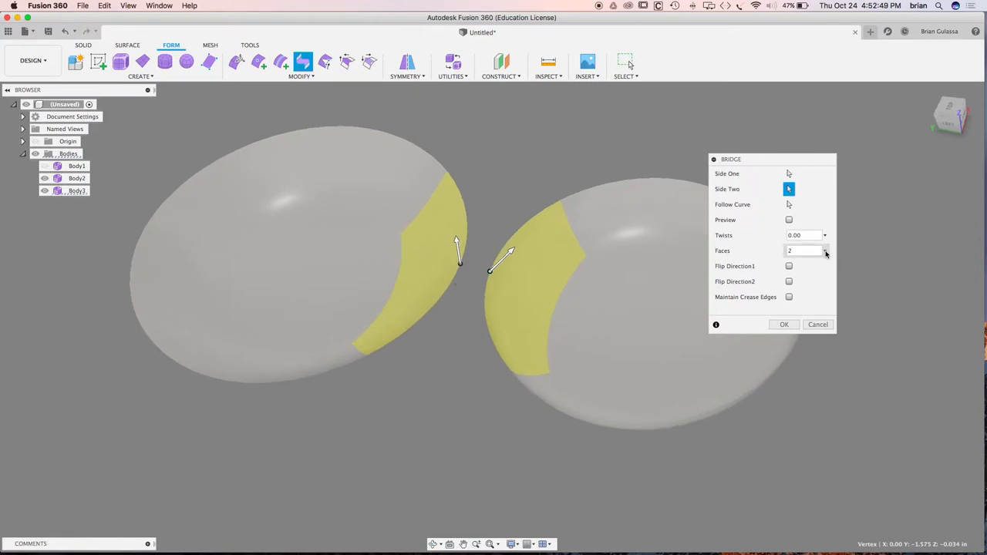
click(824, 250)
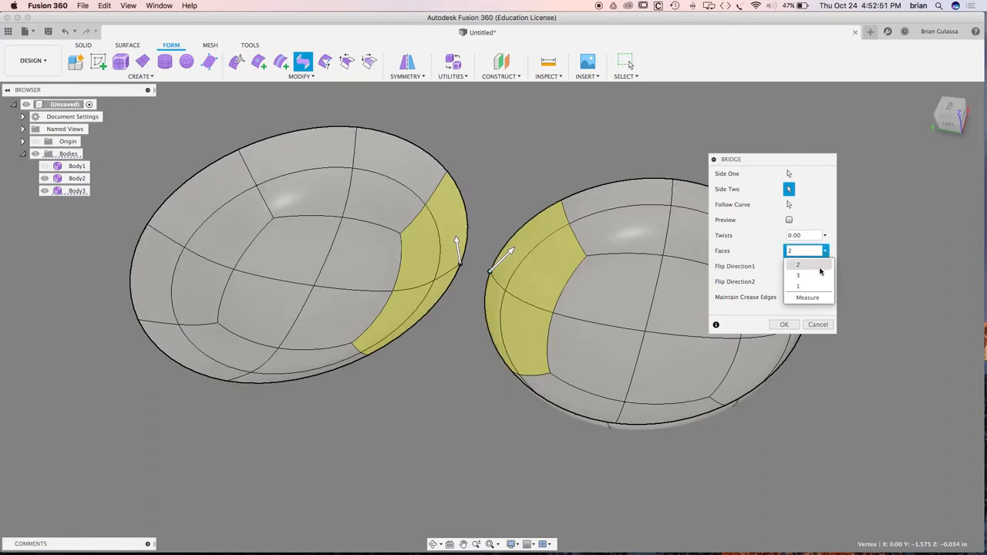
click(797, 264)
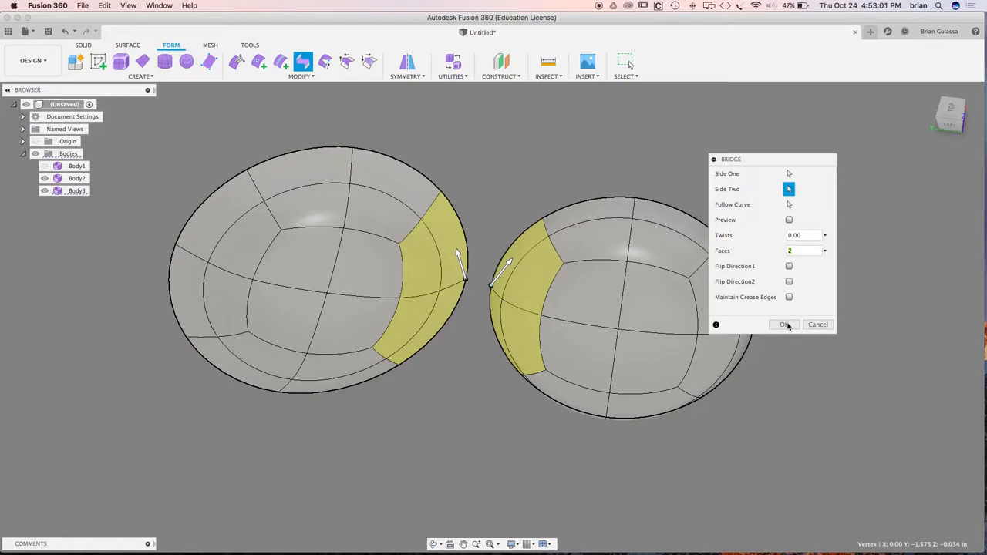
click(784, 324)
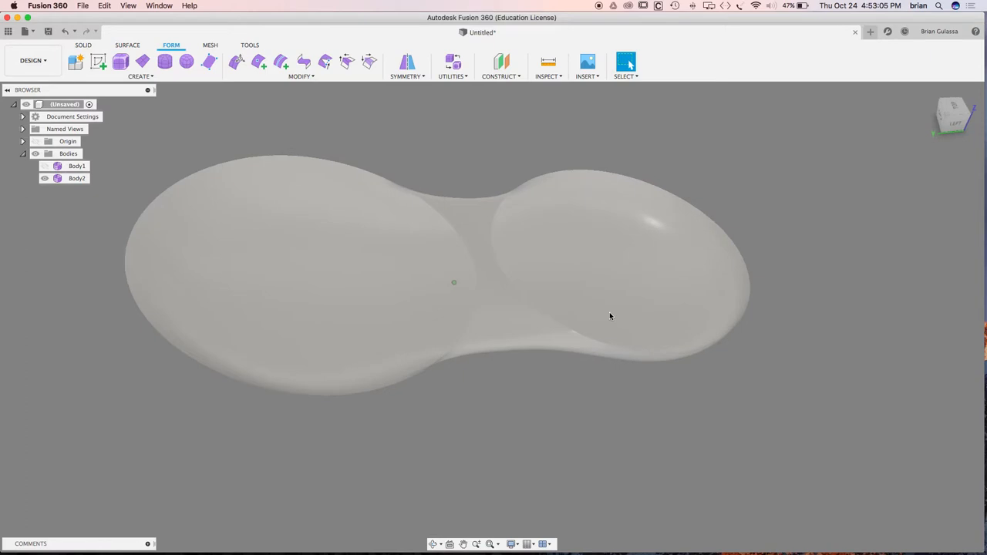
- Select the small triangular face on the bridge between the bowls
click(533, 317)
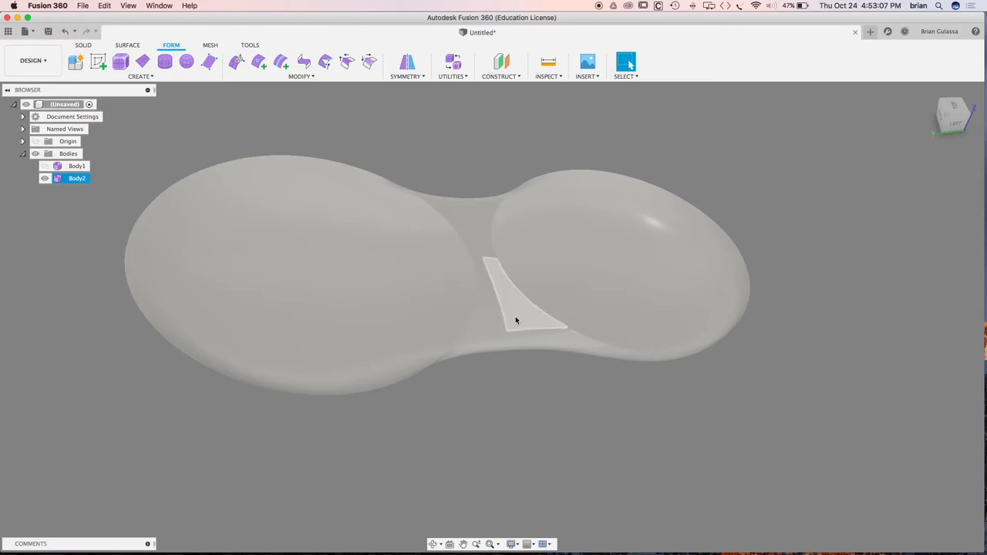
click(529, 305)
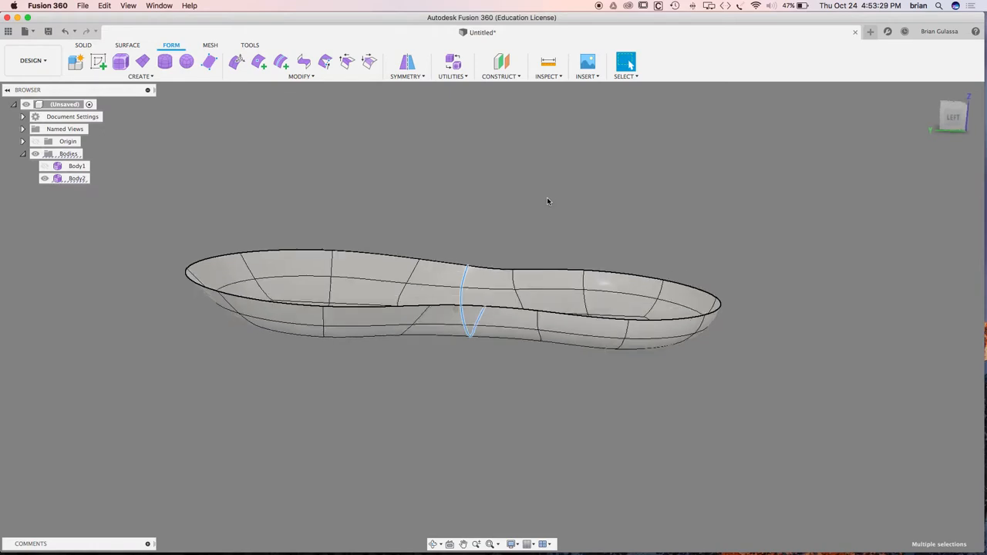
- Raise the neck edge ring about 0.3 in with Edit Form and confirm
right_click(548, 201)
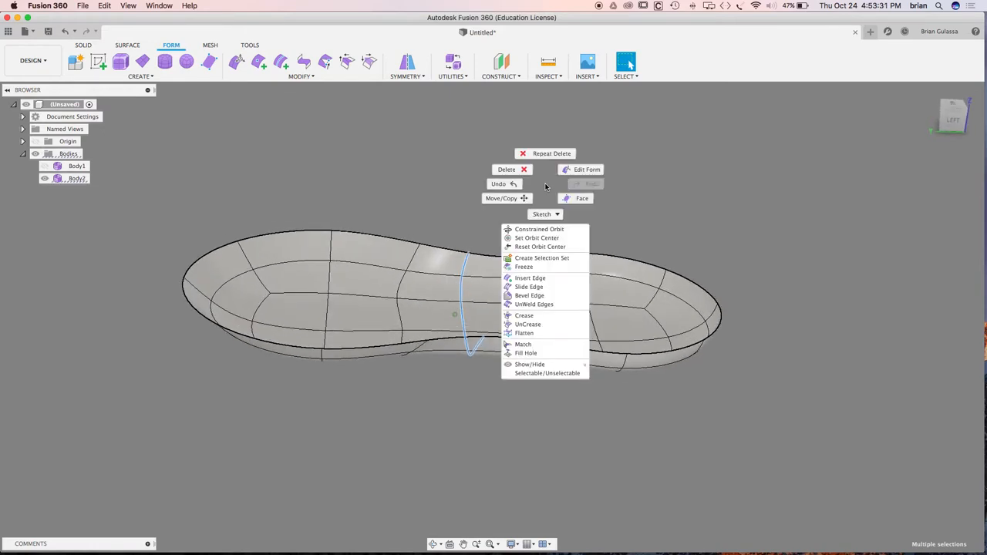
click(587, 168)
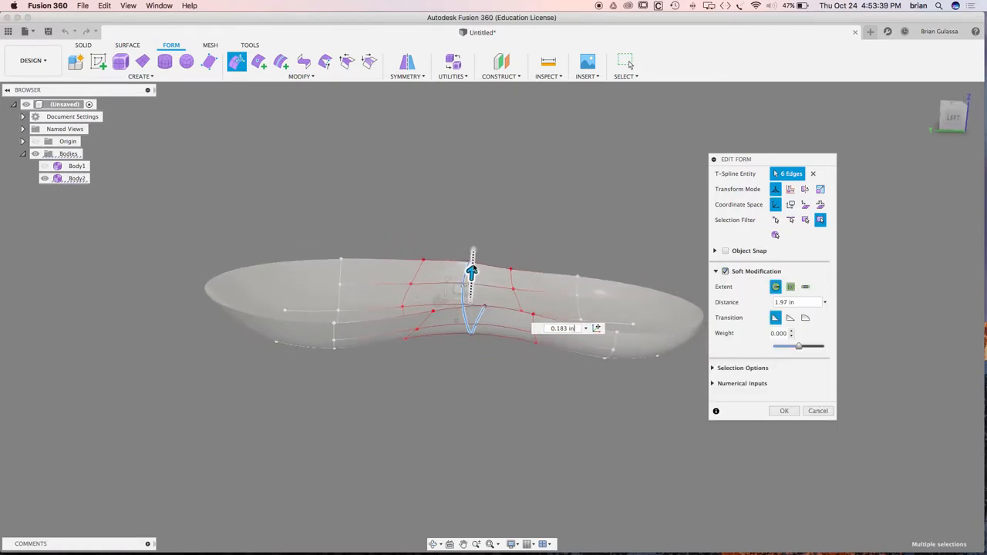
drag(472, 272, 472, 258)
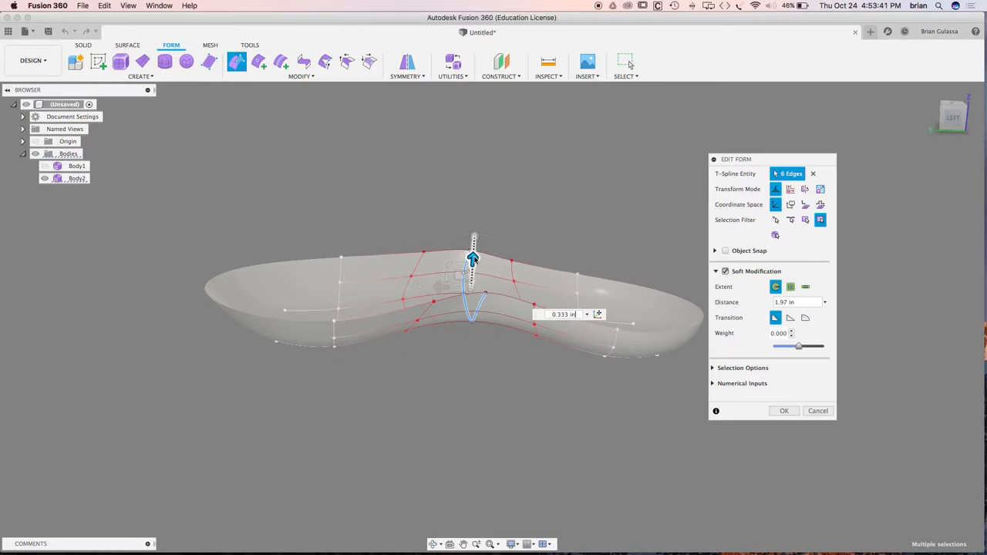
drag(474, 259, 474, 247)
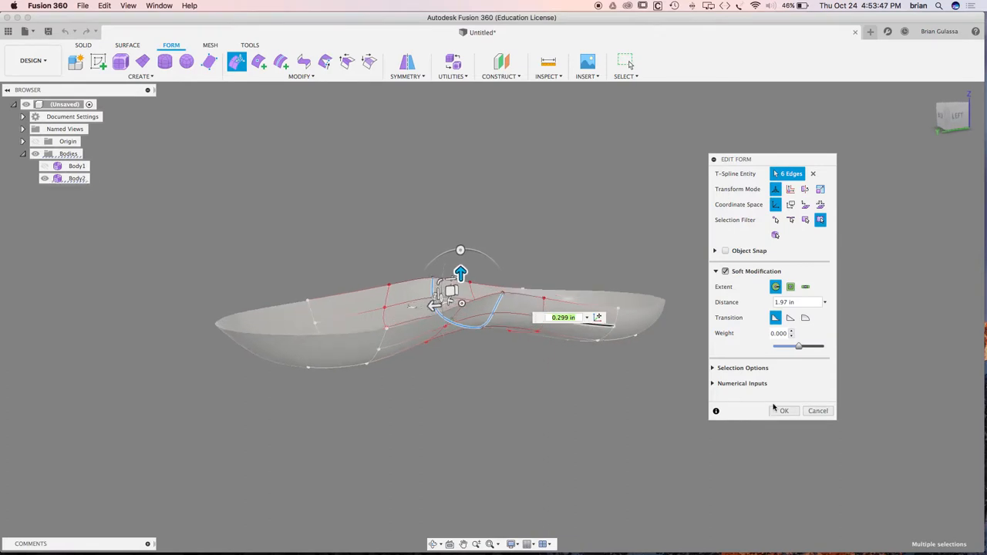
click(784, 410)
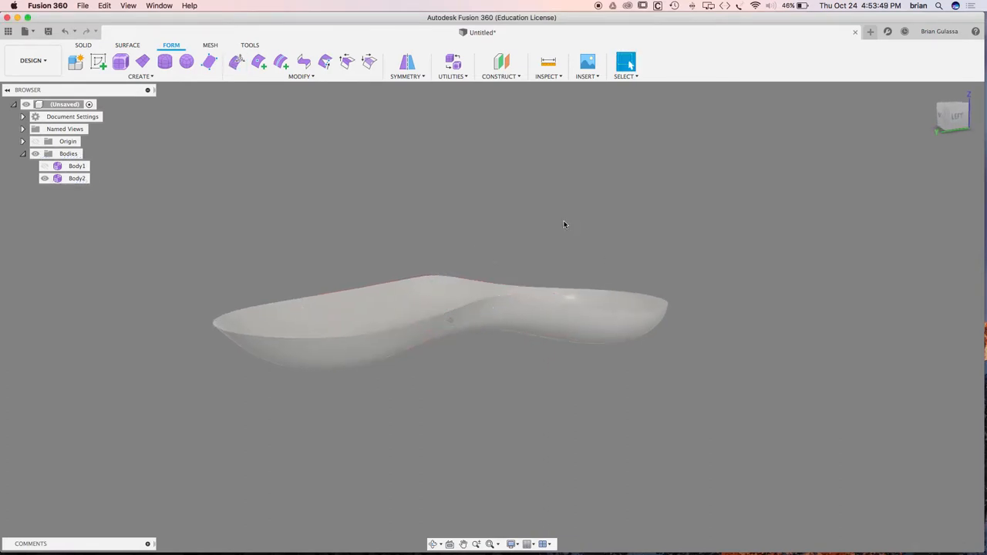
- Apply Mirror - Internal symmetry defined by two opposite matching faces
click(439, 269)
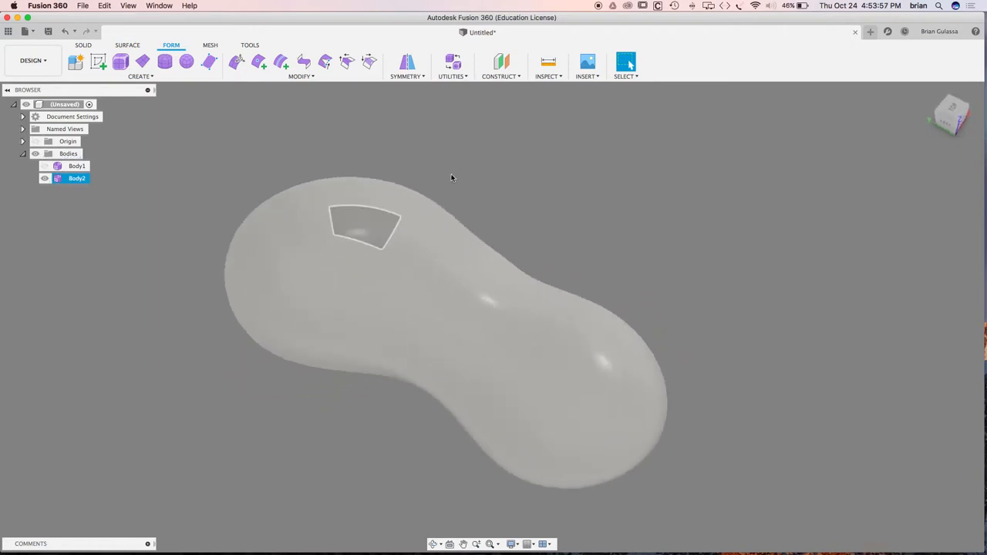
click(407, 66)
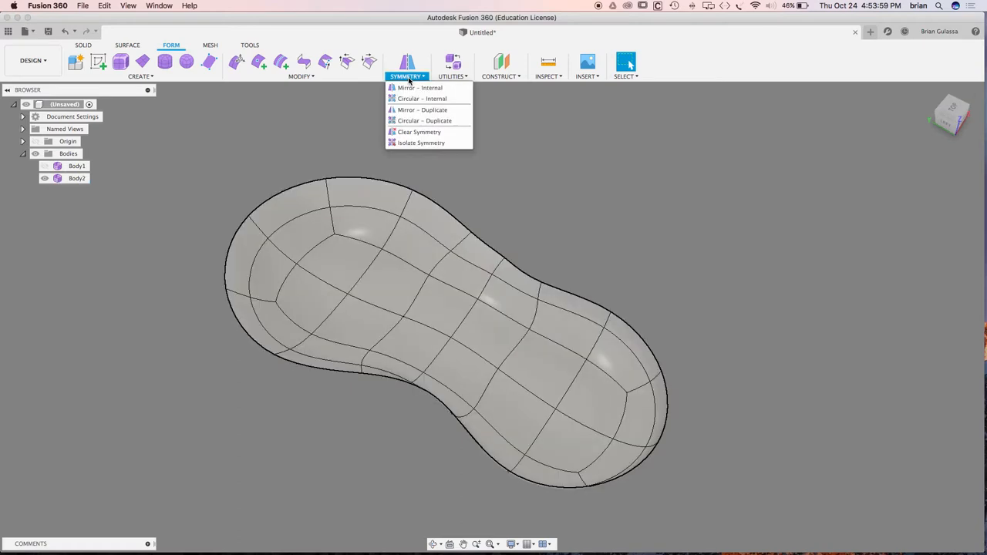
mouse_move(419, 87)
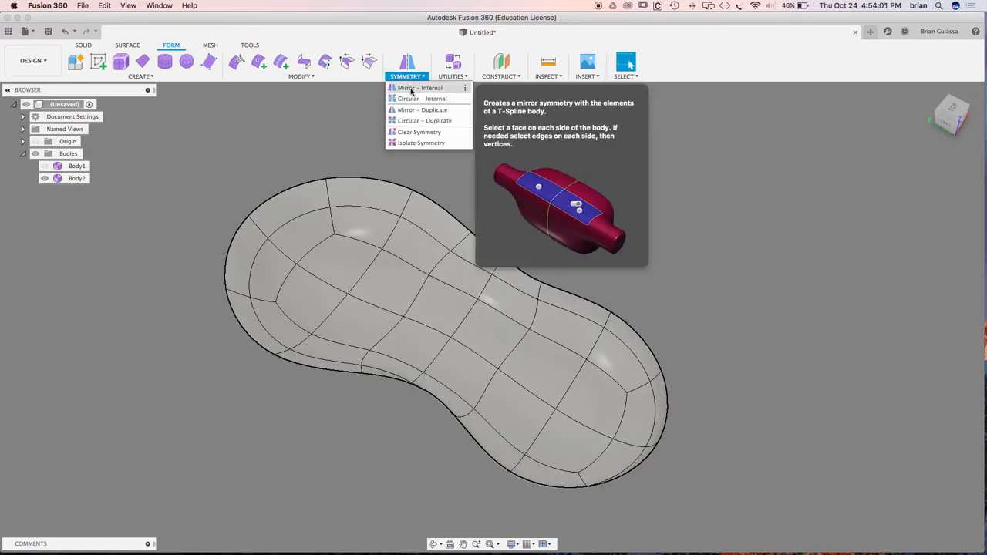
click(420, 87)
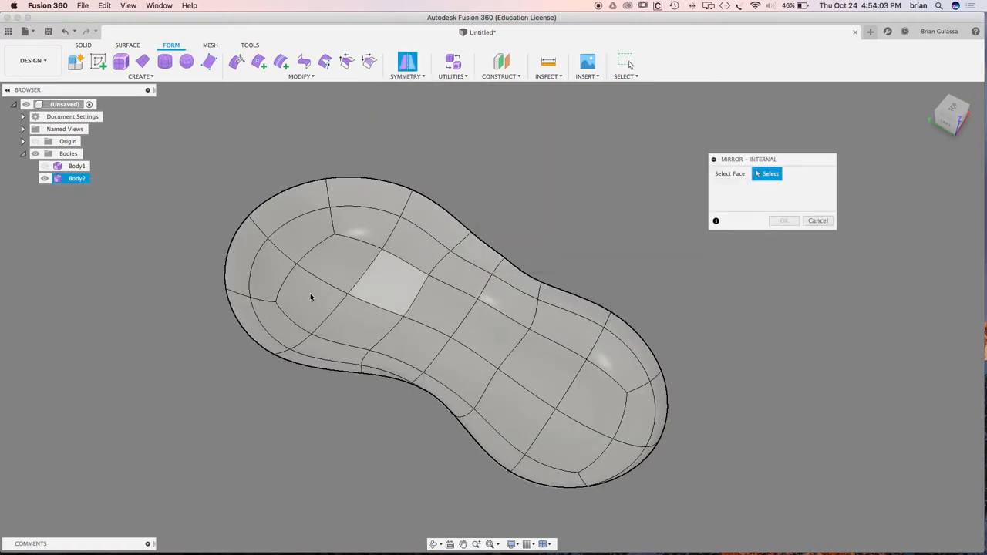
click(314, 303)
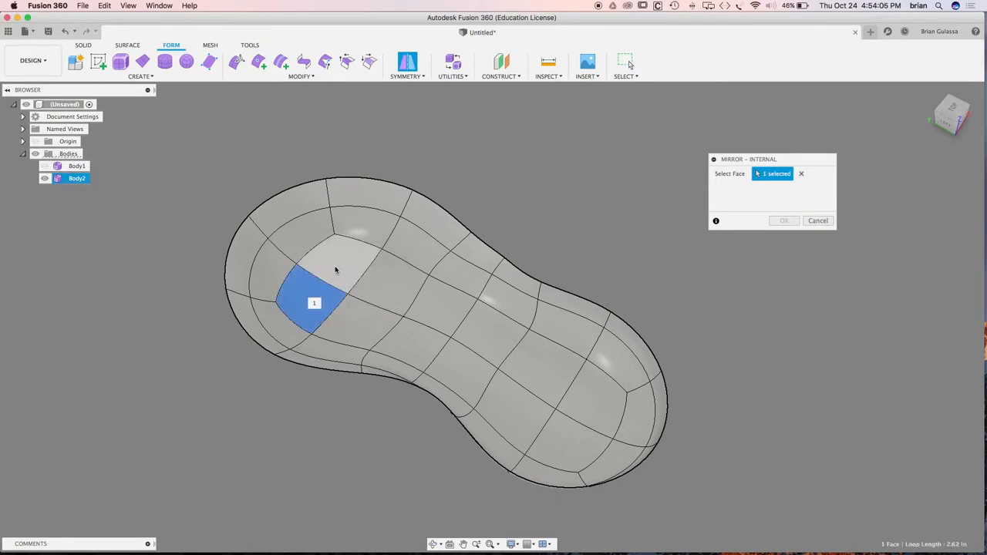
click(345, 265)
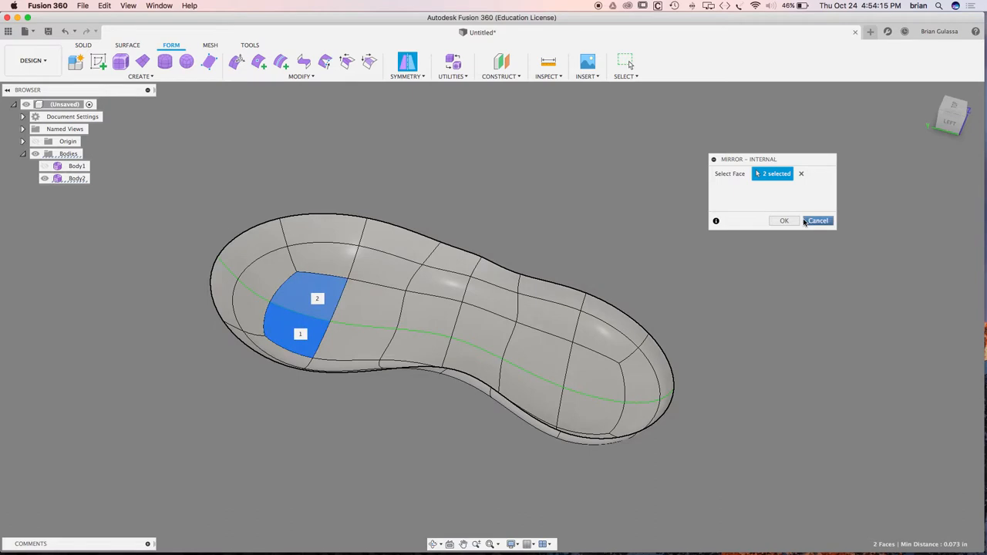
click(818, 221)
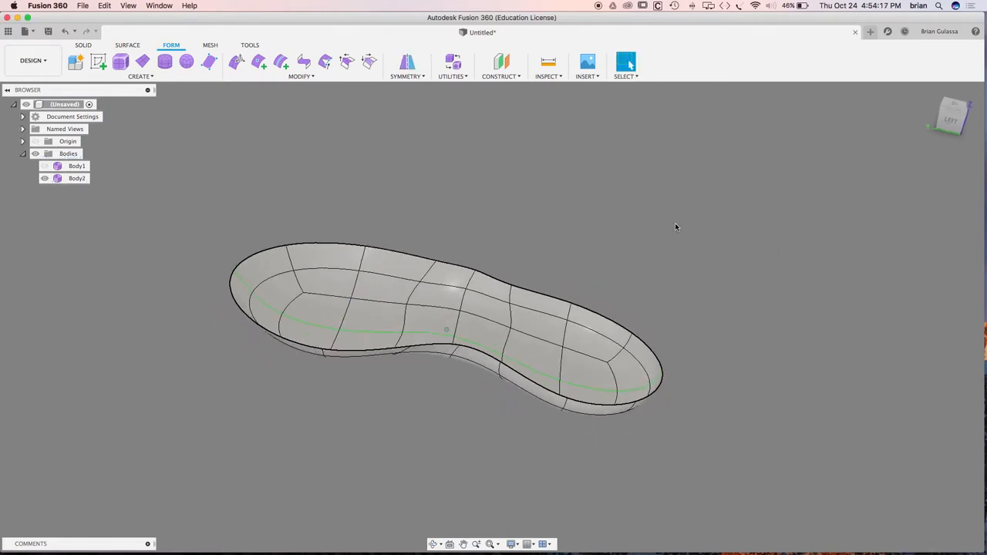
- Pull the mid-rim vertex upward in Edit Form with Soft Modification enabled
click(76, 178)
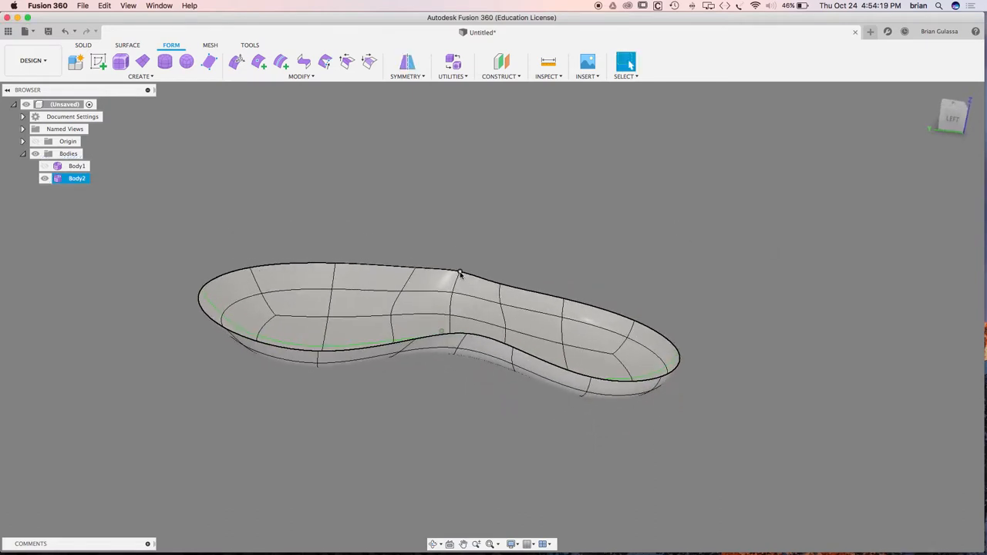
right_click(460, 273)
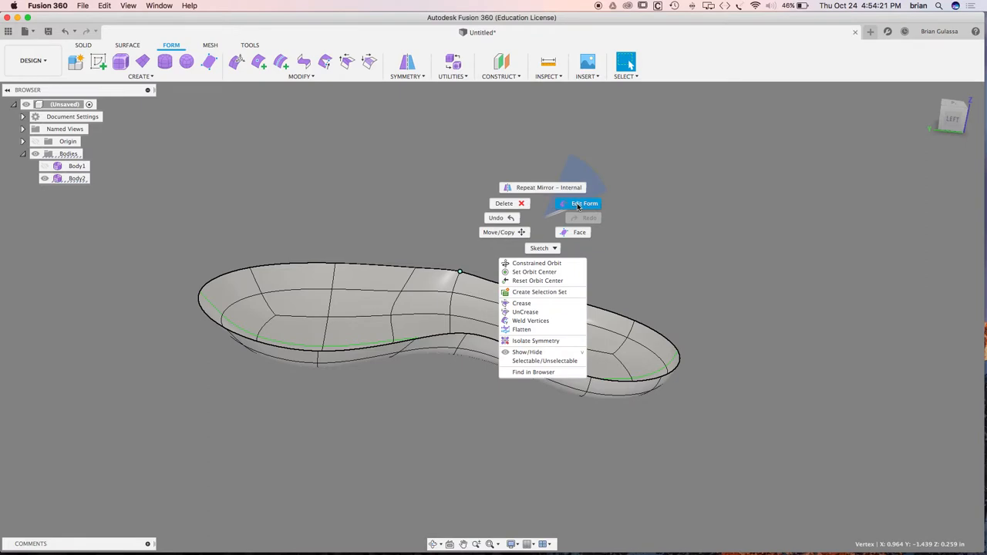
click(584, 203)
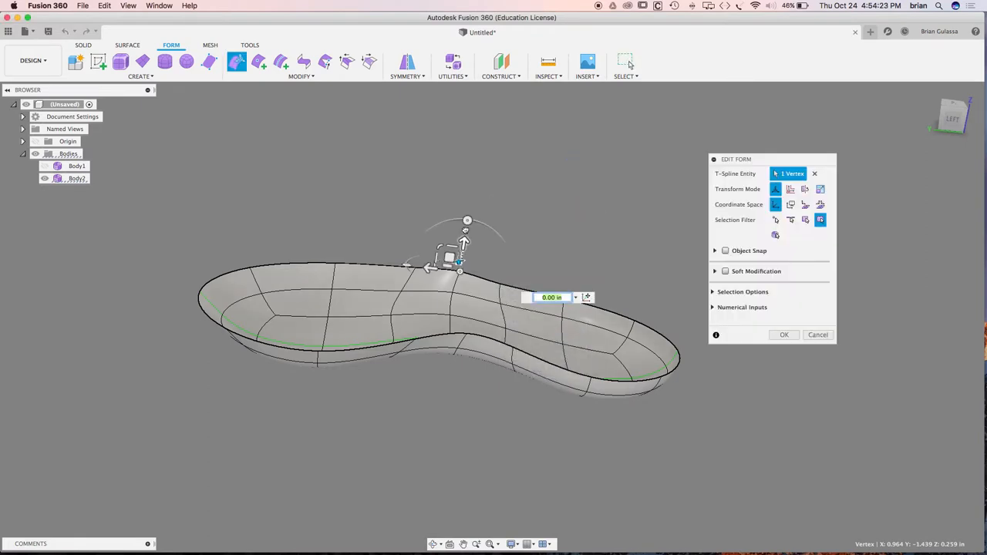
drag(462, 247, 473, 181)
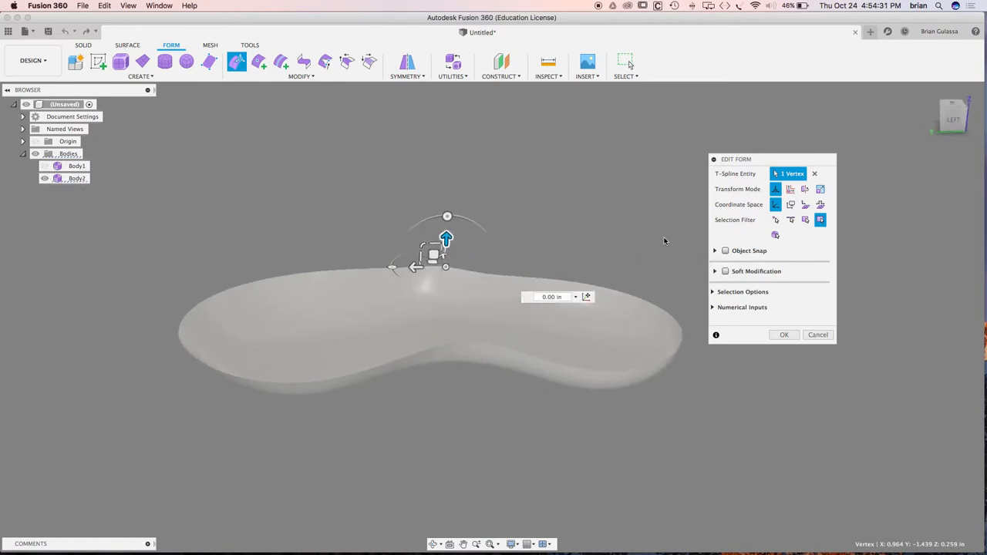
click(725, 270)
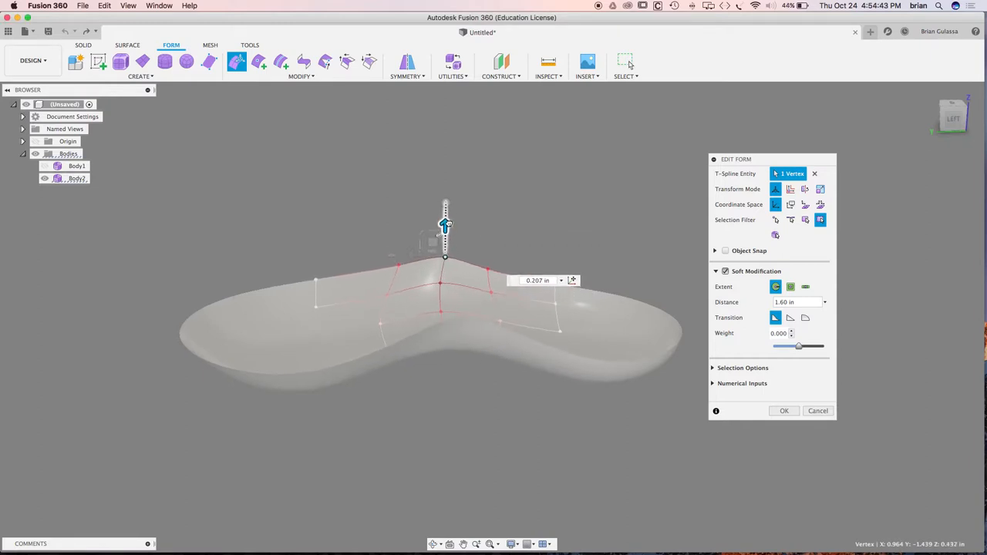
drag(445, 227, 445, 216)
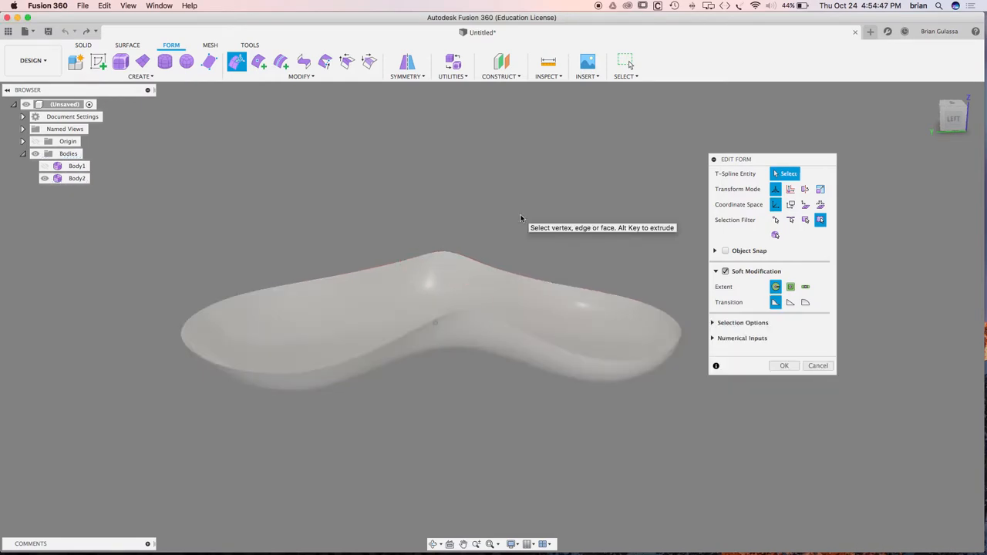
- Raise the two mid-rim vertices about 0.16 in with Soft Modification off, and confirm
click(490, 268)
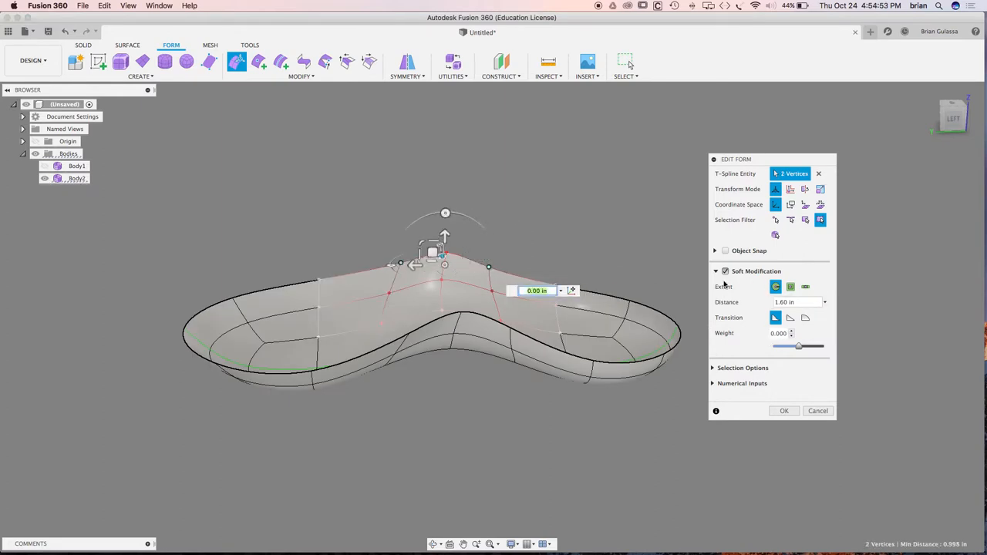
click(725, 271)
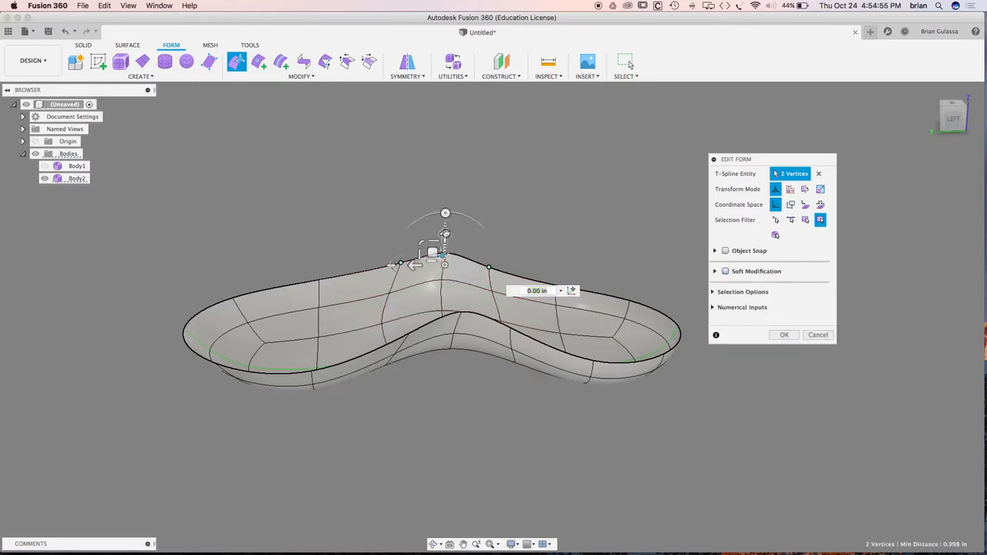
drag(444, 254, 444, 230)
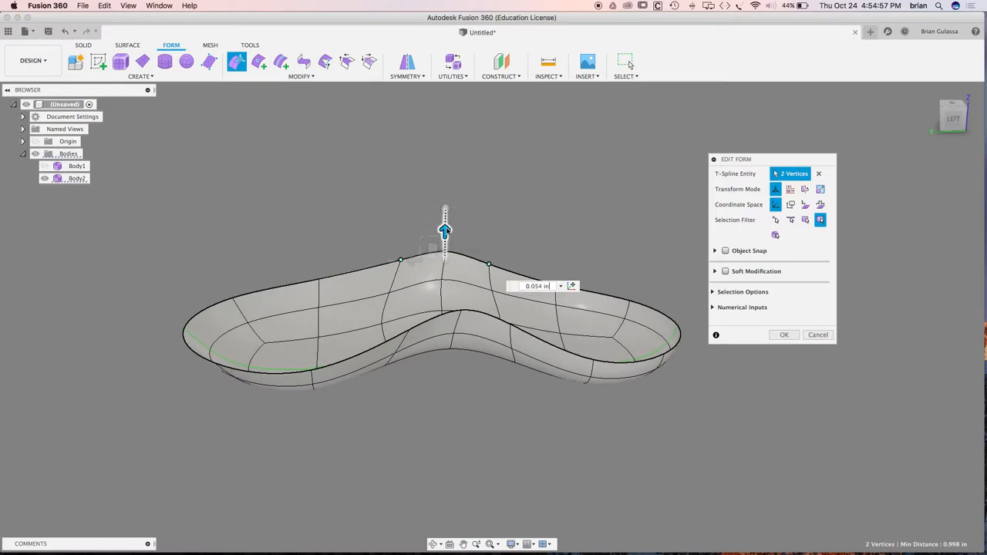
drag(444, 229, 444, 224)
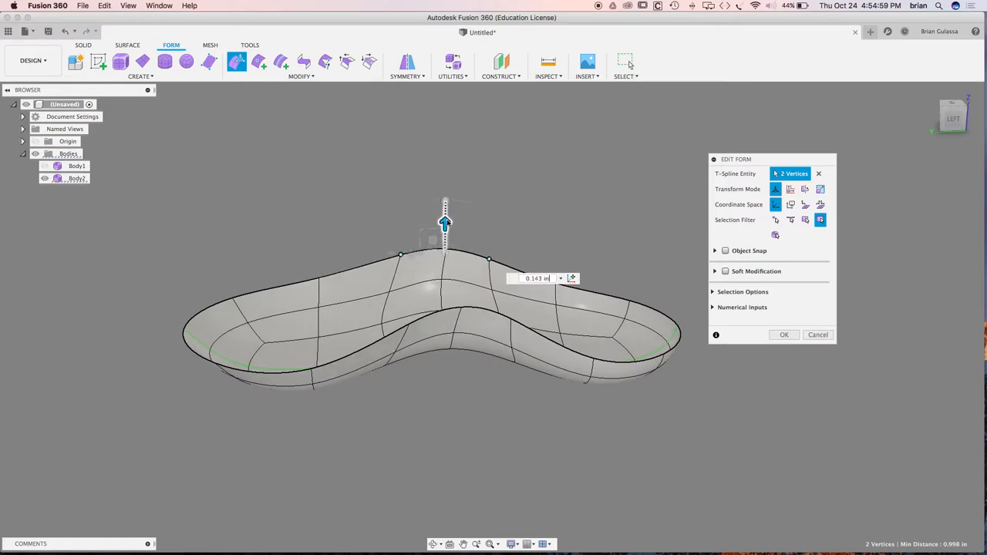
drag(445, 223, 445, 213)
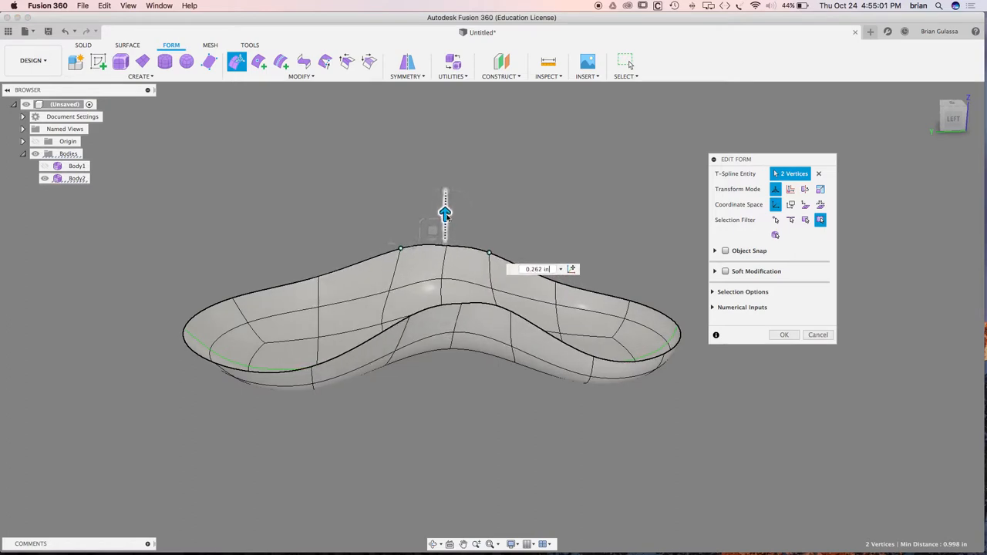
drag(445, 215, 445, 185)
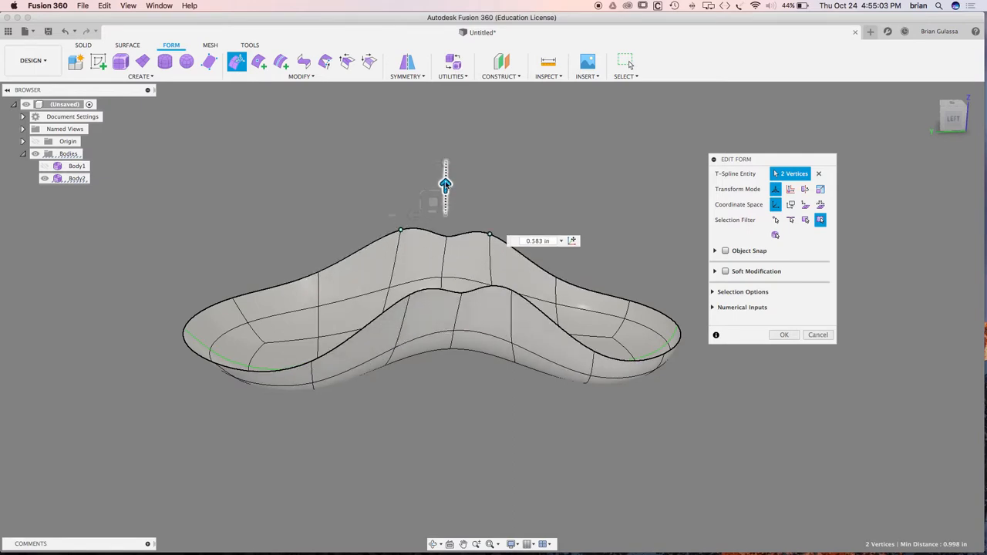
drag(445, 185, 439, 199)
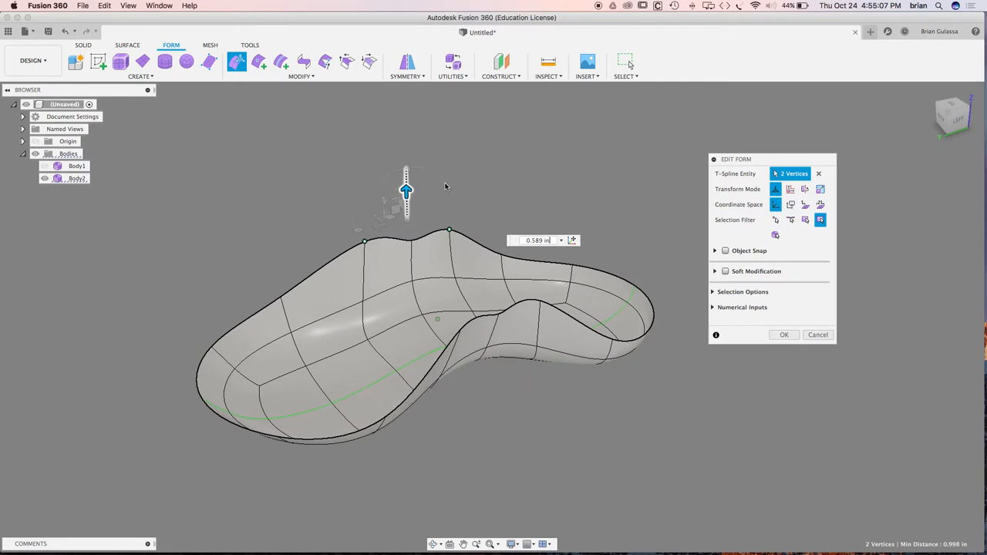
drag(406, 188, 407, 241)
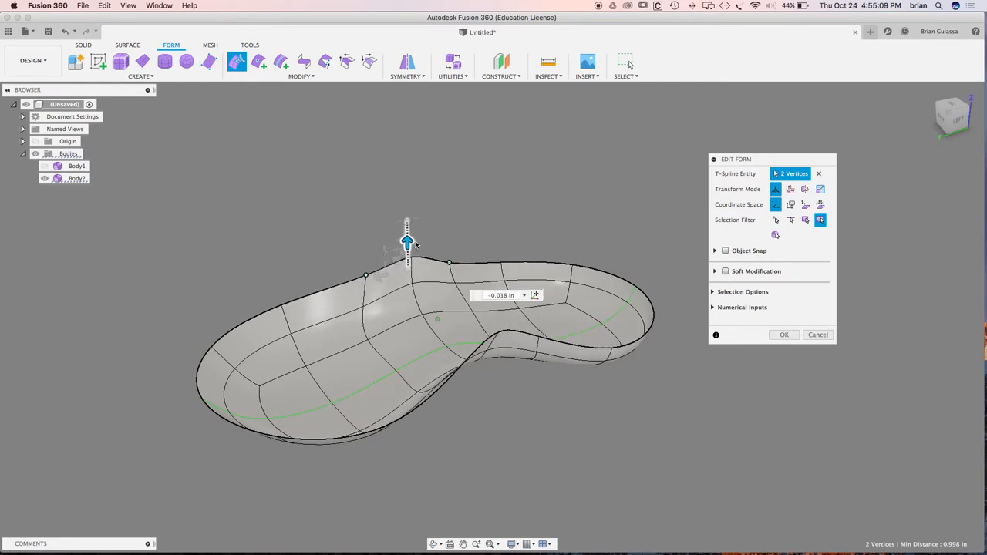
drag(408, 240, 409, 233)
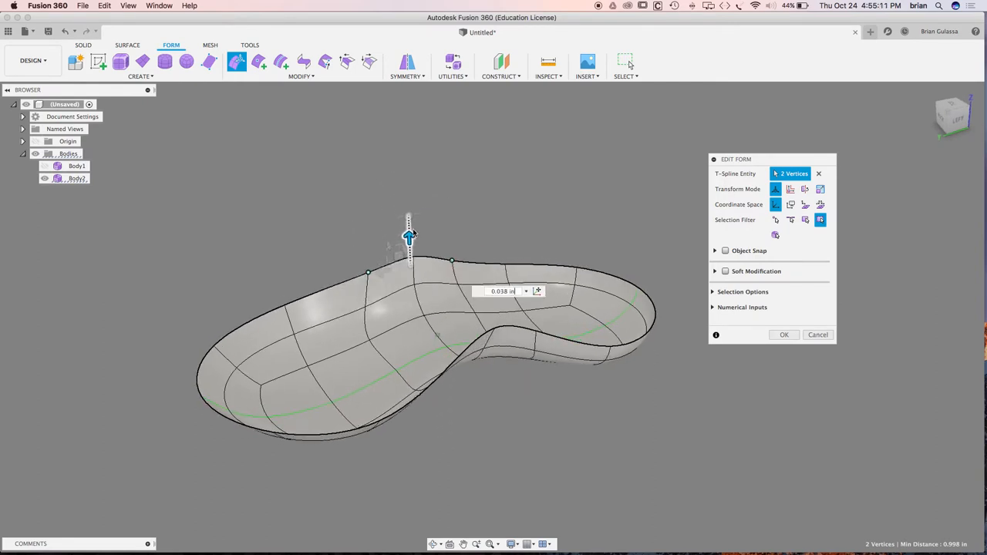
drag(409, 237, 408, 228)
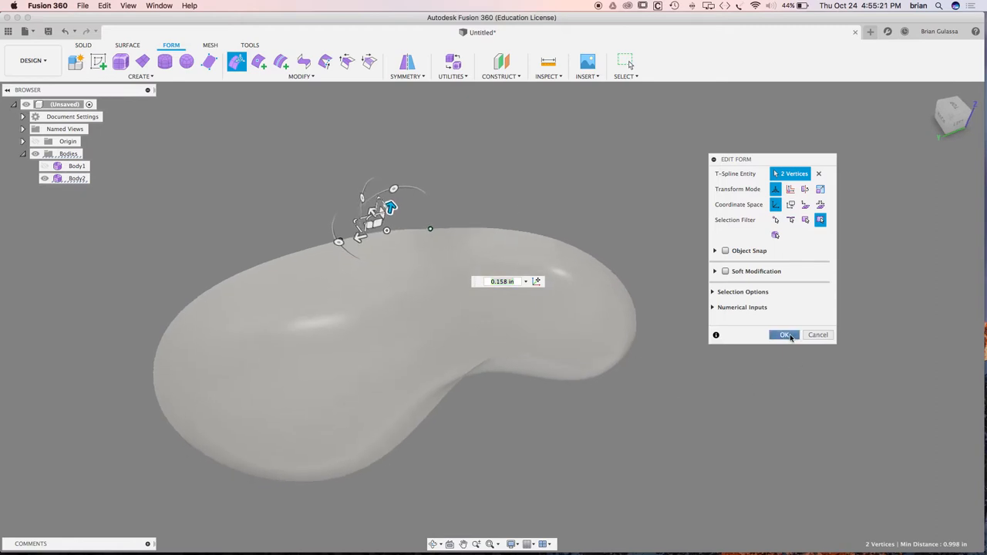
click(783, 334)
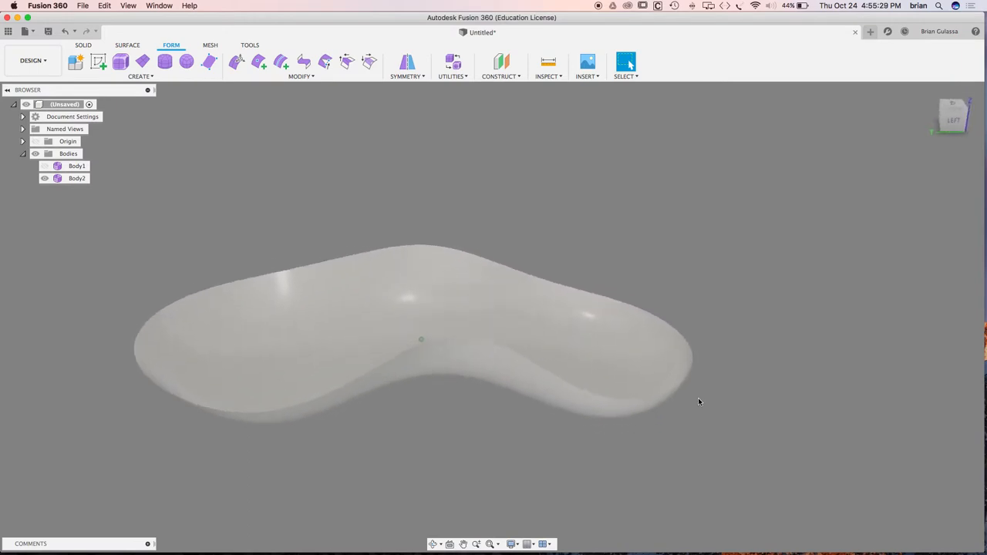
- Thicken the Body2 spoon surface by 0.2 in with the Soft thicken type
click(590, 320)
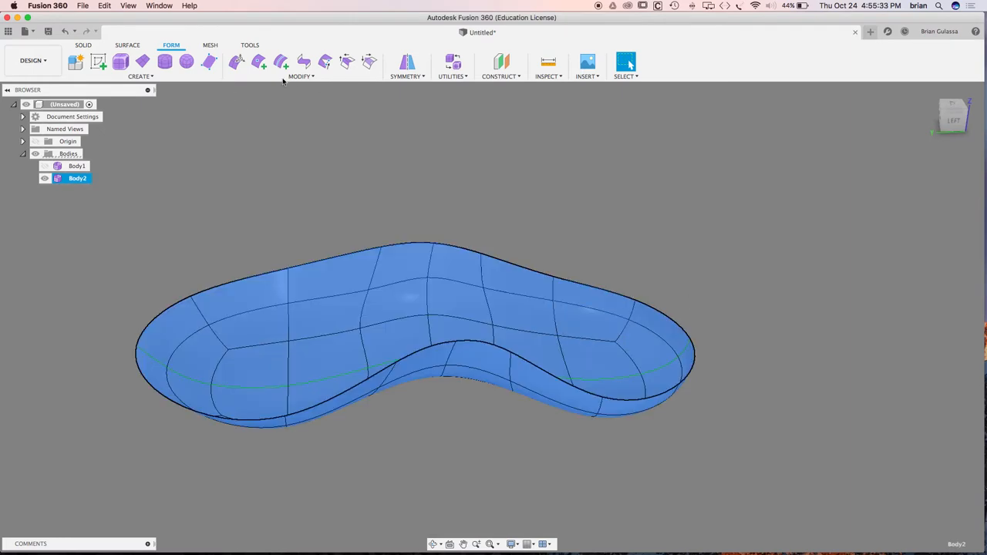
click(301, 76)
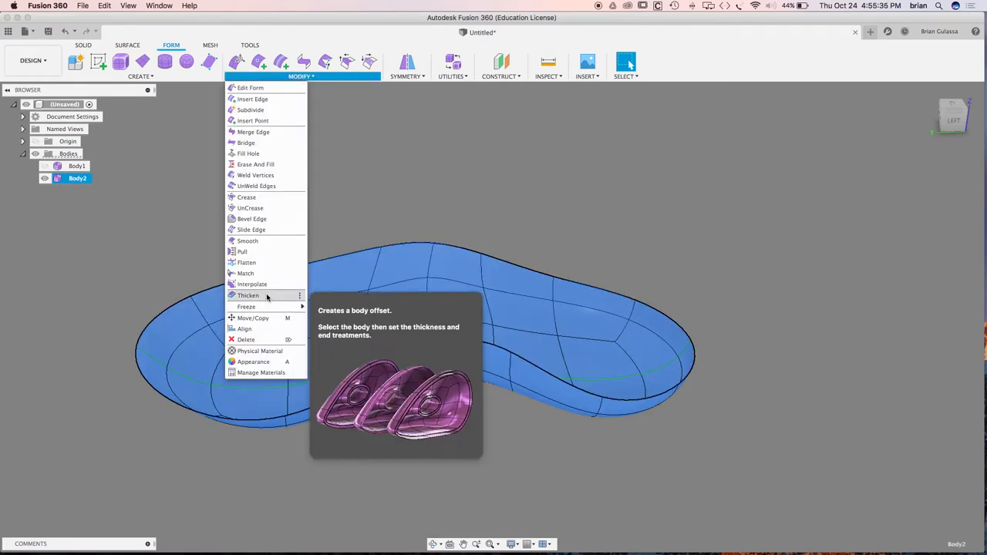
click(248, 296)
text(.3)
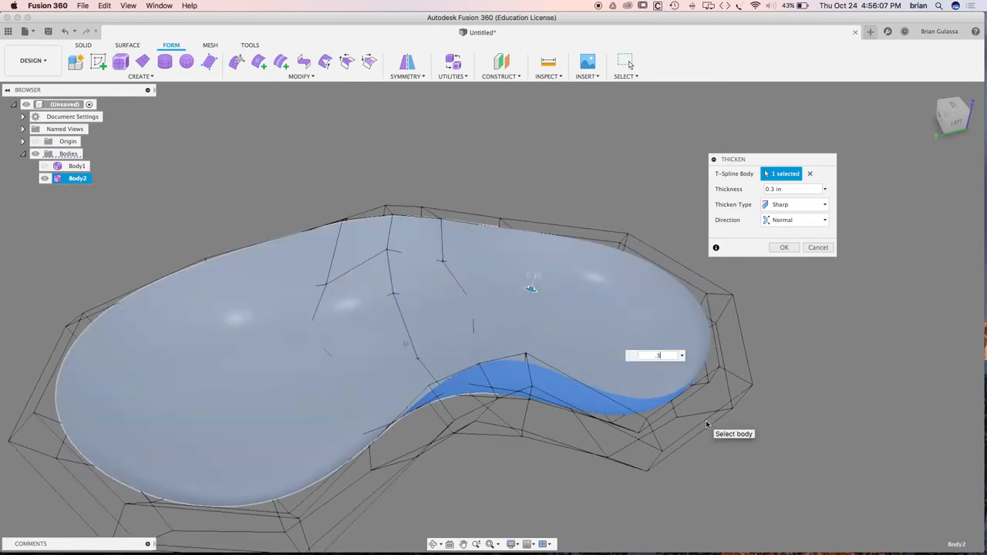
click(791, 189)
text(0.2)
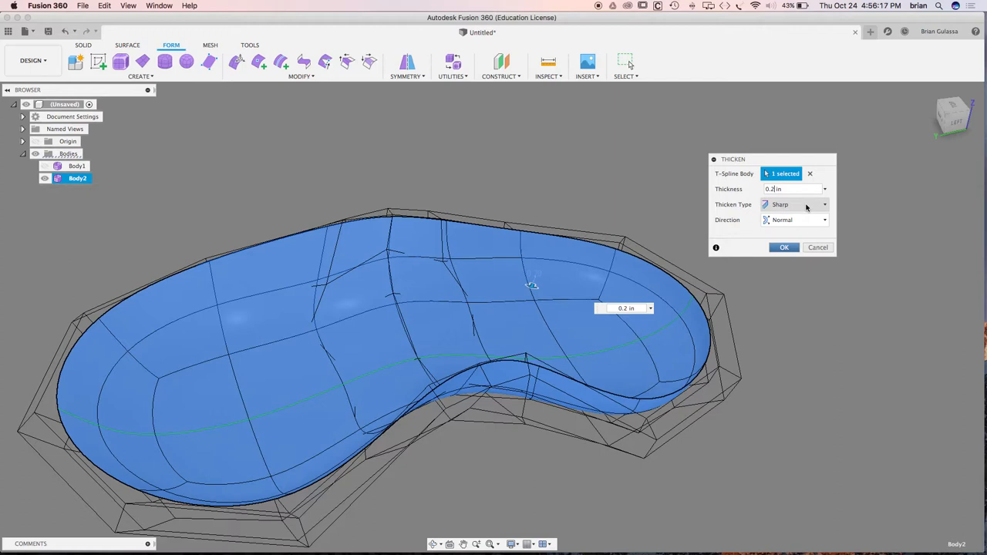
click(794, 204)
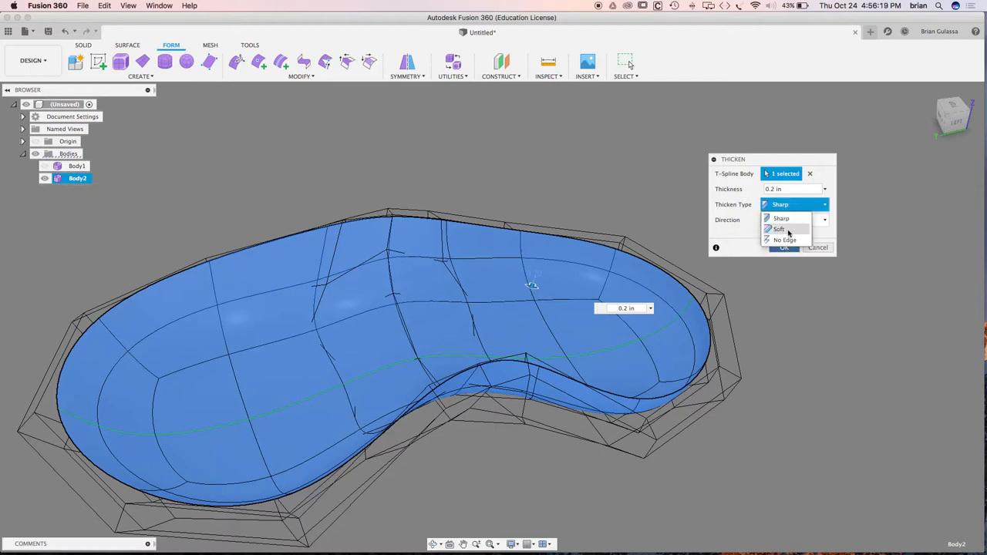
click(779, 229)
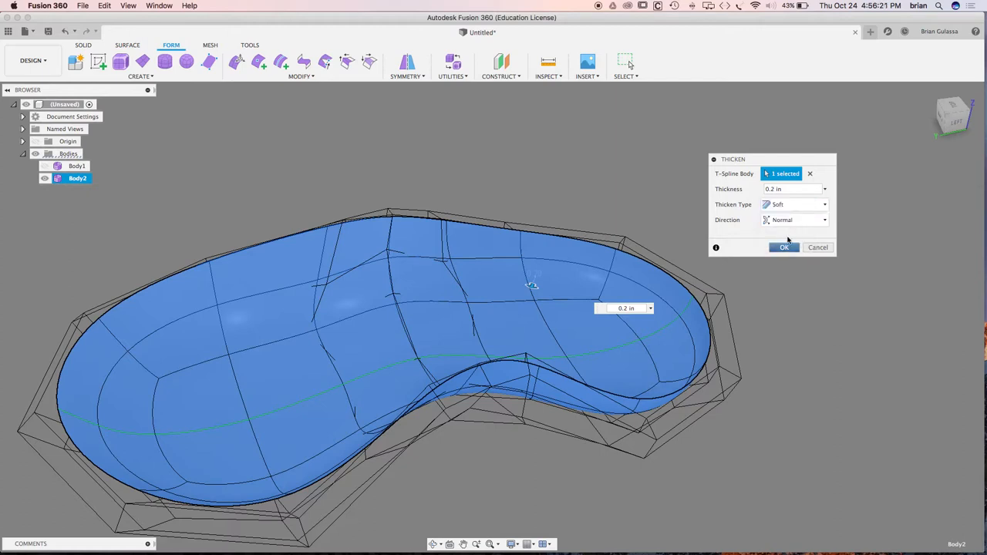
click(783, 247)
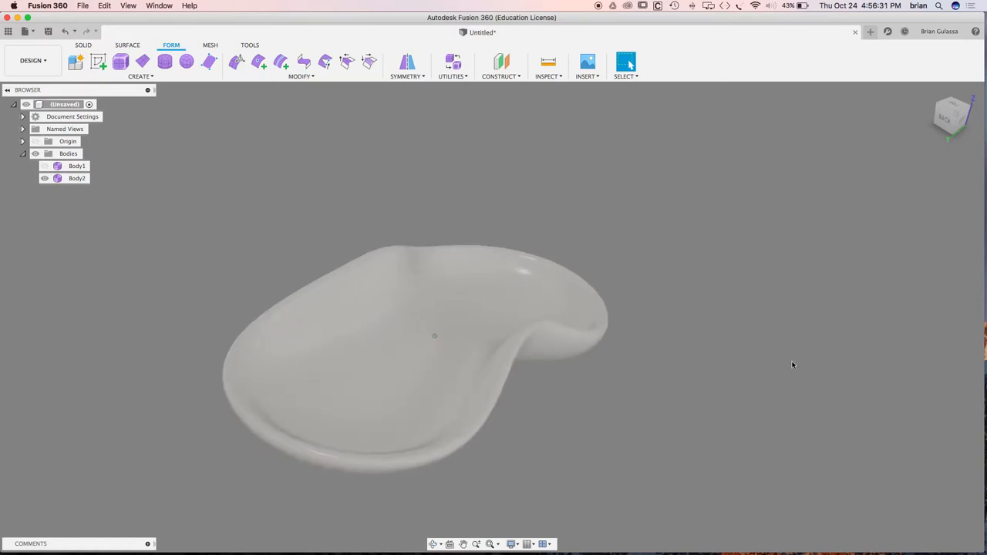
- Pick the 14-edge ring across the thickened dish's waist for Edit Form
click(76, 179)
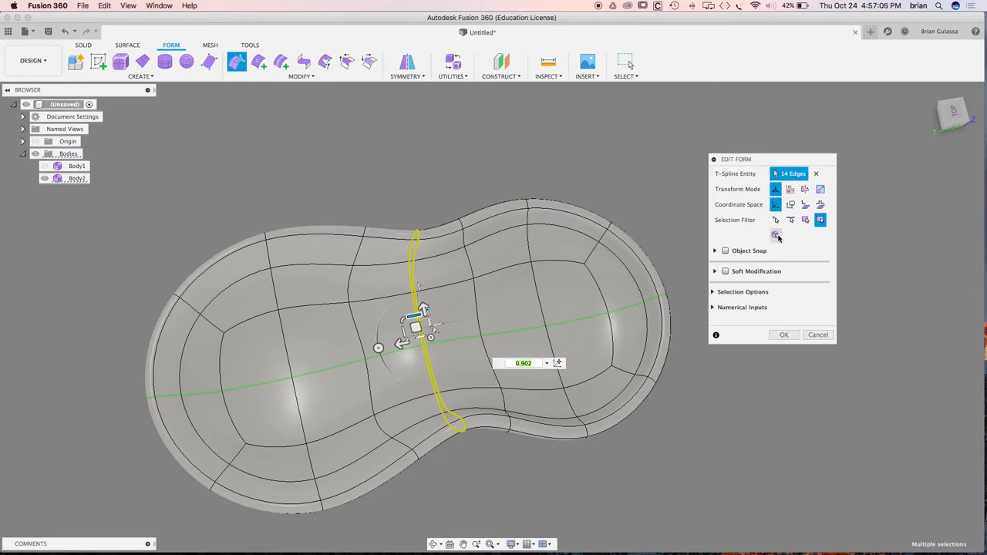
- Toggle Soft Modification, drag the 14 waist edges slightly, and confirm the form edit
click(724, 270)
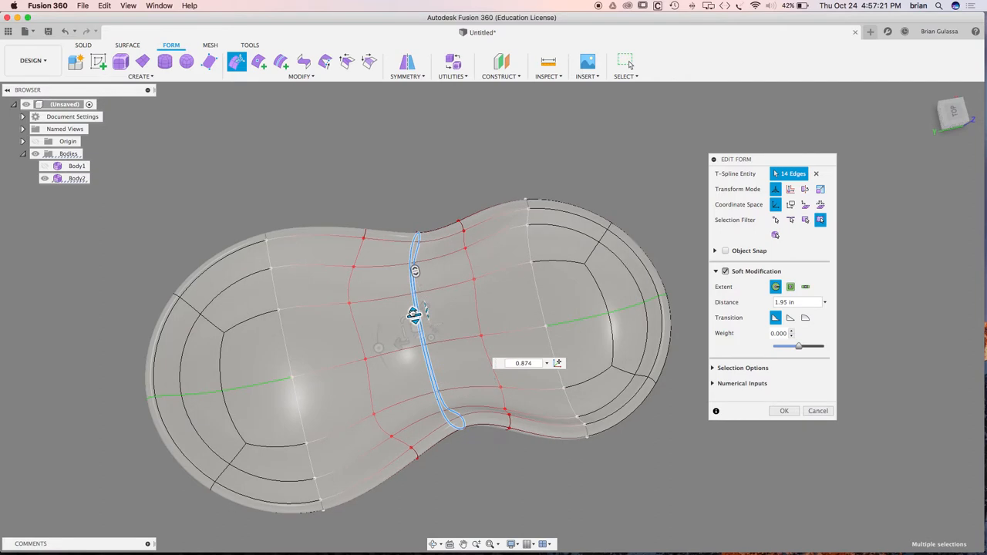
drag(415, 313, 420, 324)
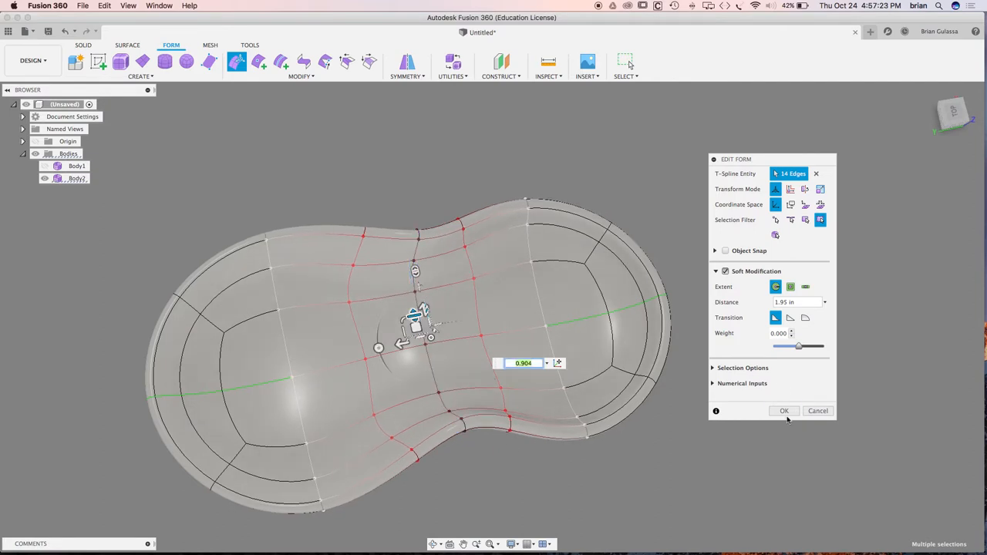
click(784, 410)
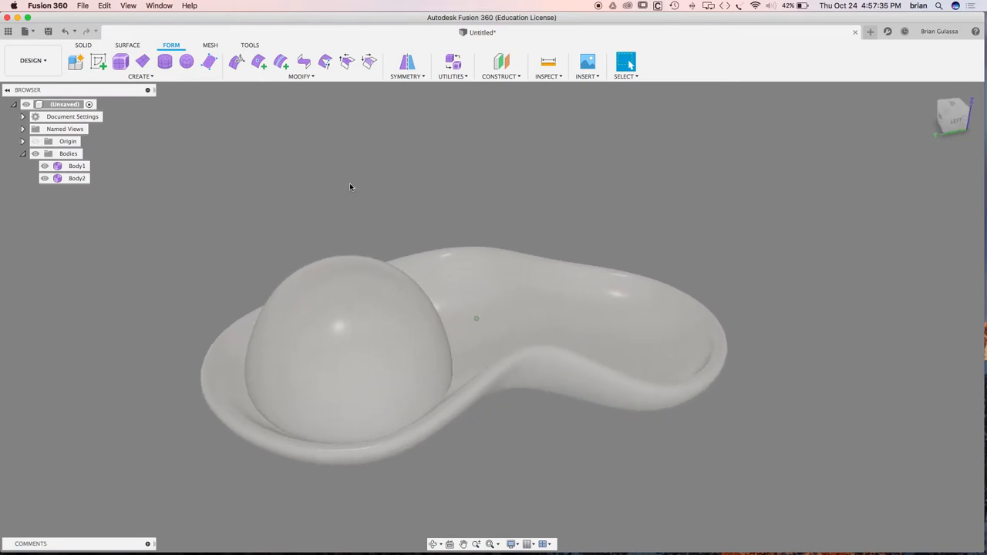
- Open the Appearance library and browse Miscellaneous and Other down to the Glass category
click(301, 75)
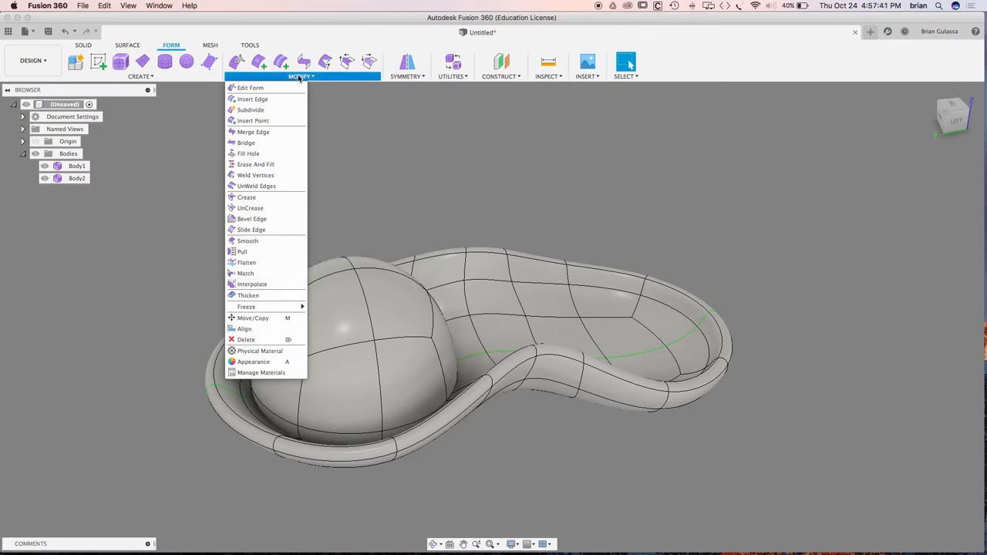
mouse_move(253, 362)
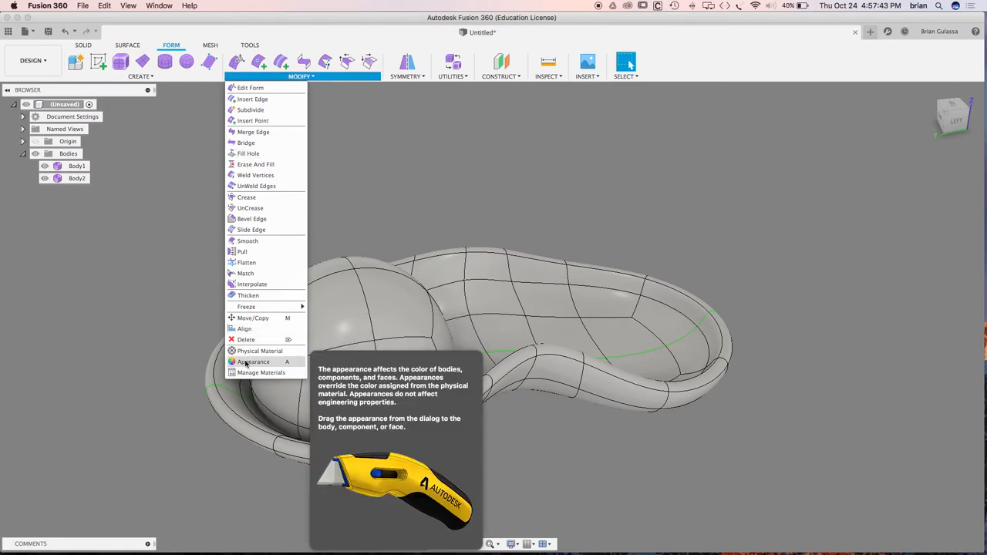
click(253, 362)
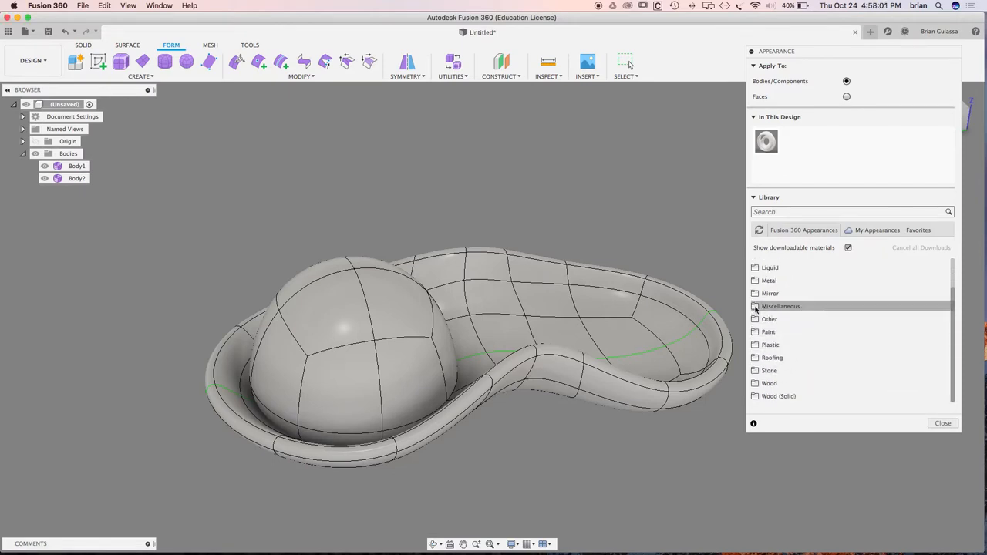
click(756, 306)
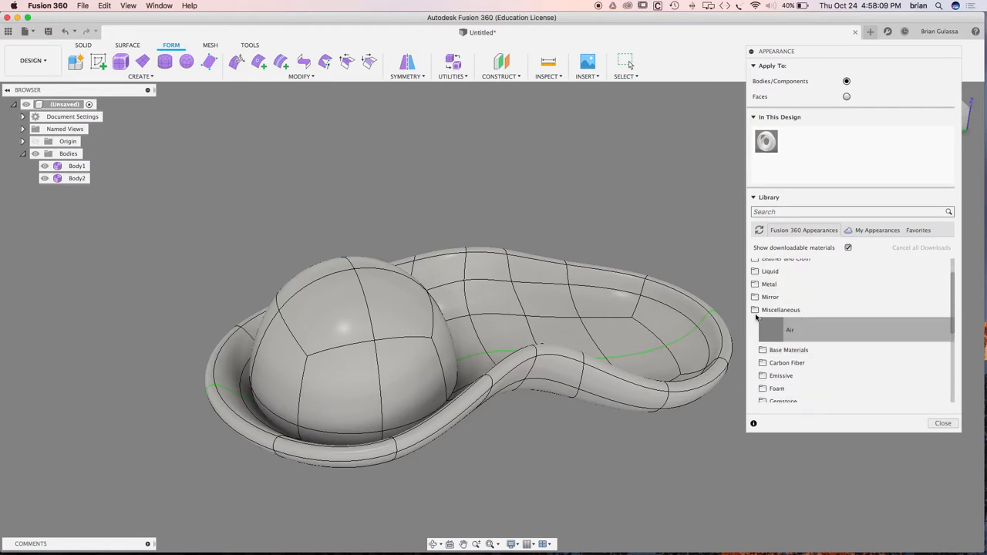
click(781, 309)
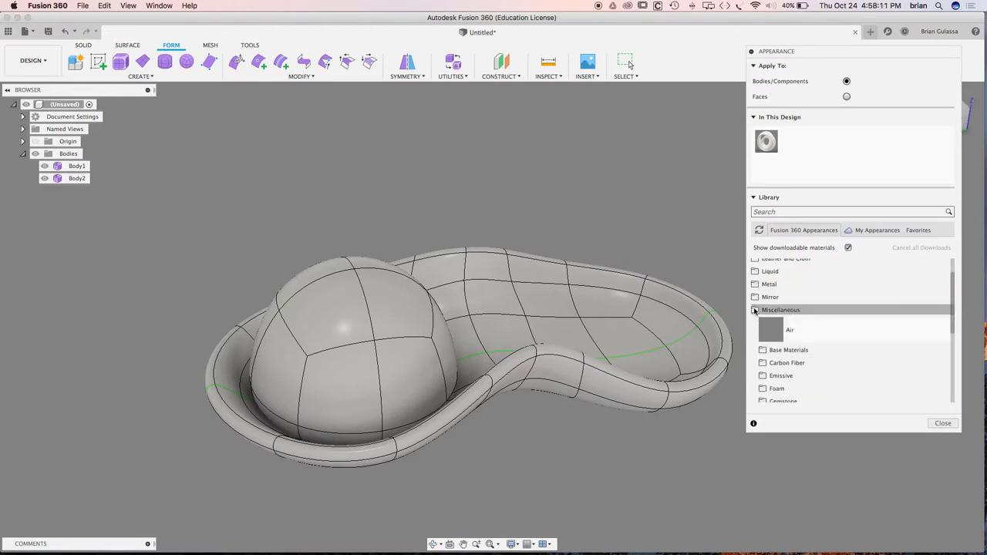
click(755, 310)
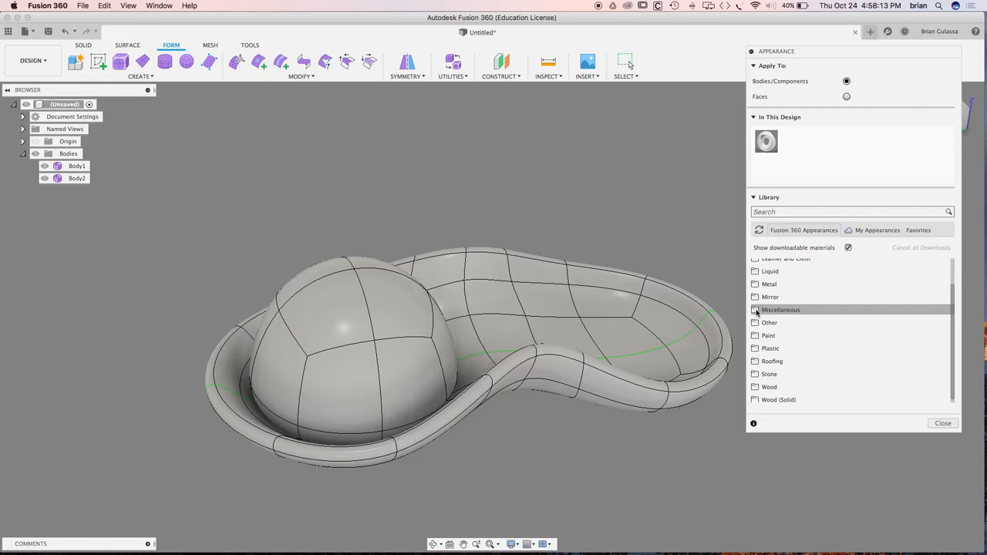
click(769, 323)
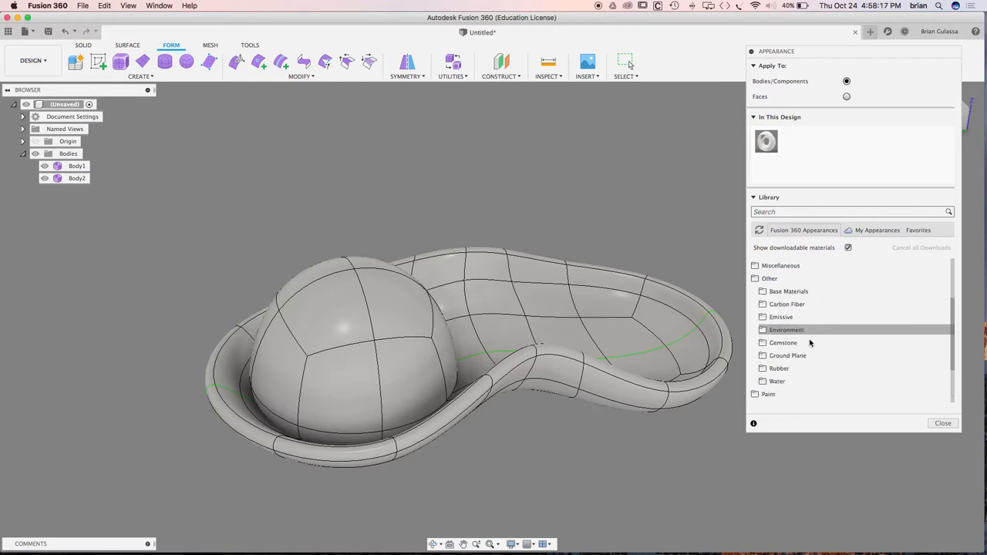
scroll(down, 3)
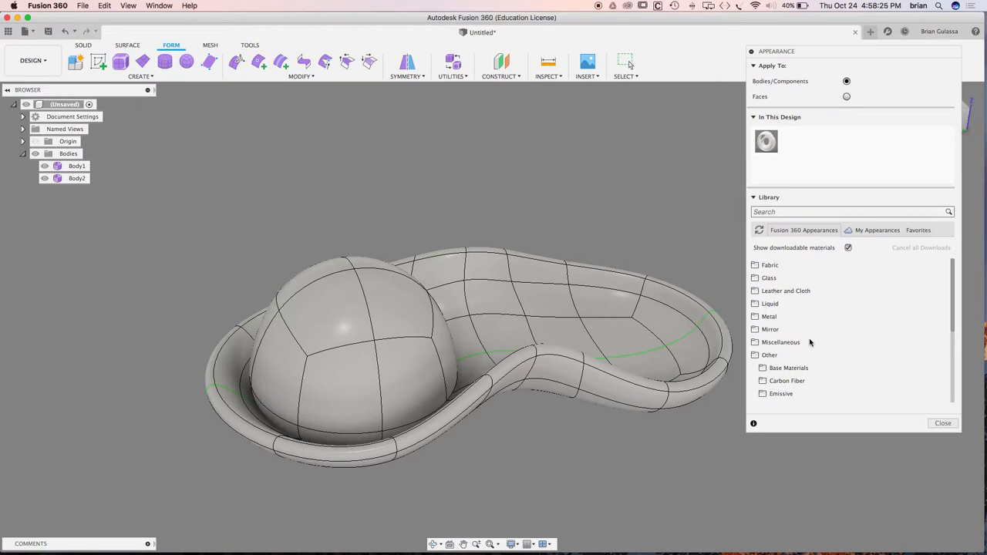
mouse_move(770, 329)
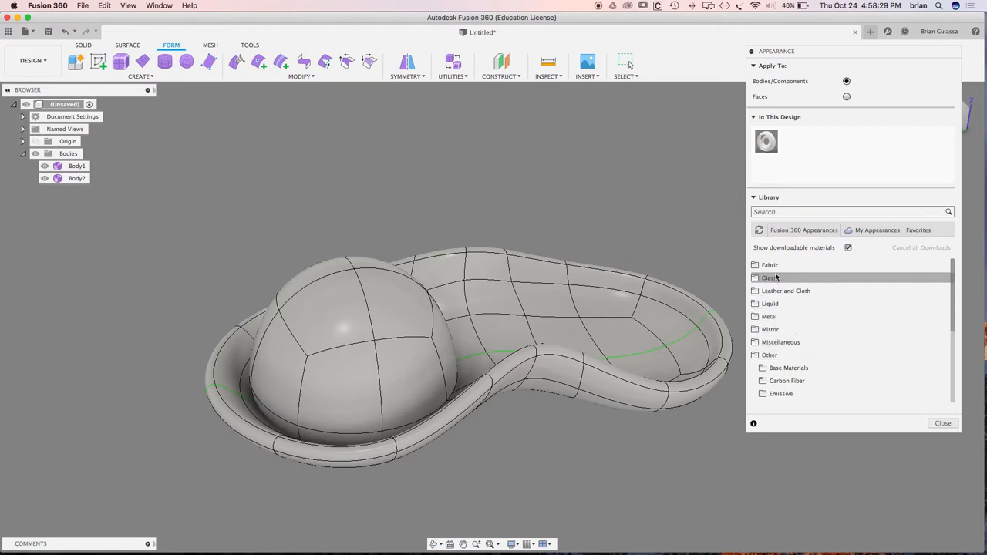
click(769, 277)
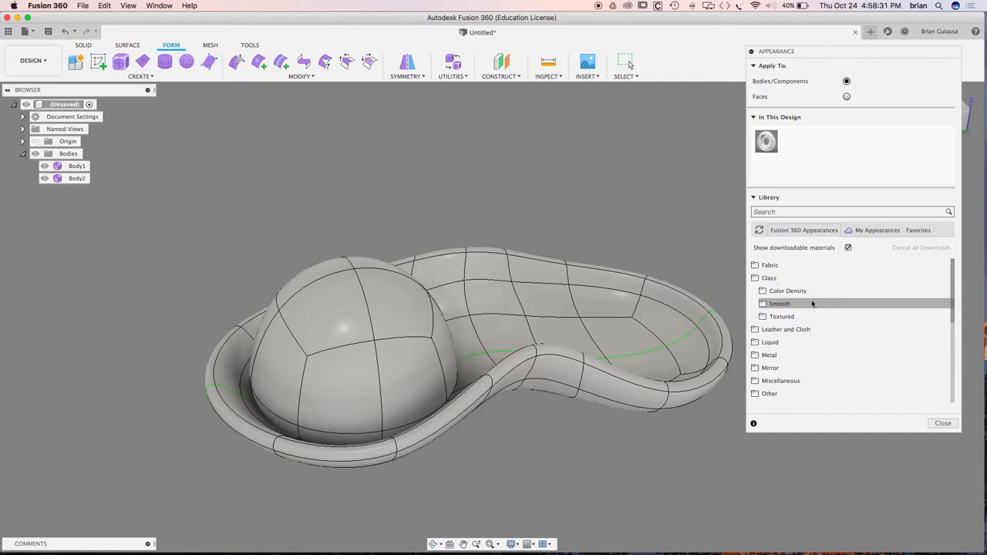
mouse_move(787, 291)
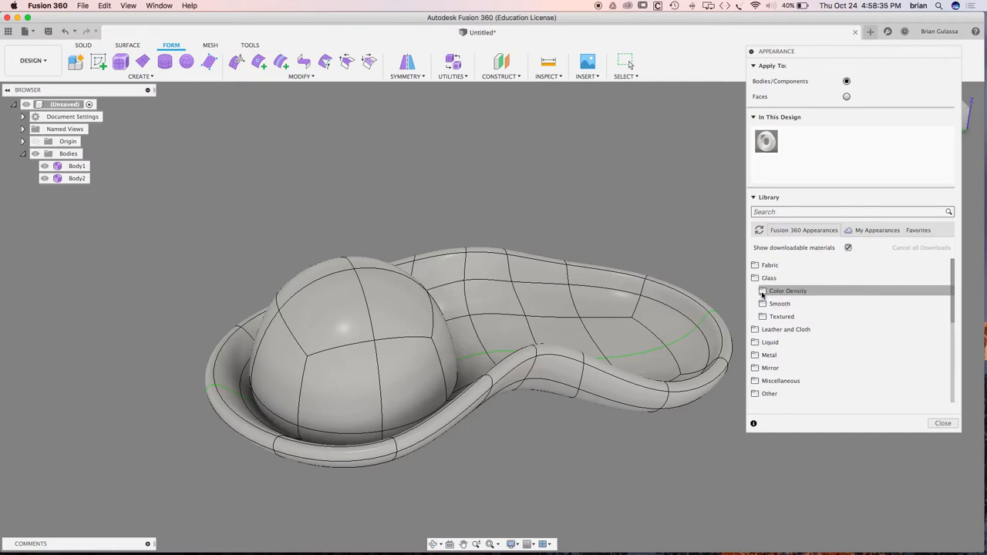
- Apply Glass - Heavy Color (Blue) from Color Density to the spoon body, then collapse Glass
click(769, 277)
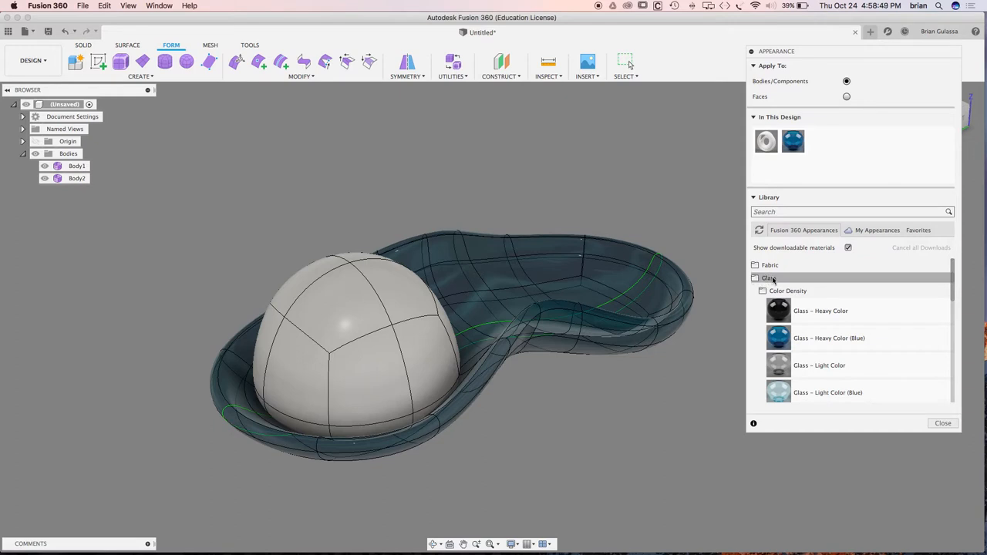
click(755, 278)
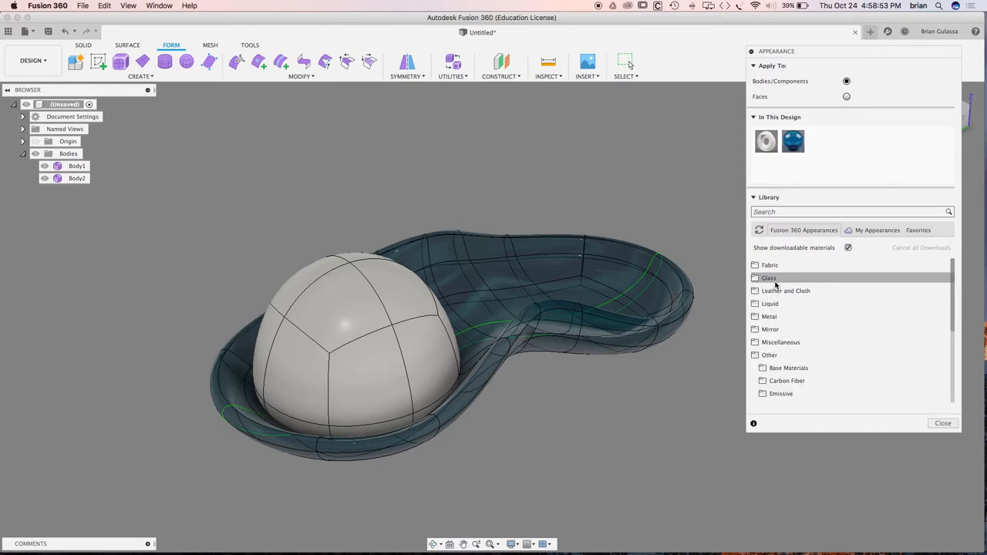
mouse_move(785, 291)
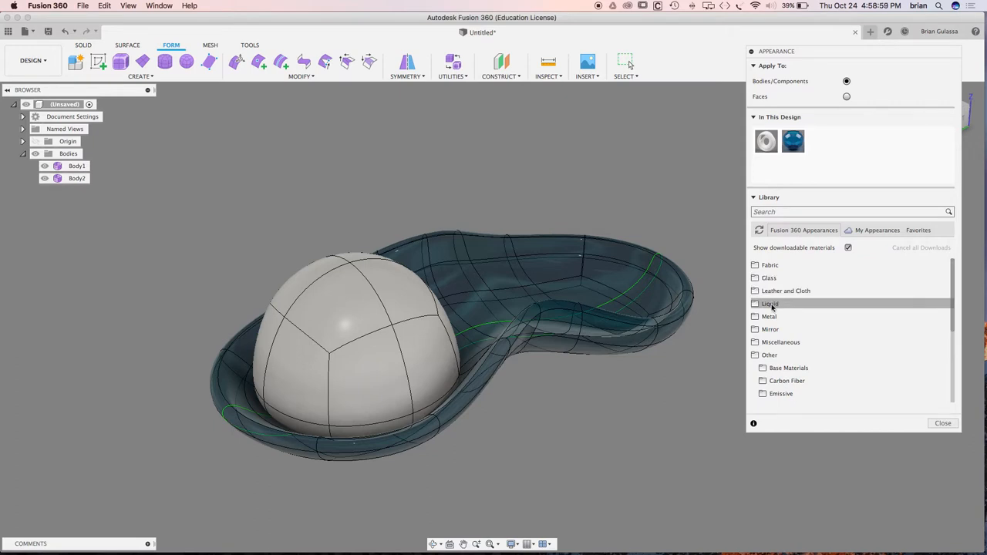
scroll(down, 3)
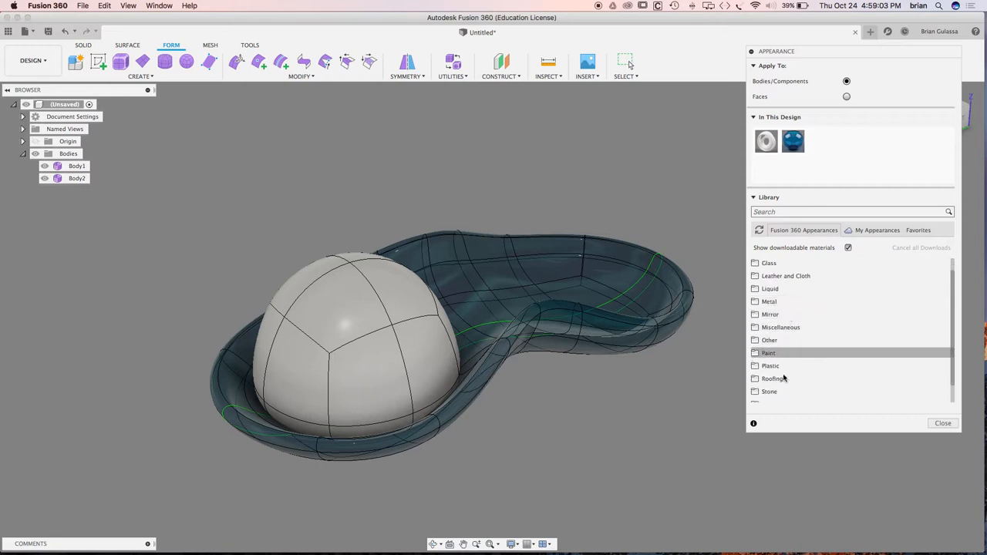
- Browse the Plastic category, then expand Wood (Solid) to show the Stained finishes
click(770, 365)
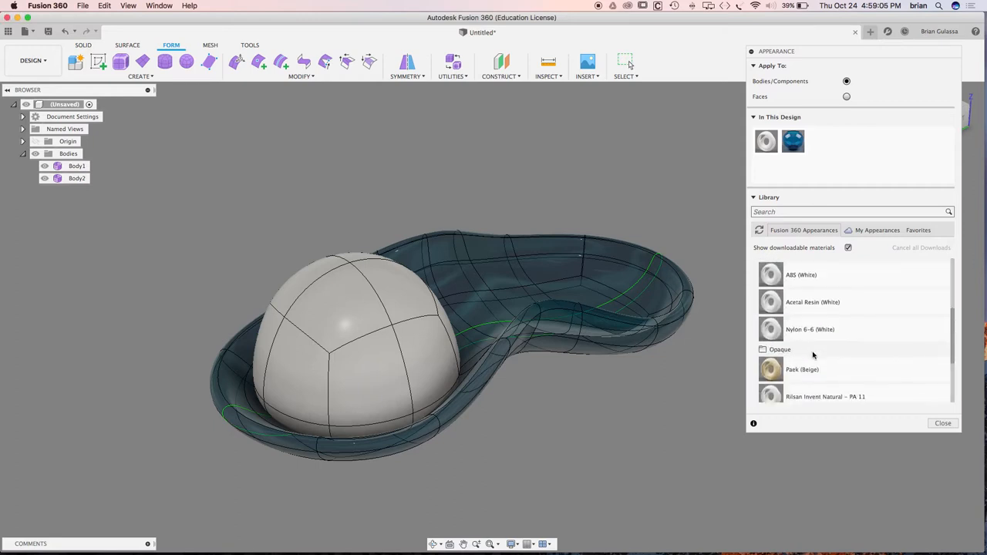
scroll(down, 3)
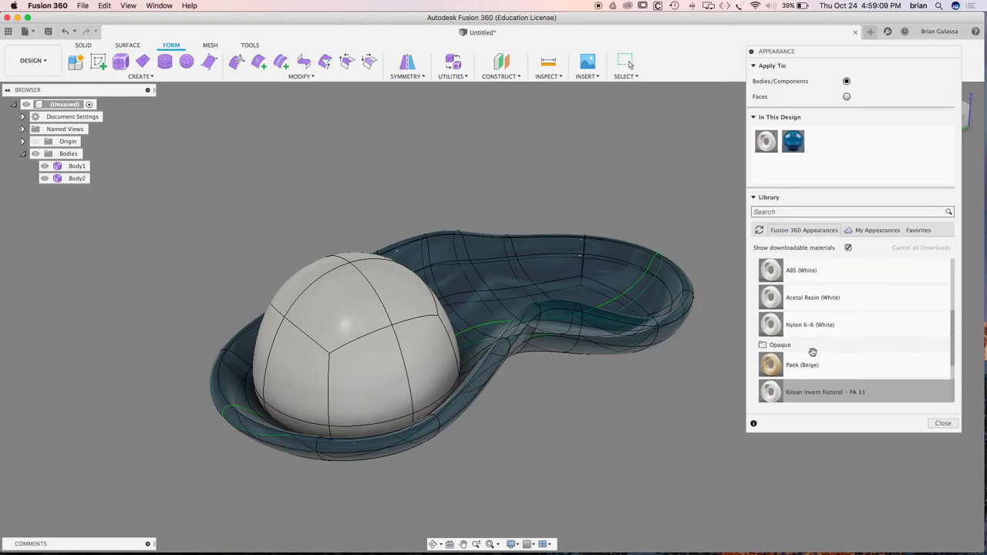
click(763, 345)
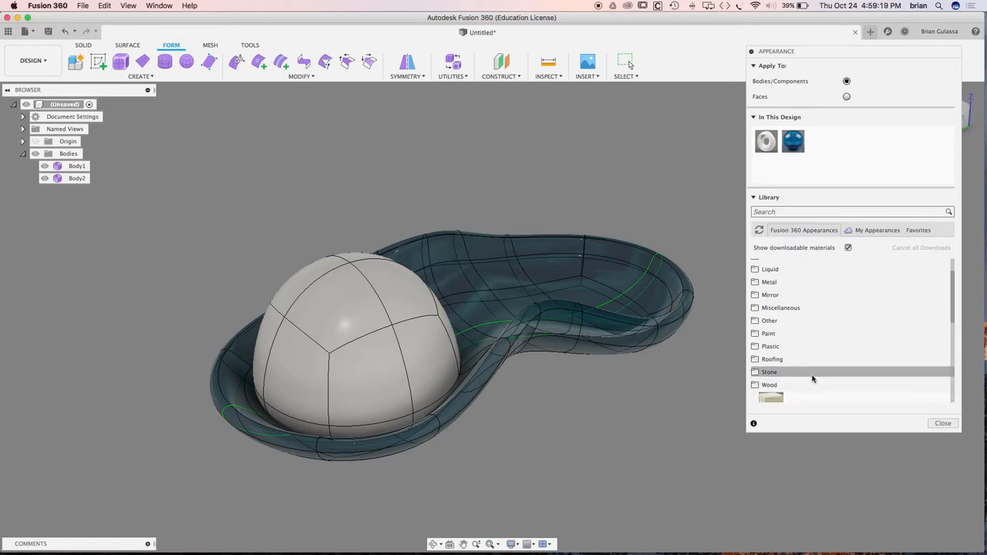
click(769, 385)
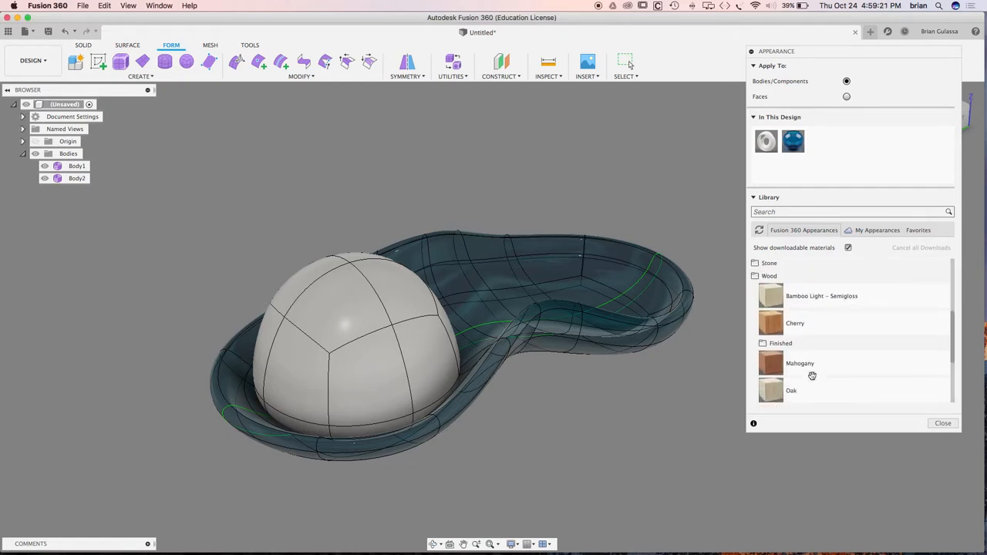
scroll(down, 3)
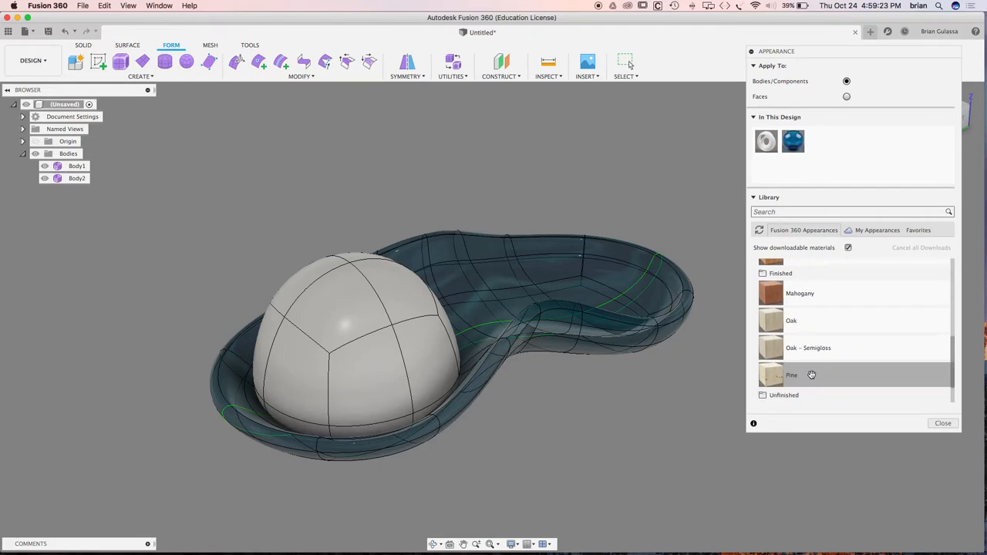
scroll(down, 3)
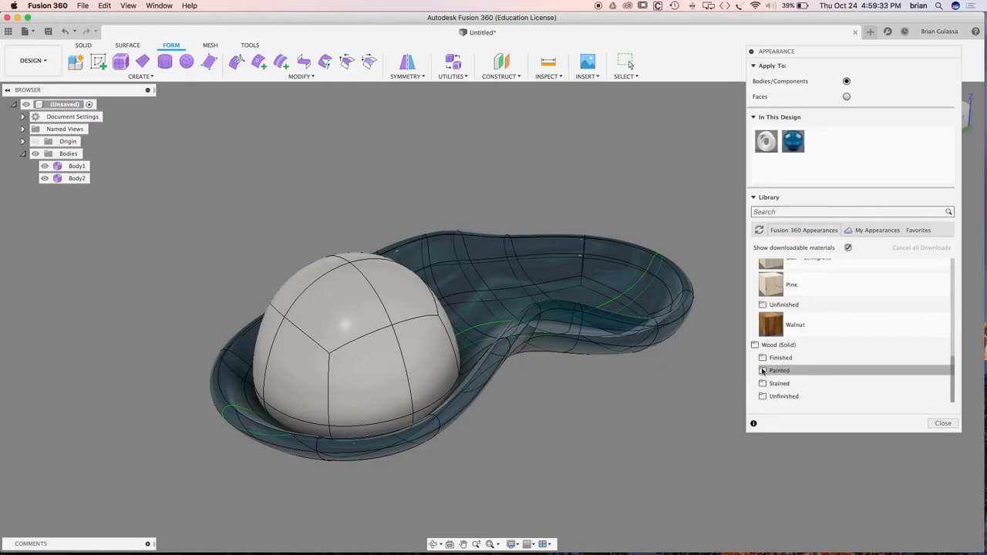
click(779, 383)
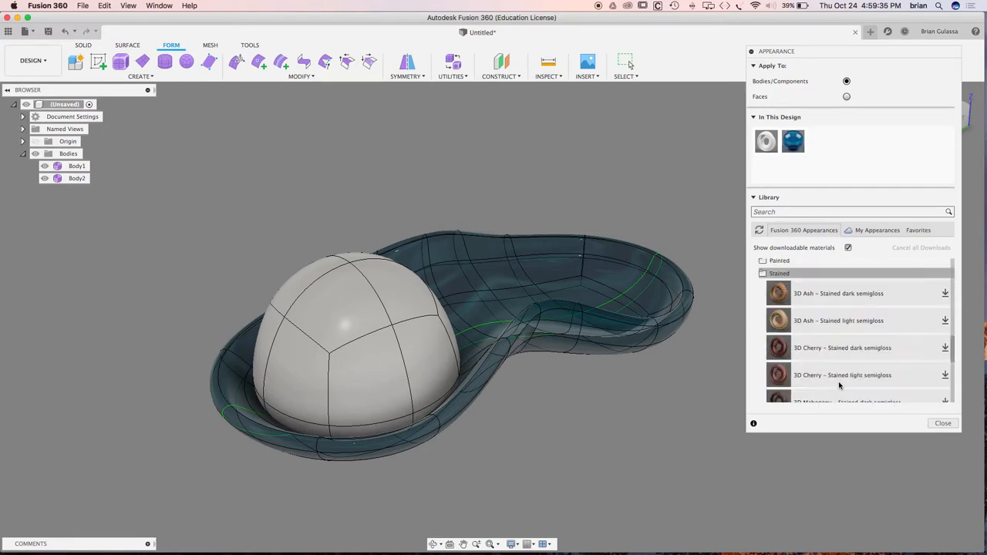
scroll(down, 3)
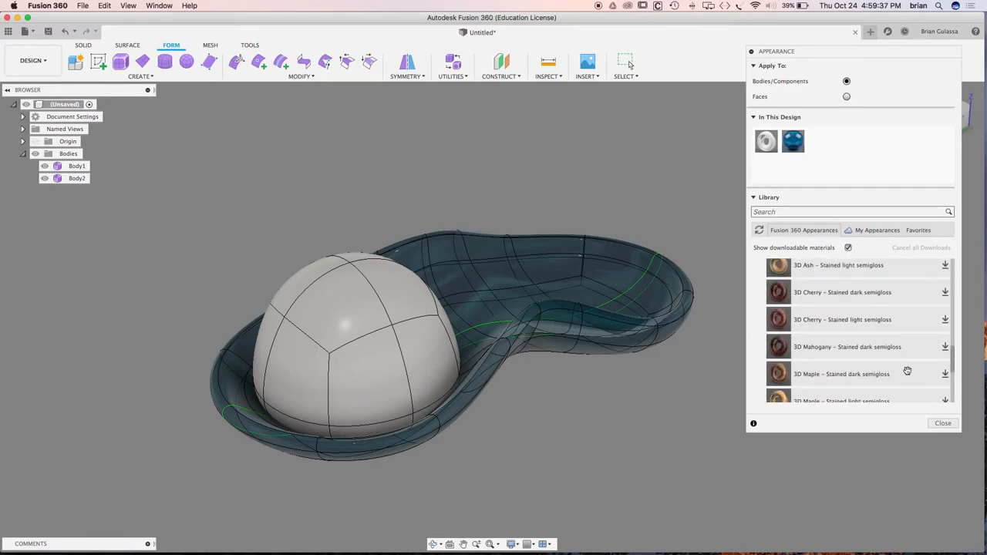
mouse_move(909, 371)
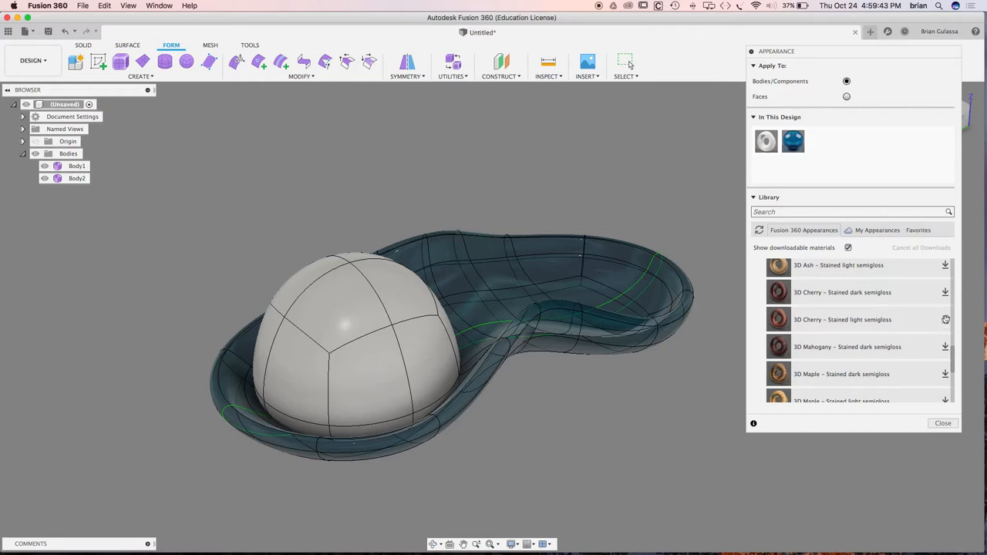
mouse_move(918, 348)
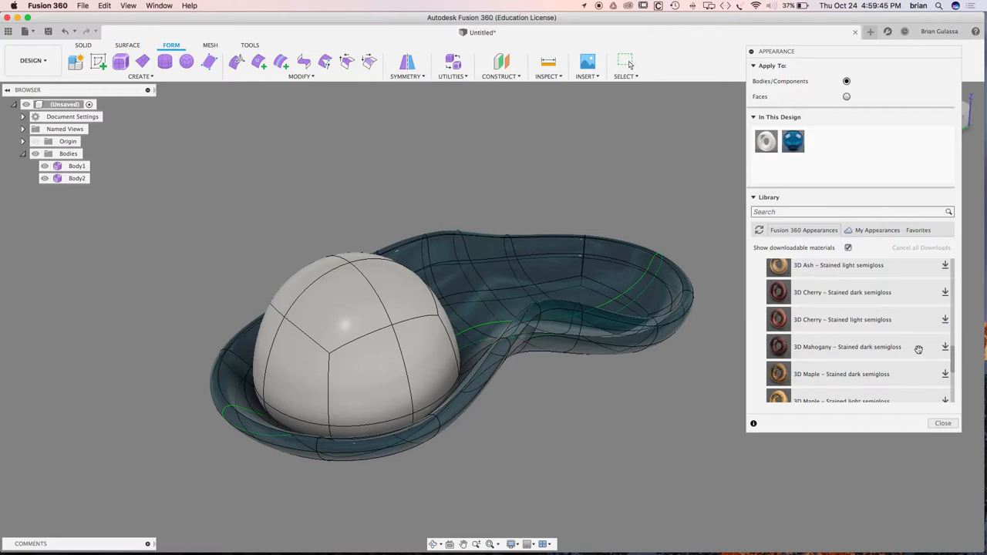
mouse_move(945, 347)
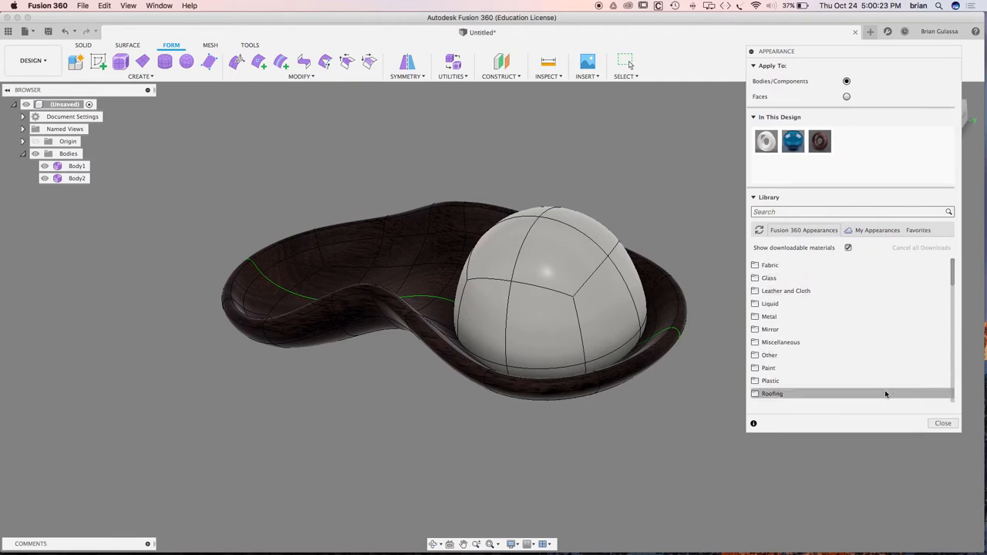
mouse_move(791, 380)
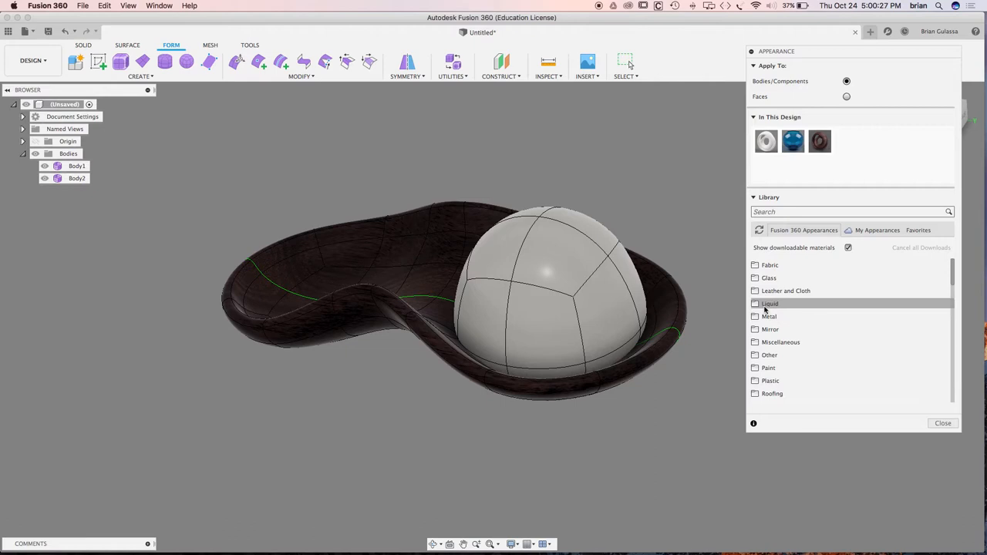
mouse_move(794, 355)
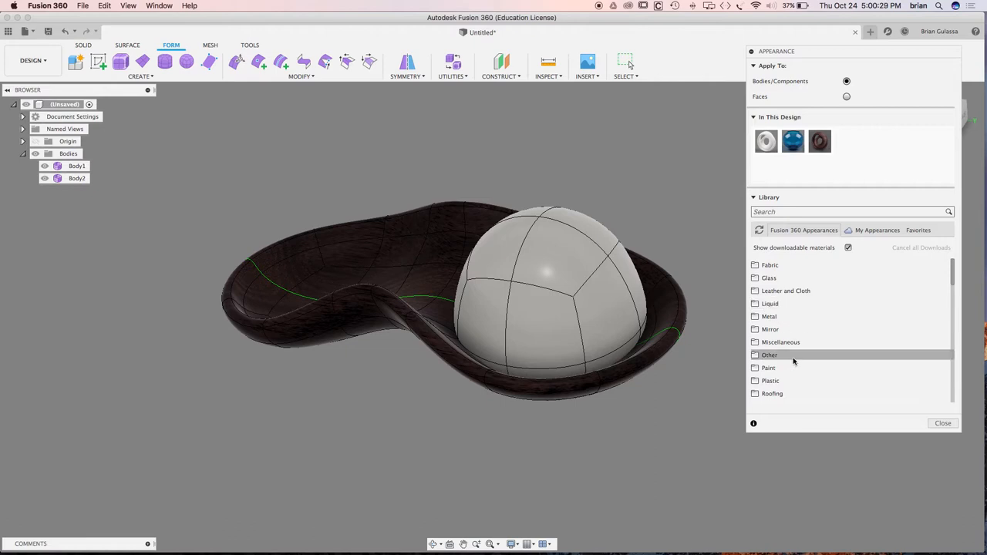
- Search the library for 'wax' and apply Wax (Natural) to the sphere
click(769, 355)
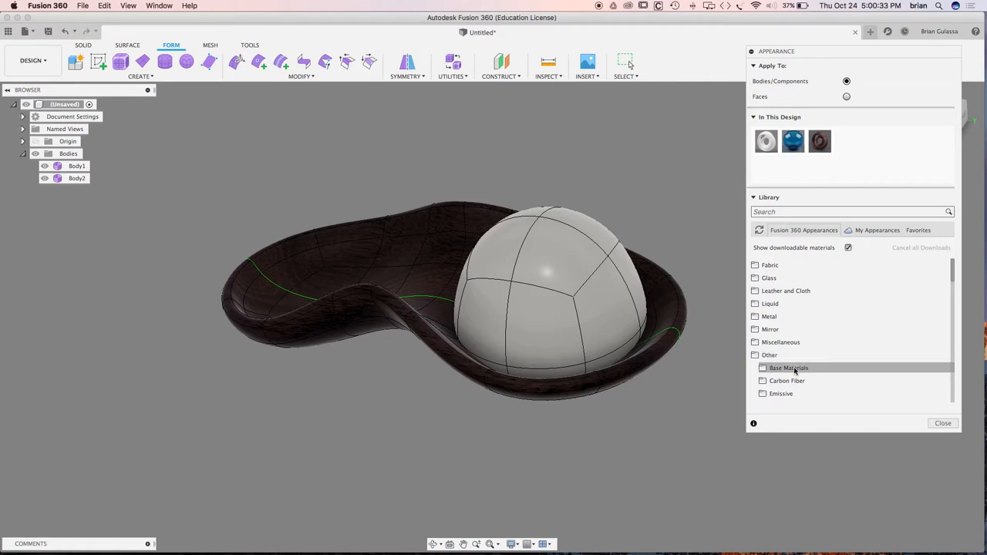
scroll(down, 3)
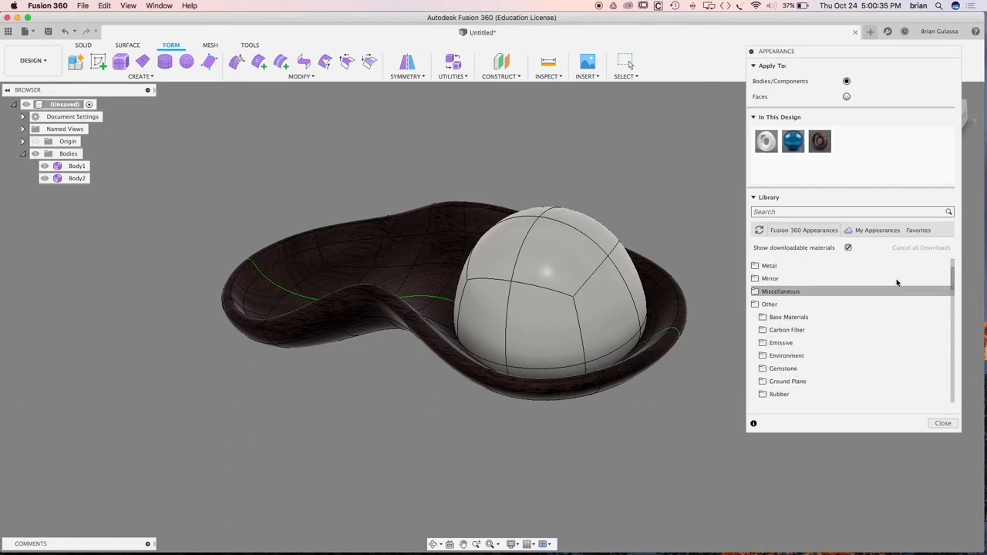
click(849, 212)
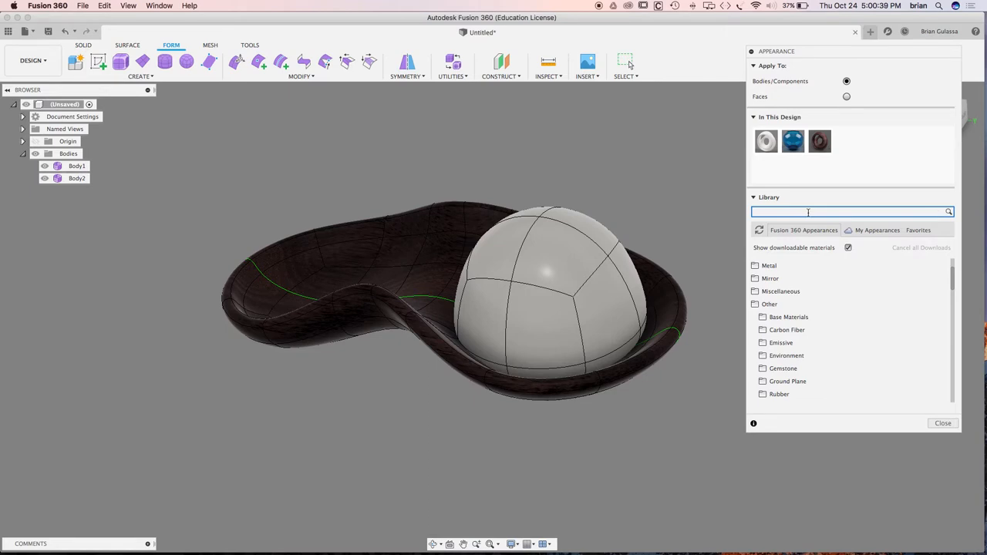
text(wax)
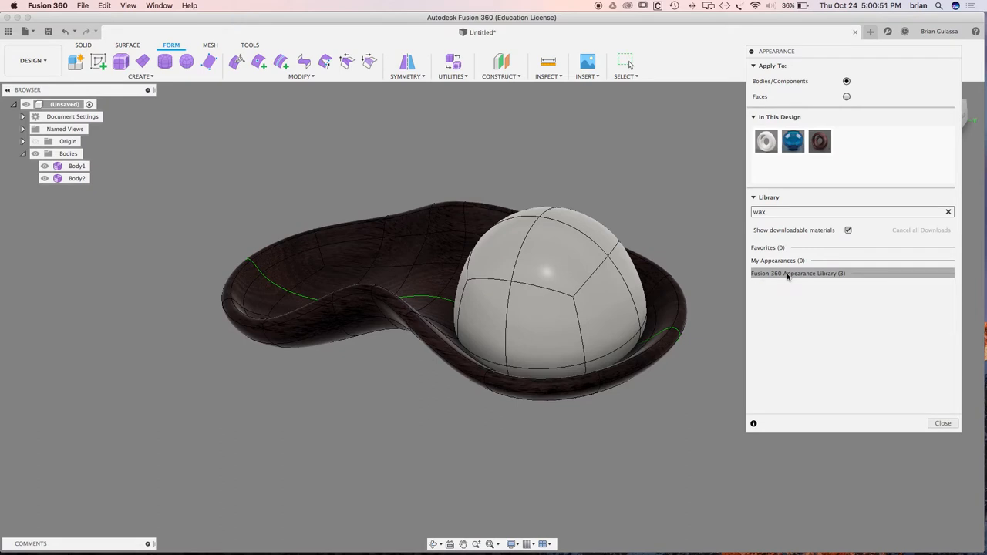
click(797, 273)
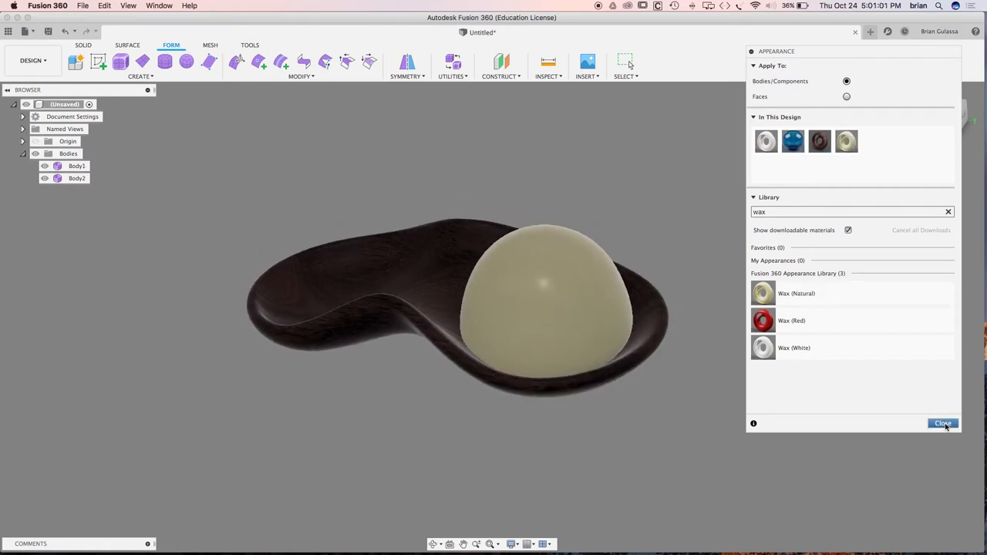
mouse_move(846, 141)
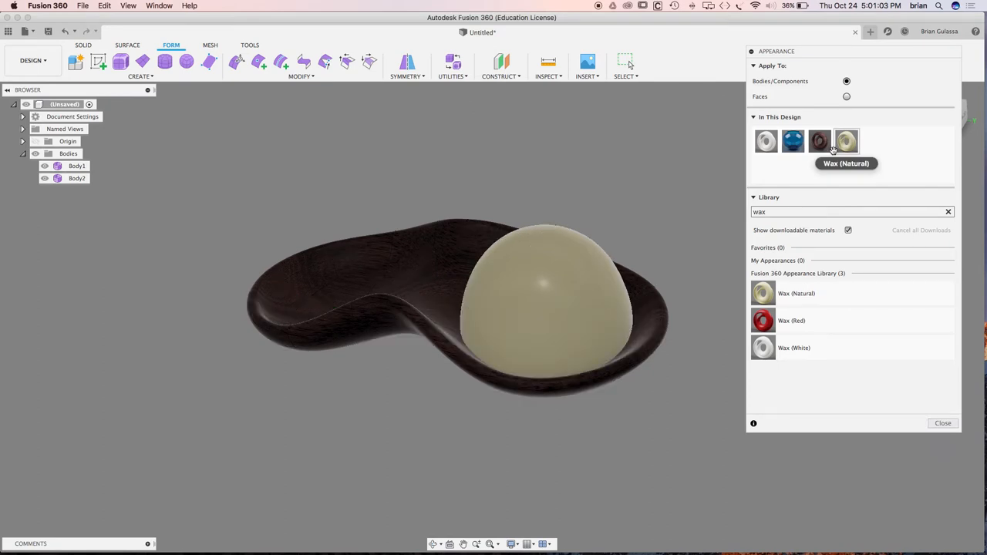
mouse_move(819, 141)
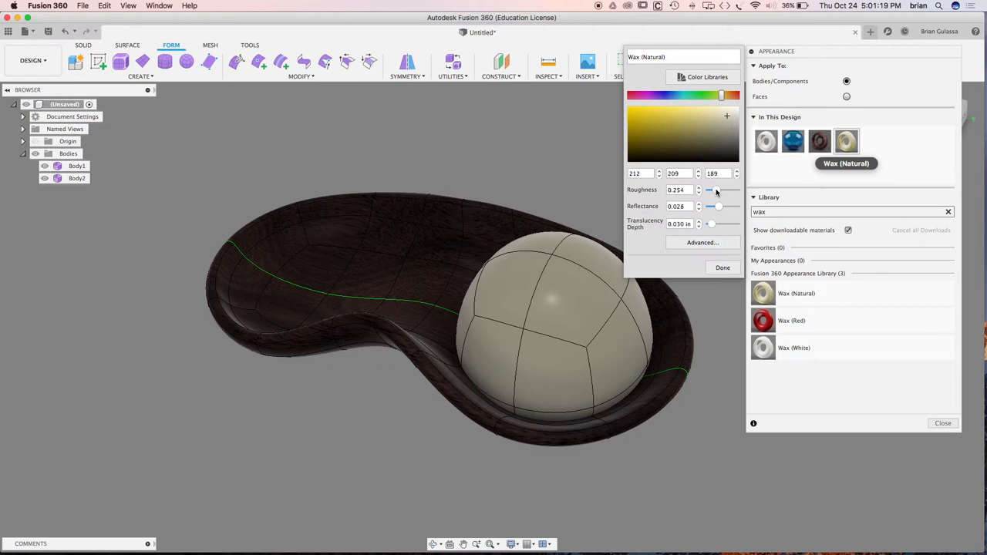
- Set the wax roughness to about 0.41 and translucency depth to 0.077 in
drag(710, 191, 708, 190)
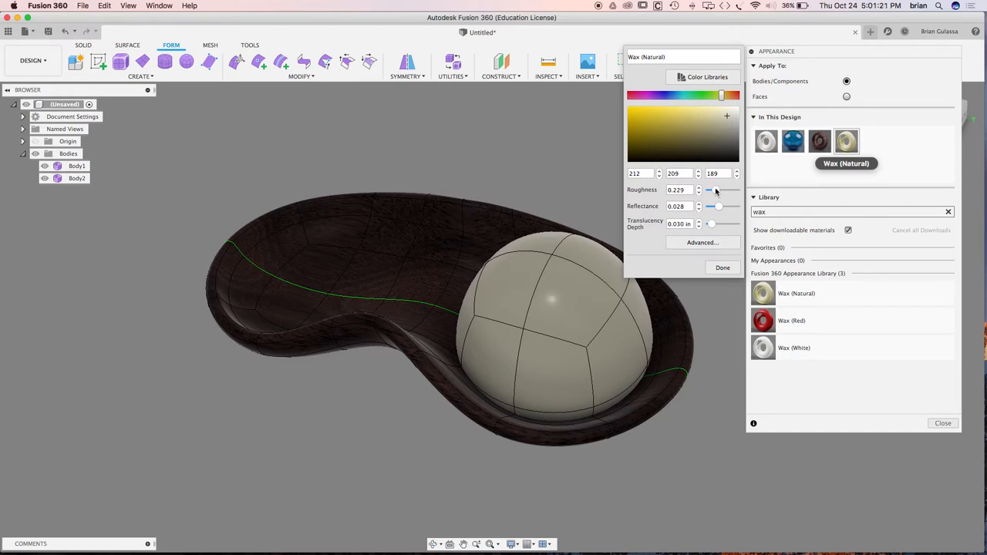
drag(708, 190, 721, 189)
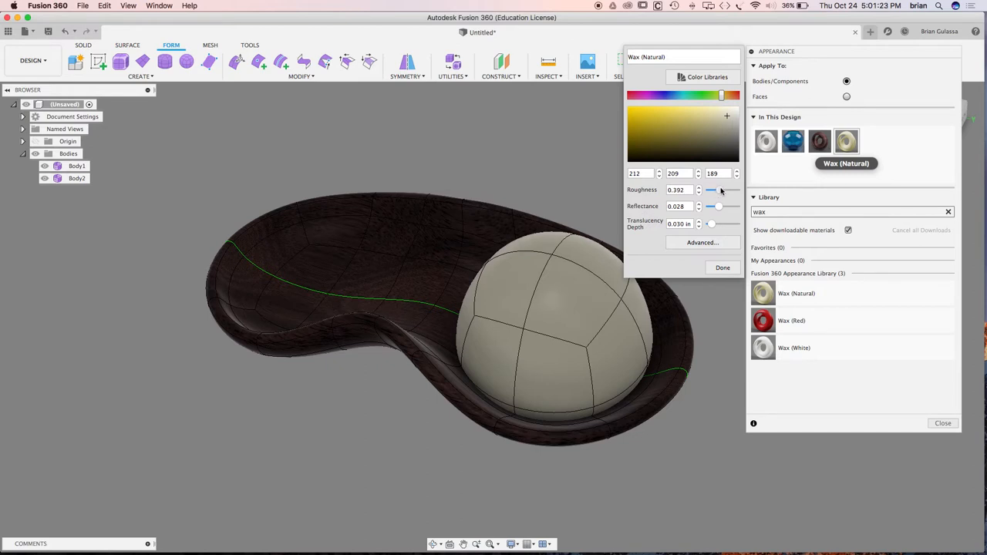
drag(711, 190, 719, 191)
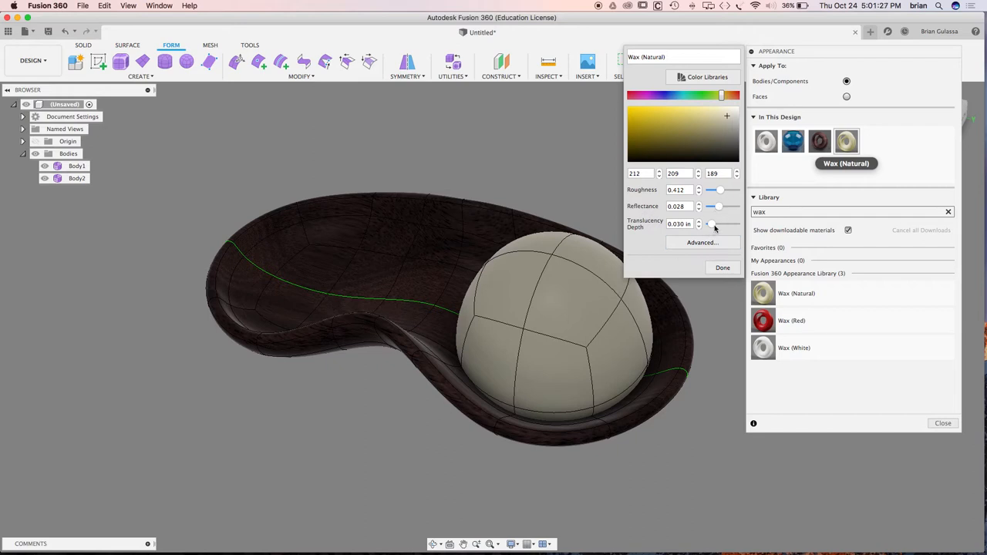
mouse_move(712, 226)
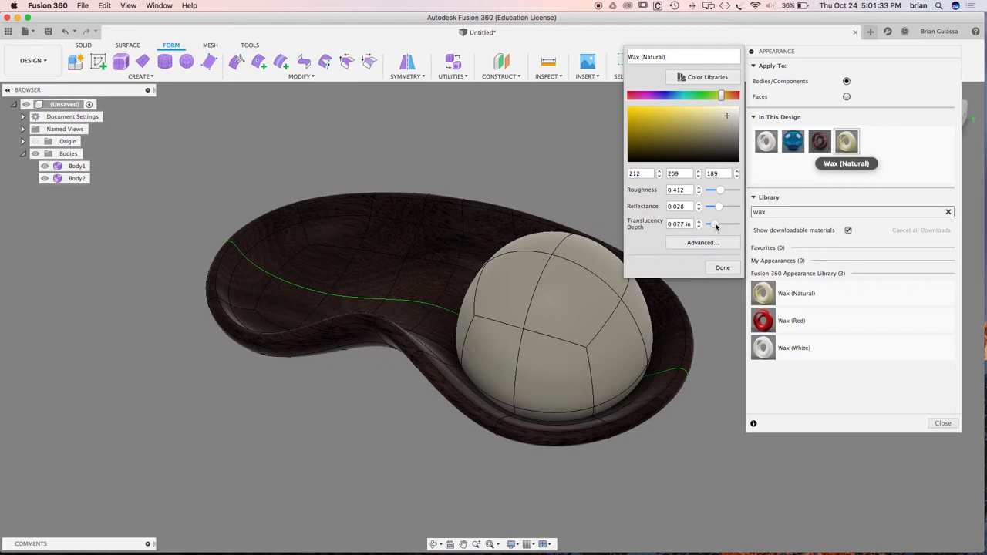
mouse_move(727, 291)
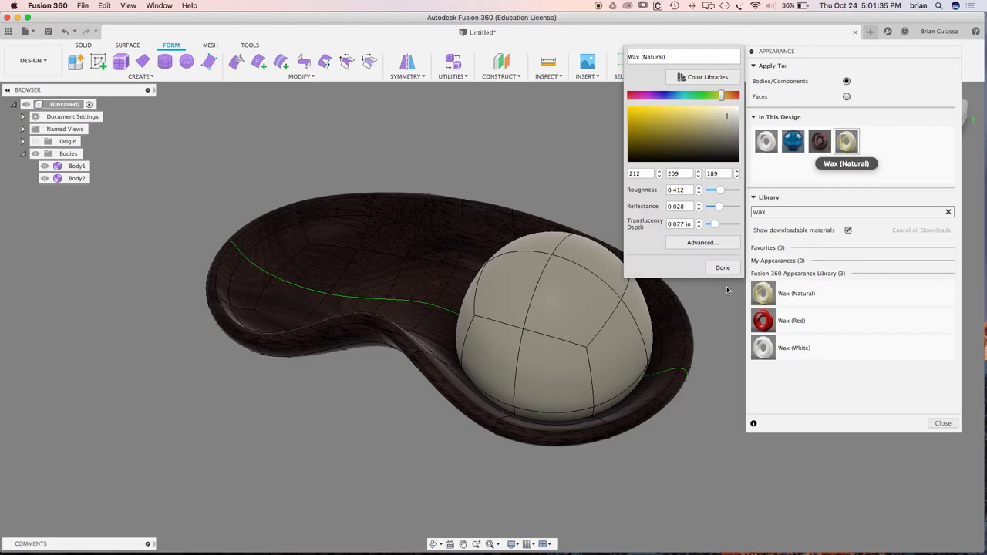
click(723, 268)
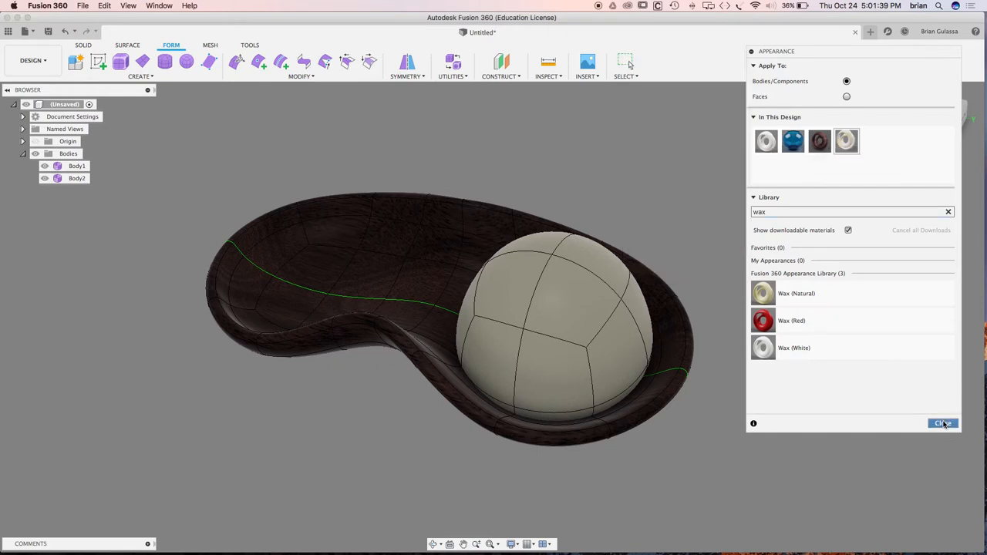
- Close the Appearance panel and switch from the Design to the Render workspace
click(942, 422)
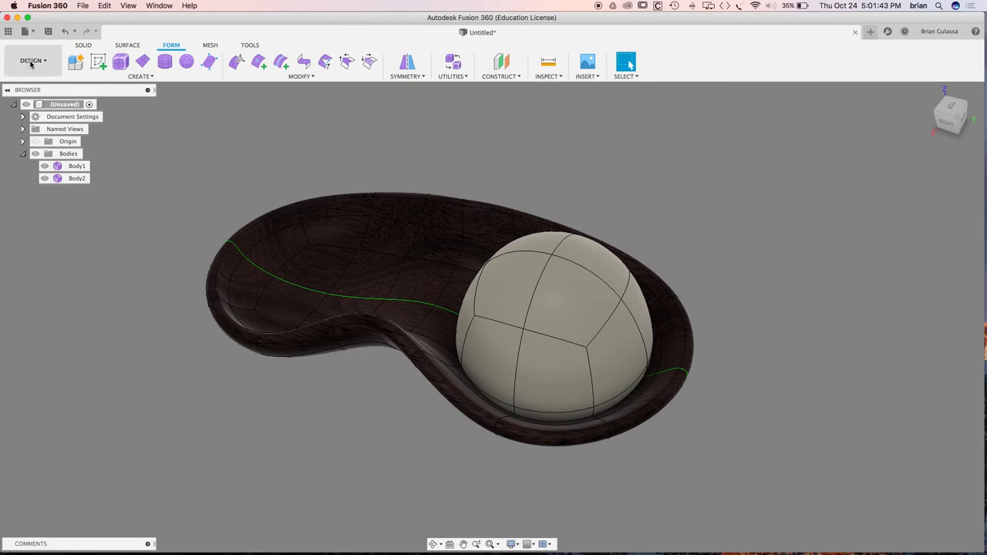
click(33, 60)
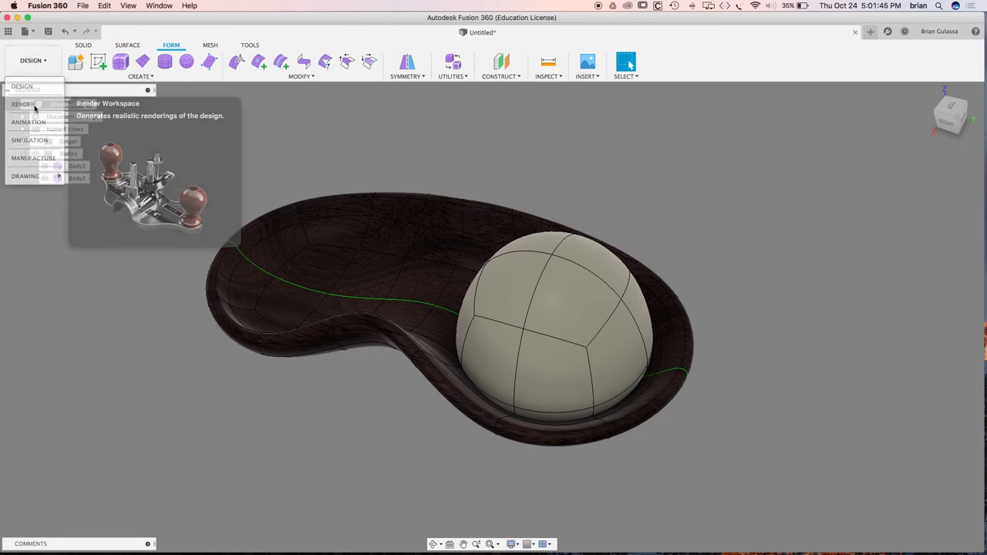
click(23, 104)
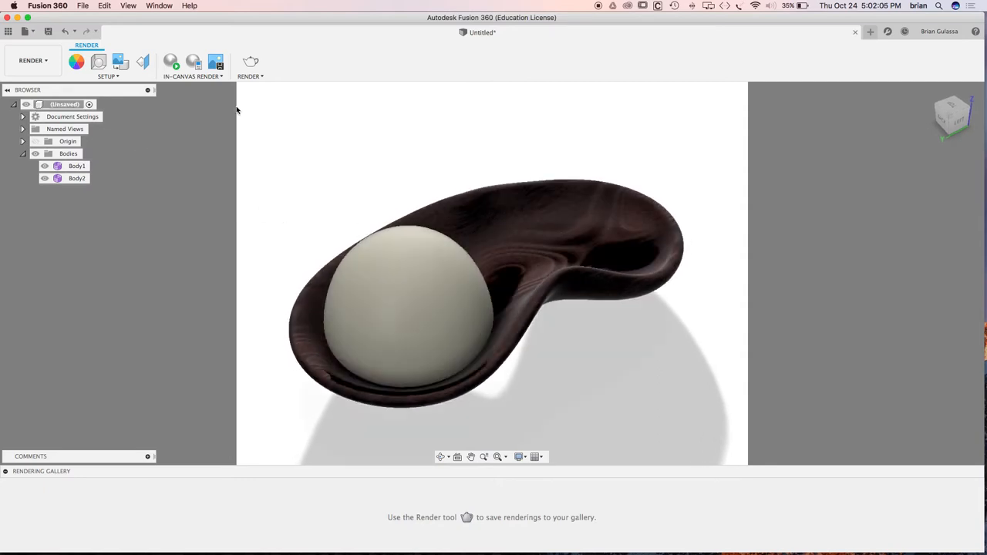
mouse_move(98, 62)
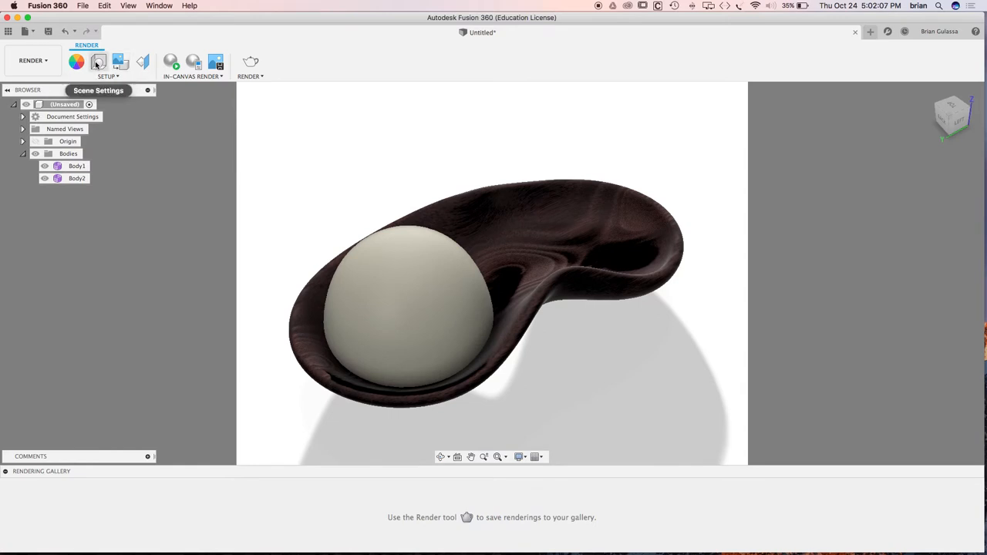
- Replace the Sharp Highlights lighting with the Warm Light environment in Scene Settings
click(98, 62)
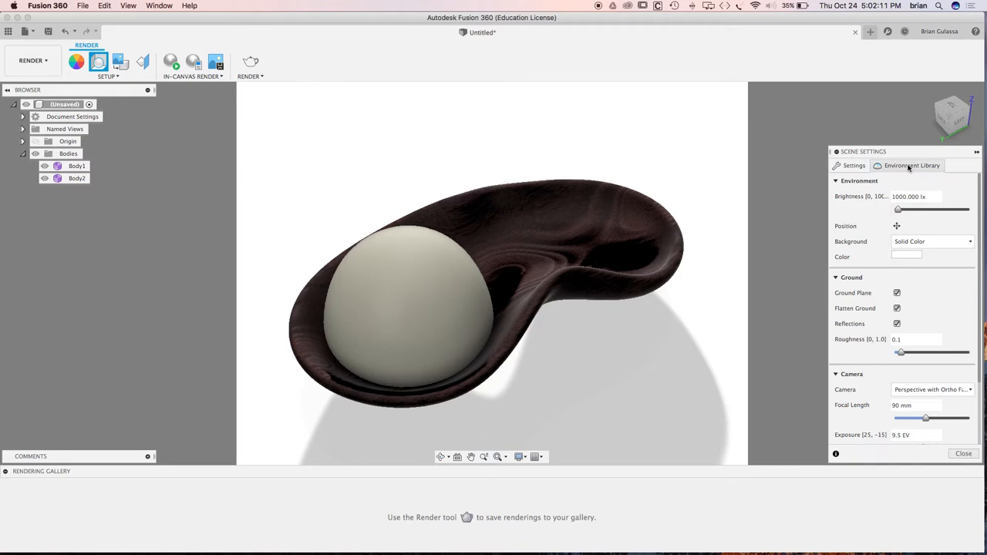
click(913, 165)
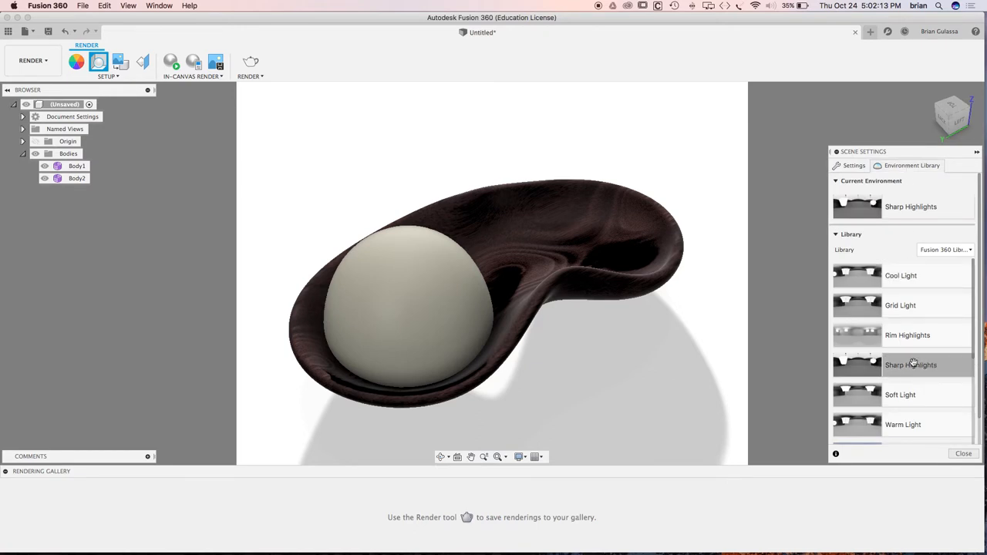
scroll(down, 3)
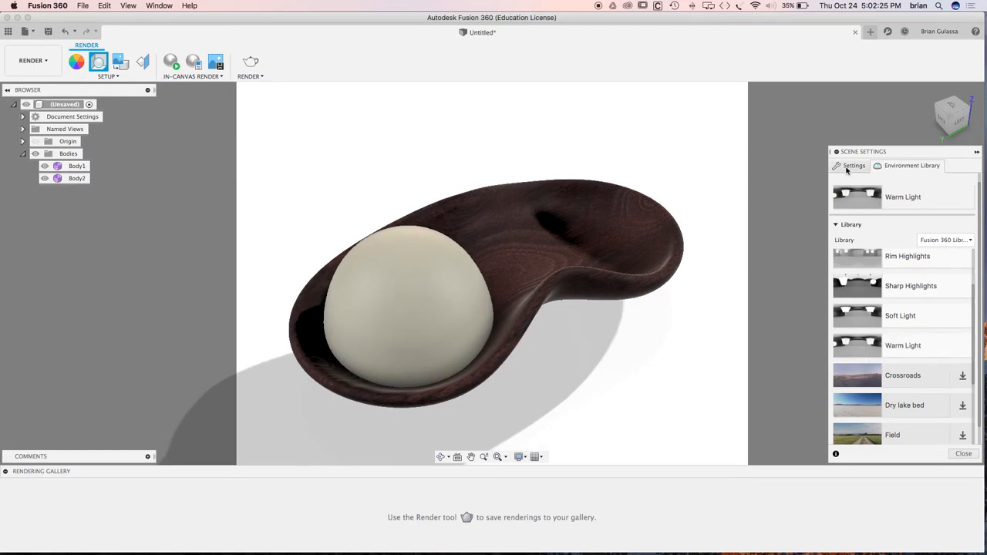
- Try a muted red solid background colour in Scene Settings
click(853, 165)
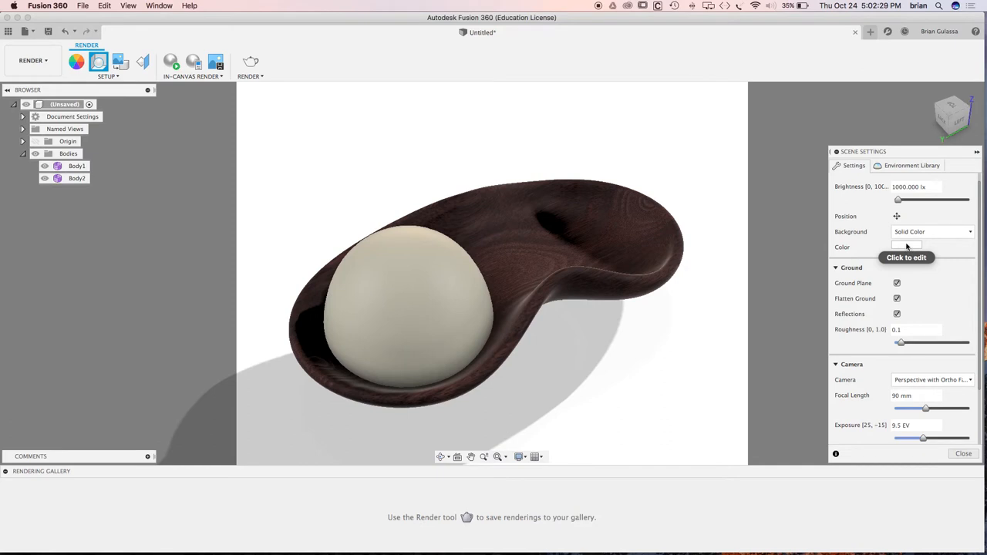
click(908, 245)
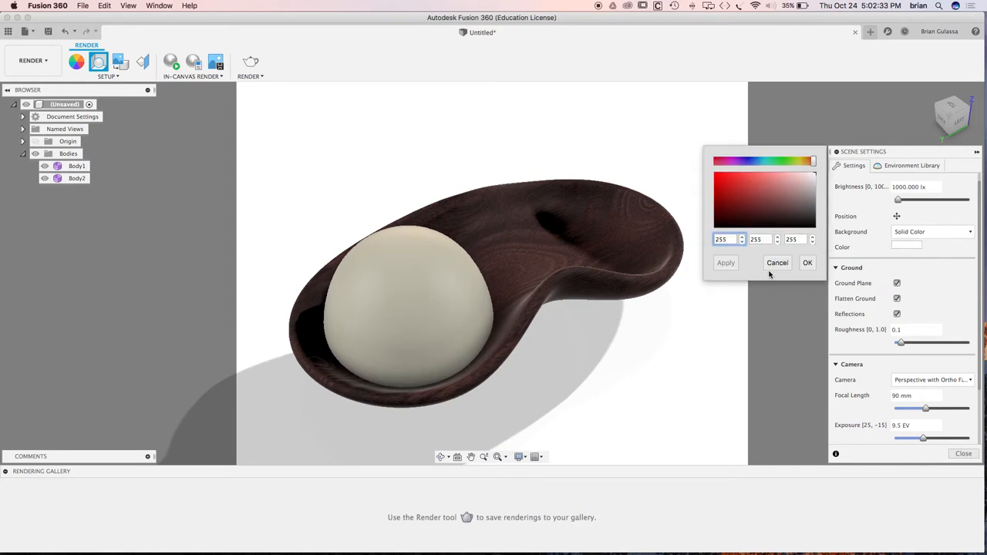
click(766, 187)
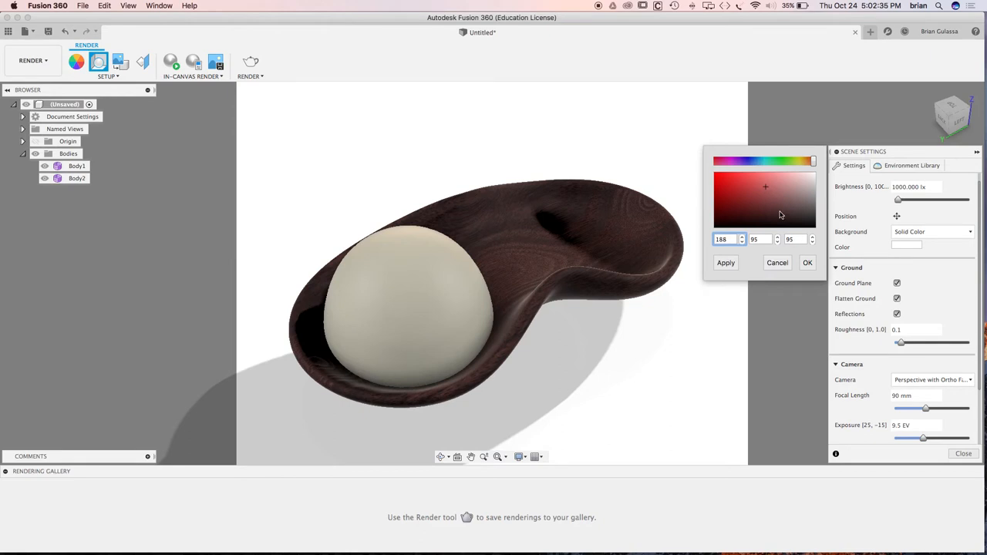
click(808, 262)
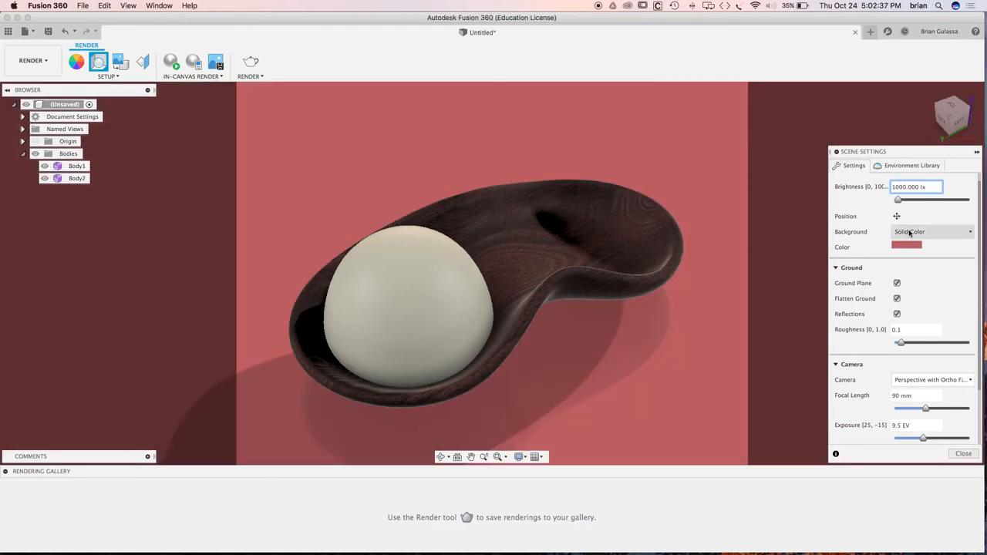
- Switch the scene background type to Environment
click(931, 231)
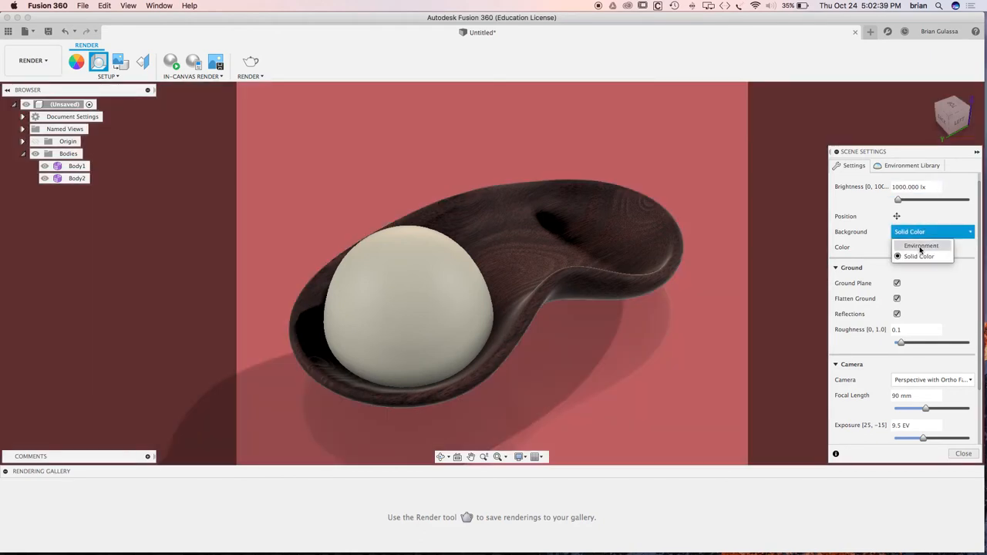
click(921, 245)
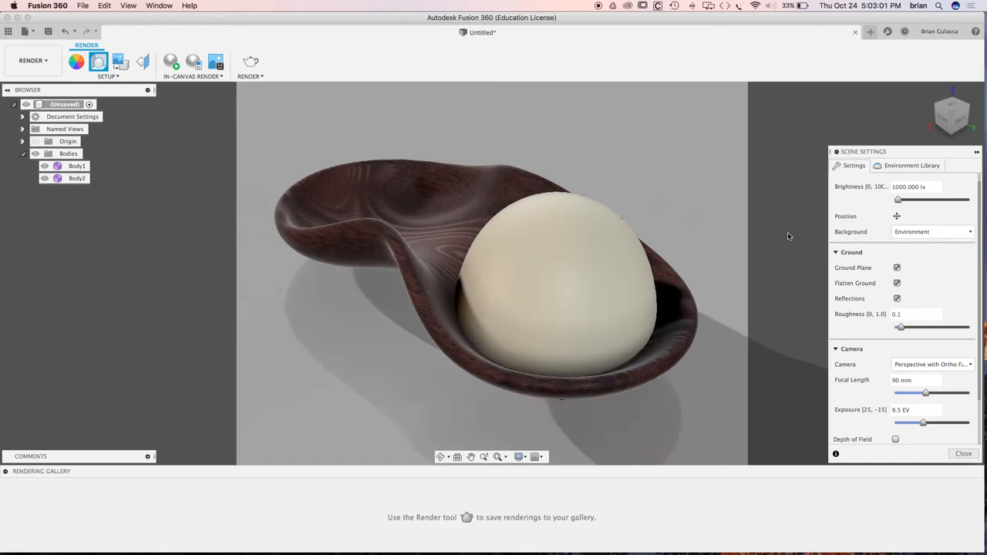
mouse_move(484, 260)
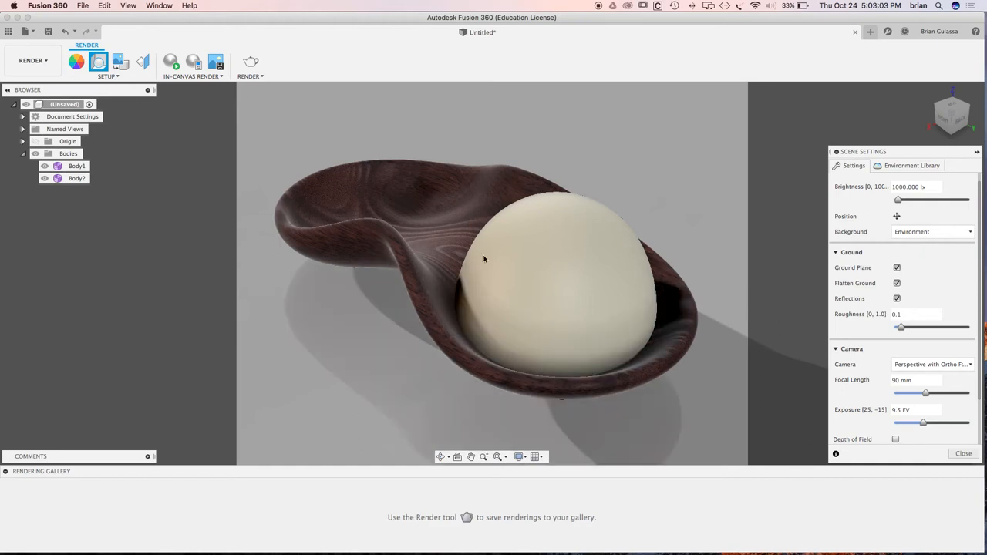
mouse_move(170, 63)
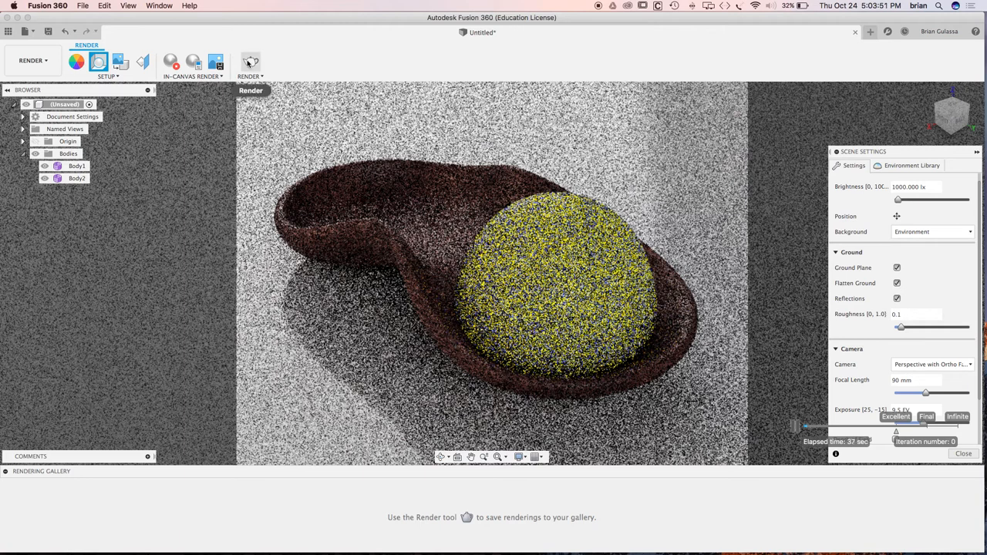
mouse_move(249, 61)
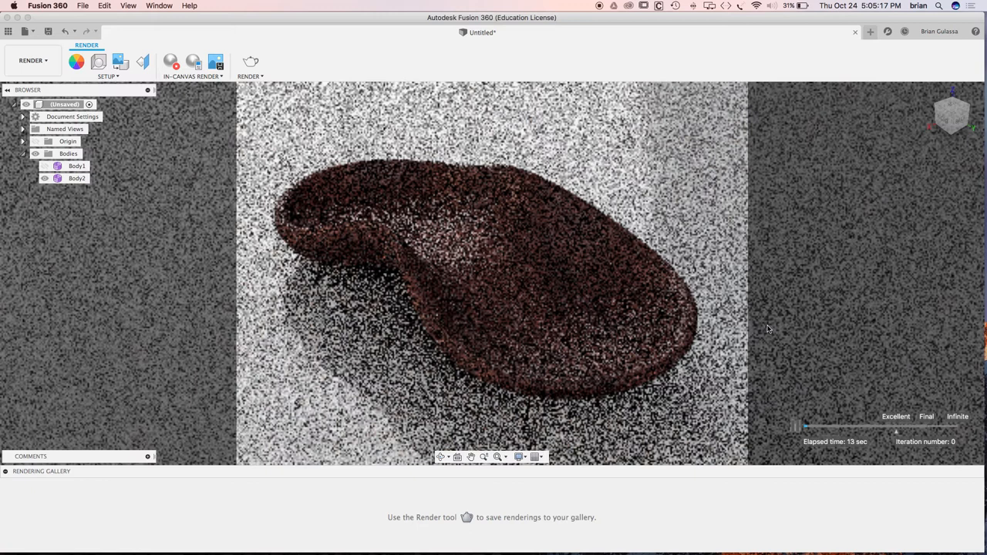
mouse_move(774, 304)
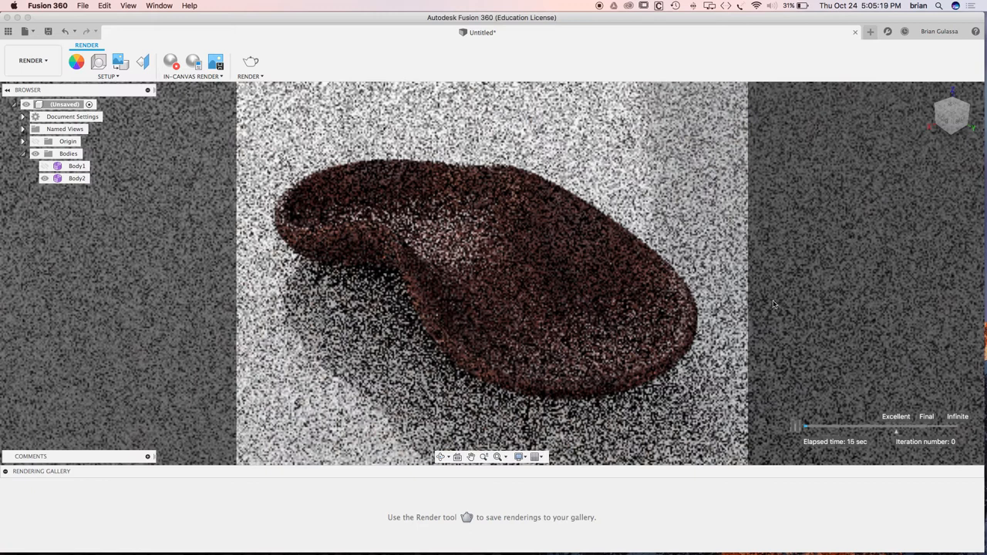
mouse_move(772, 323)
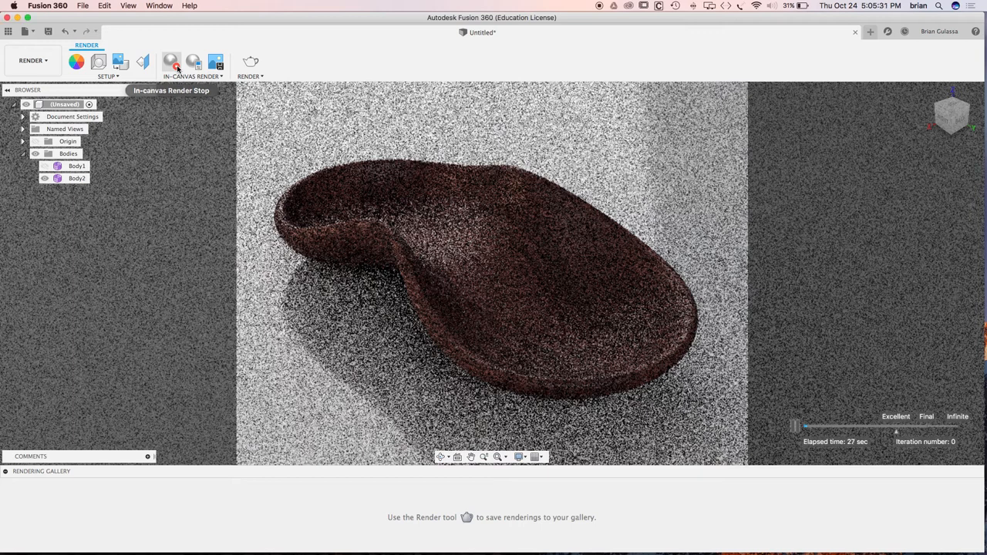
- End the in-canvas render to return to the shaded wood-grain preview
click(171, 61)
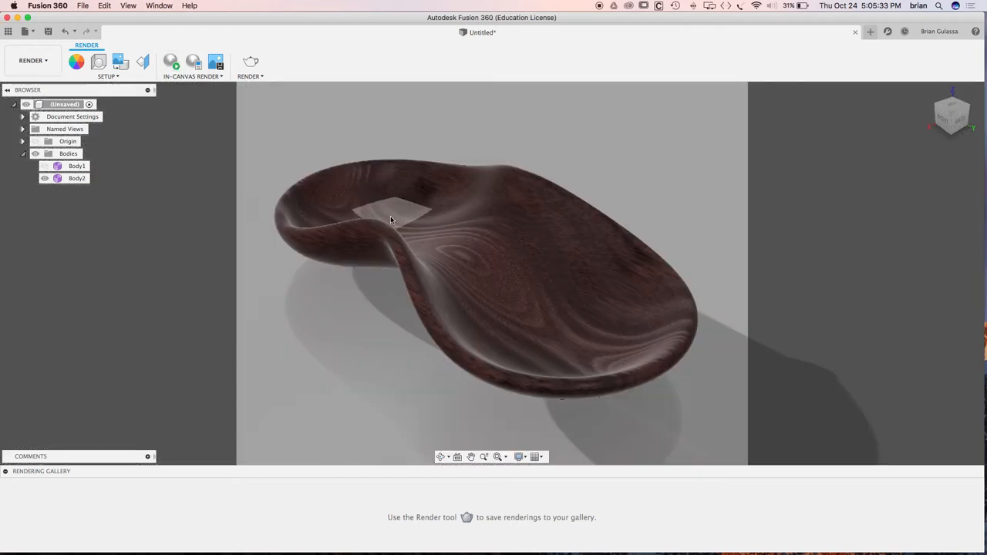
click(77, 178)
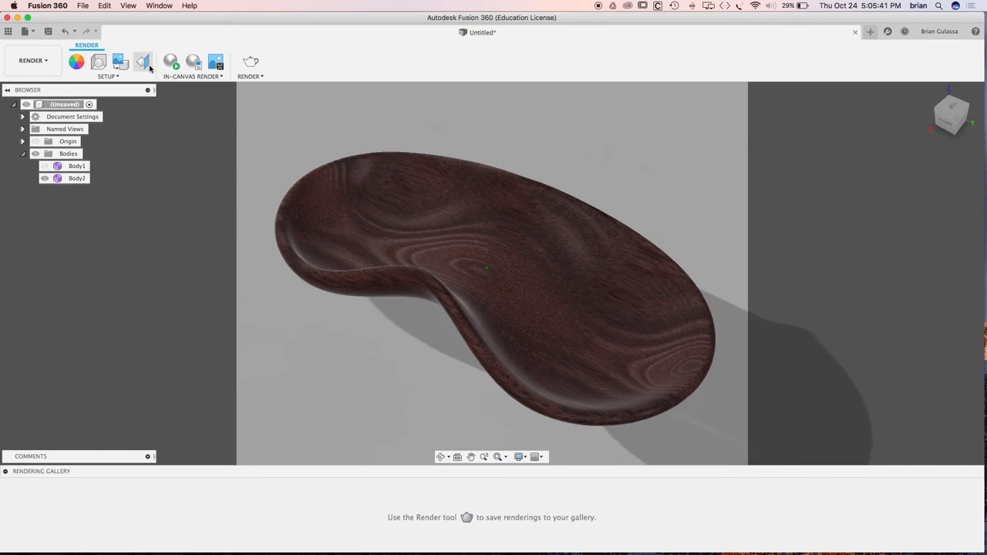
mouse_move(143, 62)
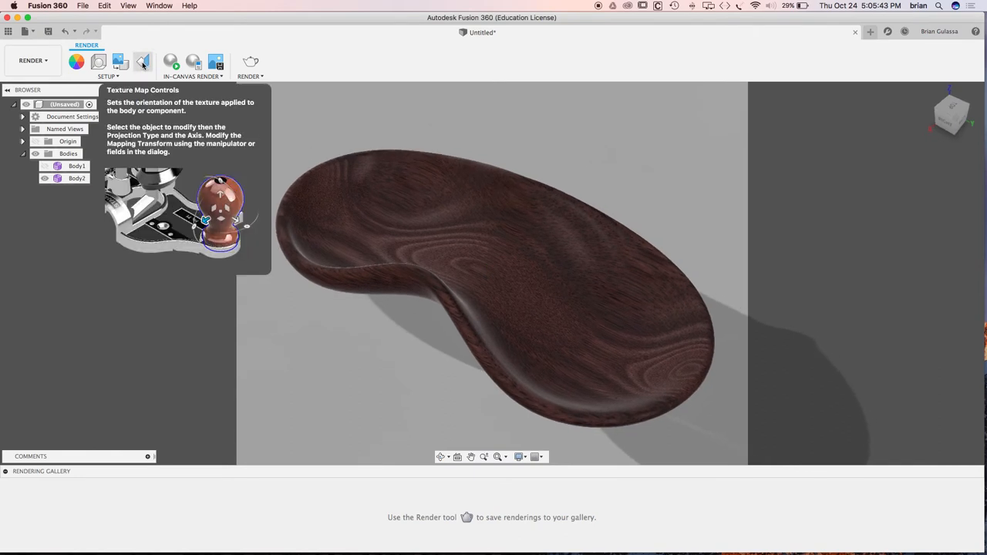
- Remap Body2's 3D wood texture along a different axis with Texture Map Controls
click(142, 62)
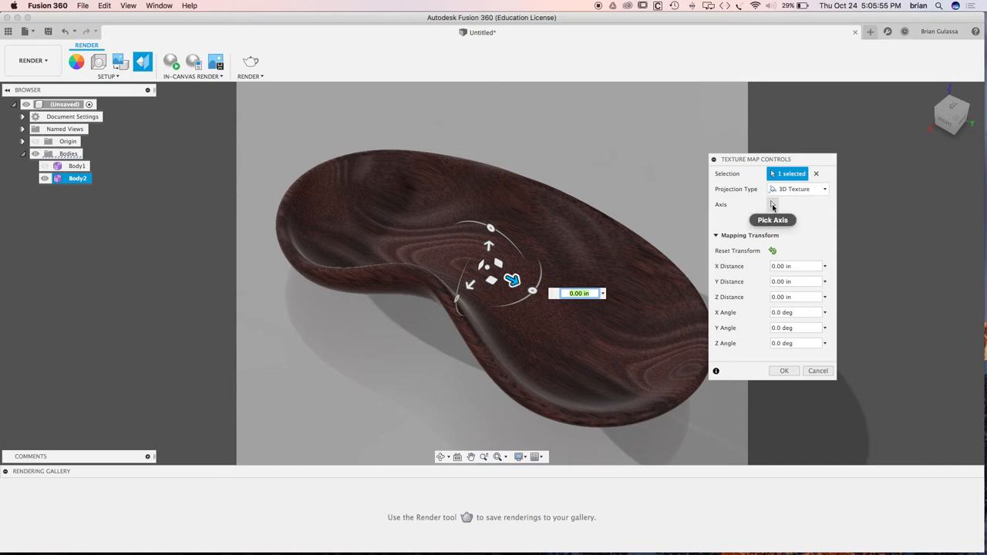
click(773, 220)
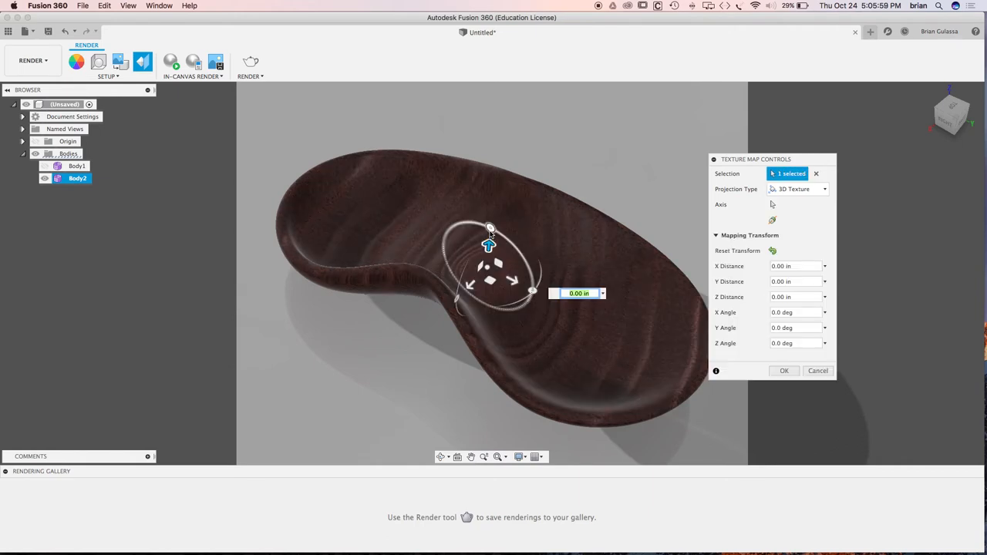
mouse_move(489, 235)
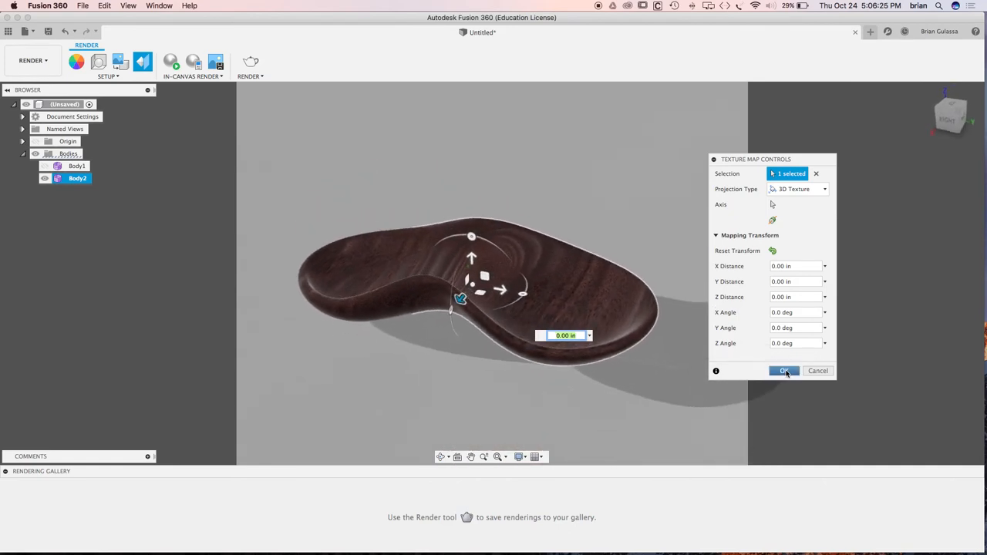
click(784, 371)
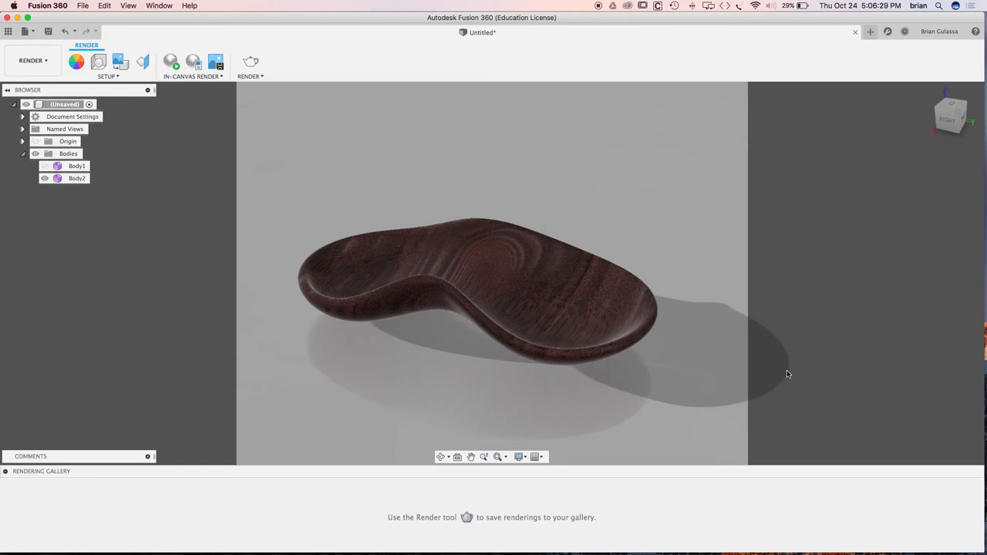
mouse_move(772, 436)
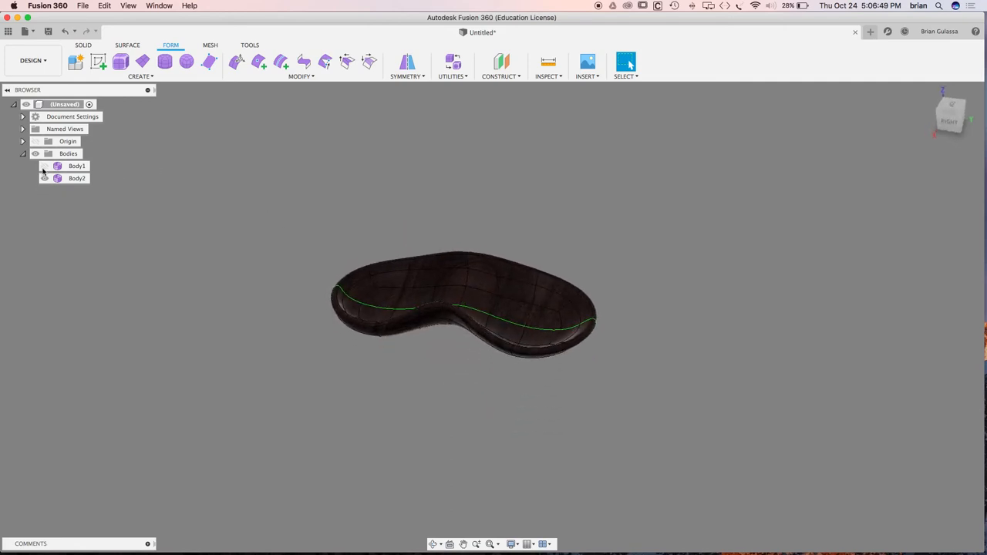
- Unhide Body1 so the dome appears beside the wooden dish
click(44, 178)
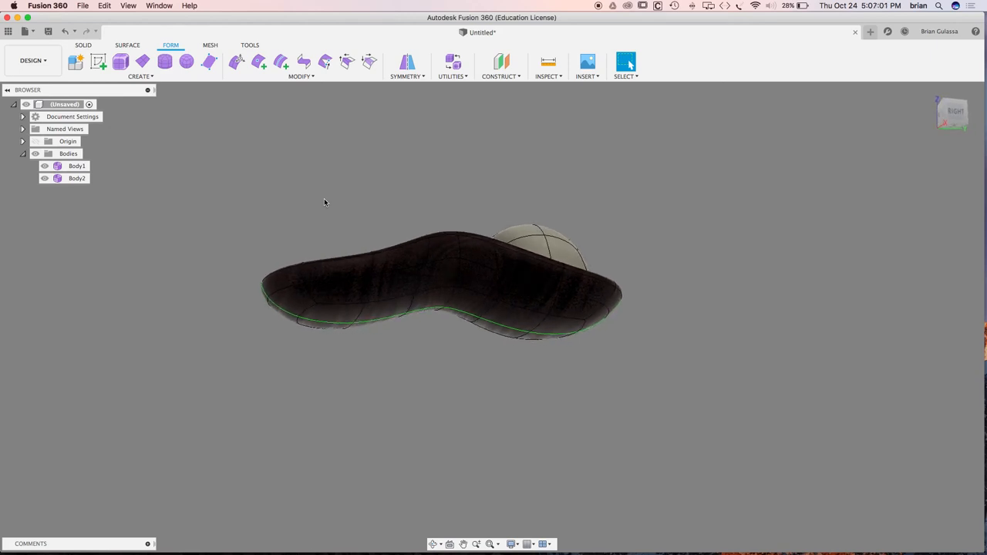
mouse_move(349, 193)
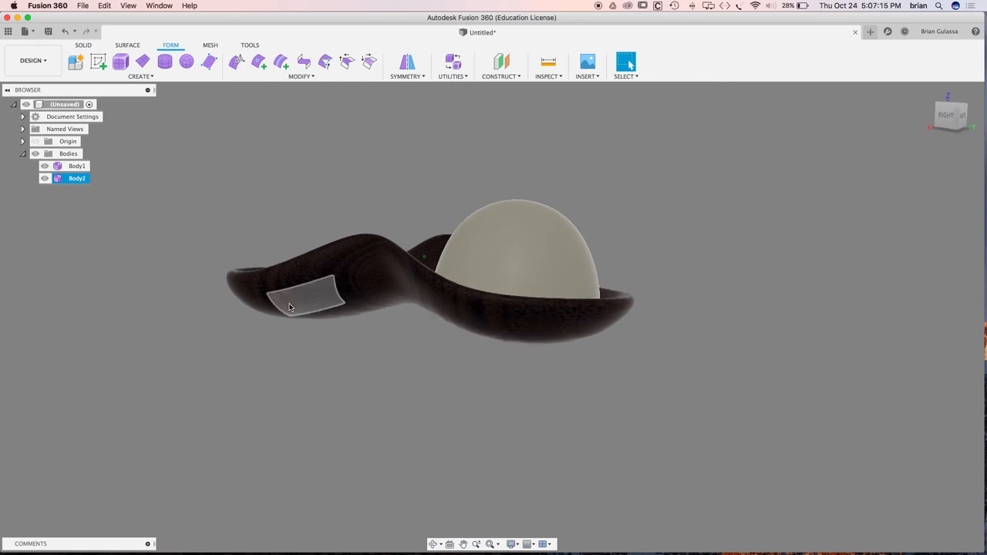
- Hide Body1, then select the band of faces on the spoon's underside
click(76, 166)
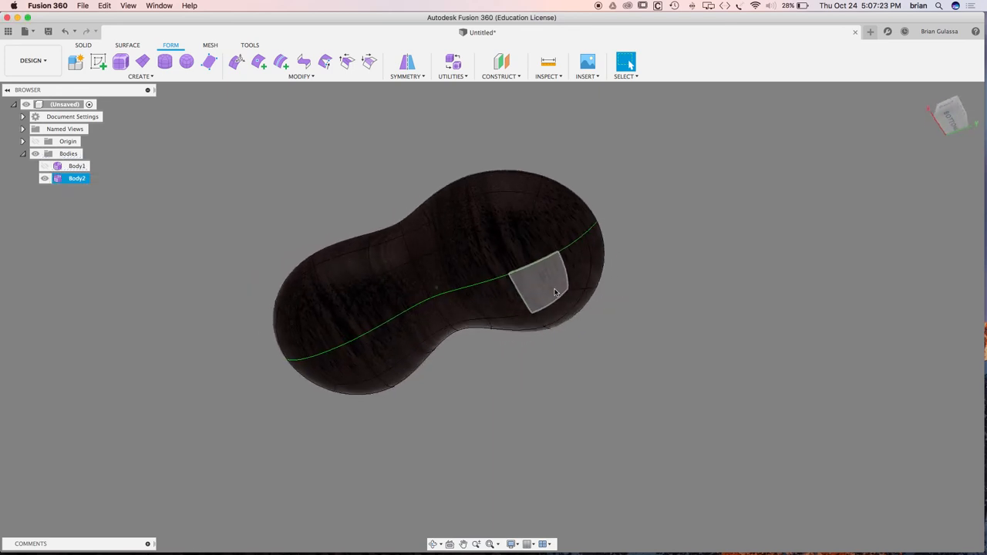
click(540, 281)
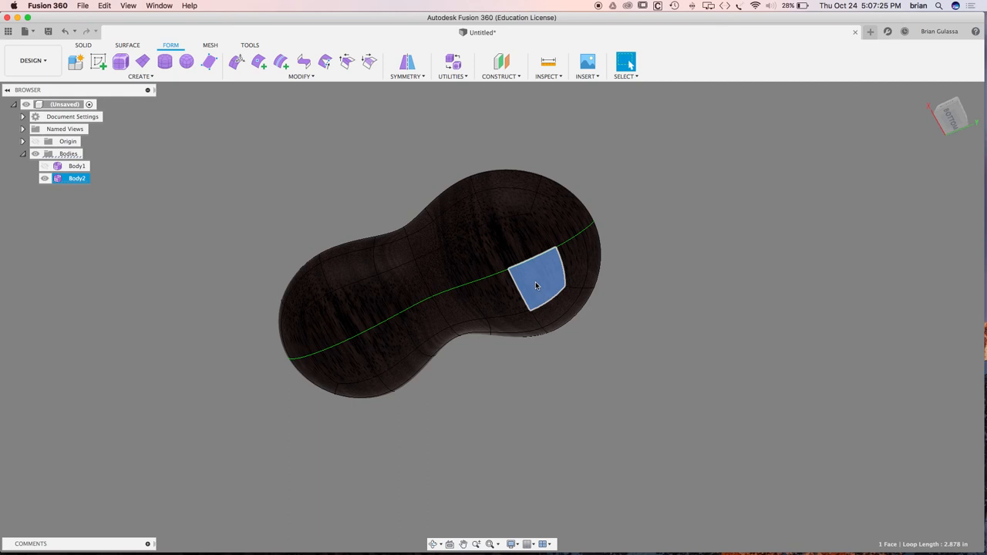
click(478, 246)
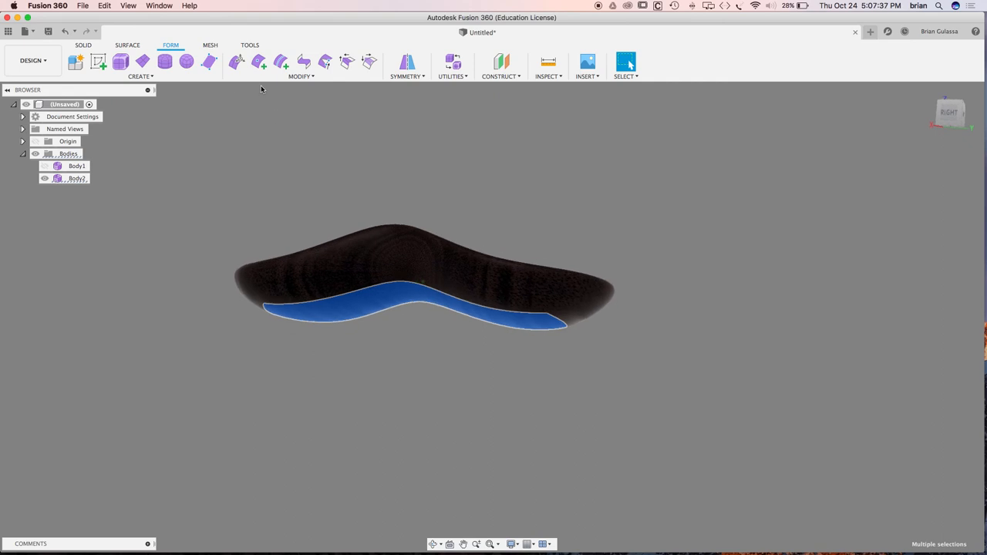
- Apply Aluminum - Anodized Glossy (Blue) to the spoon via Modify > Appearance, then close
click(301, 76)
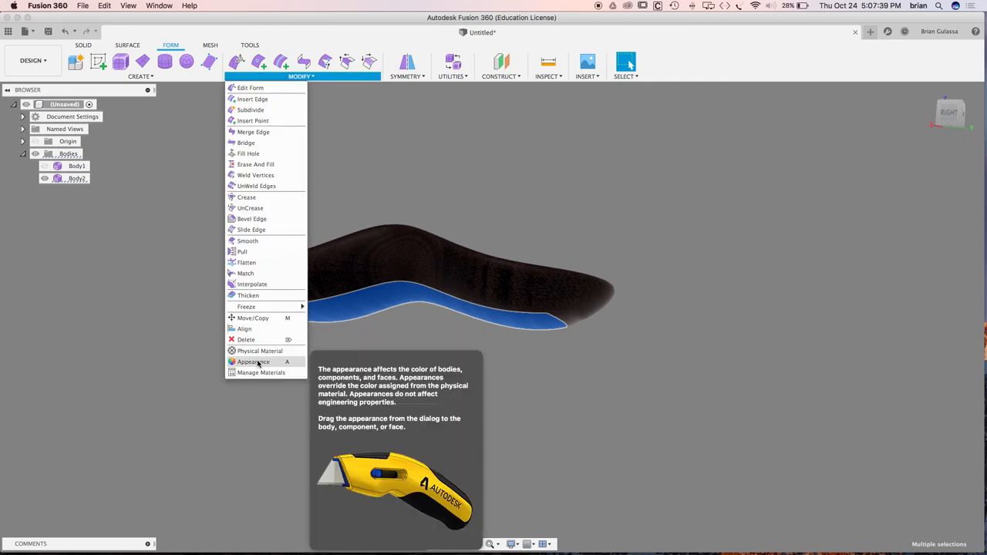
click(254, 362)
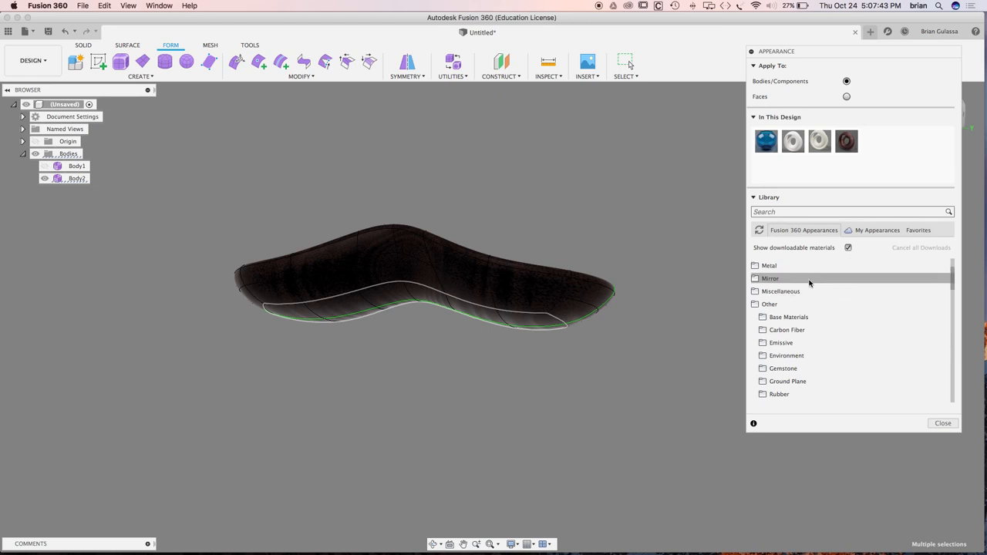
mouse_move(787, 330)
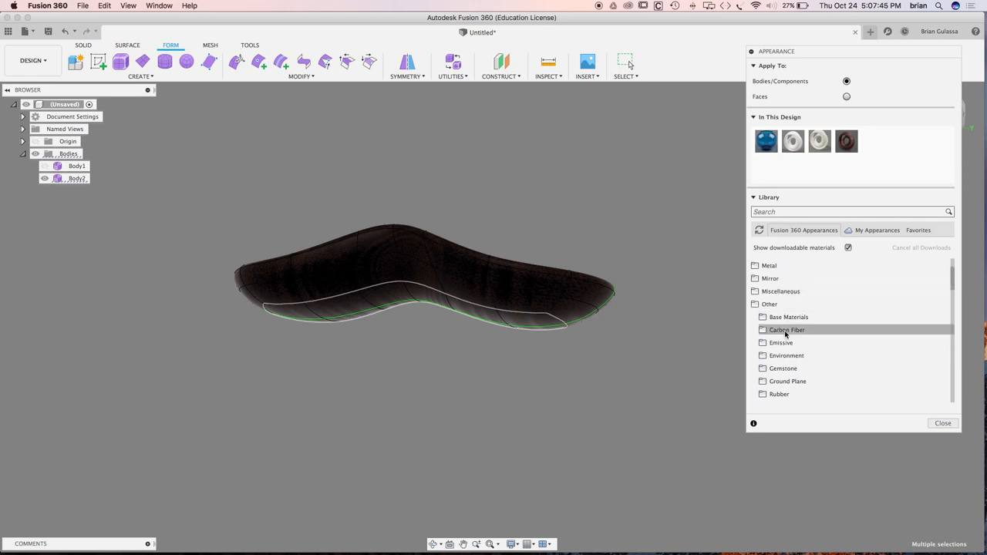
mouse_move(788, 317)
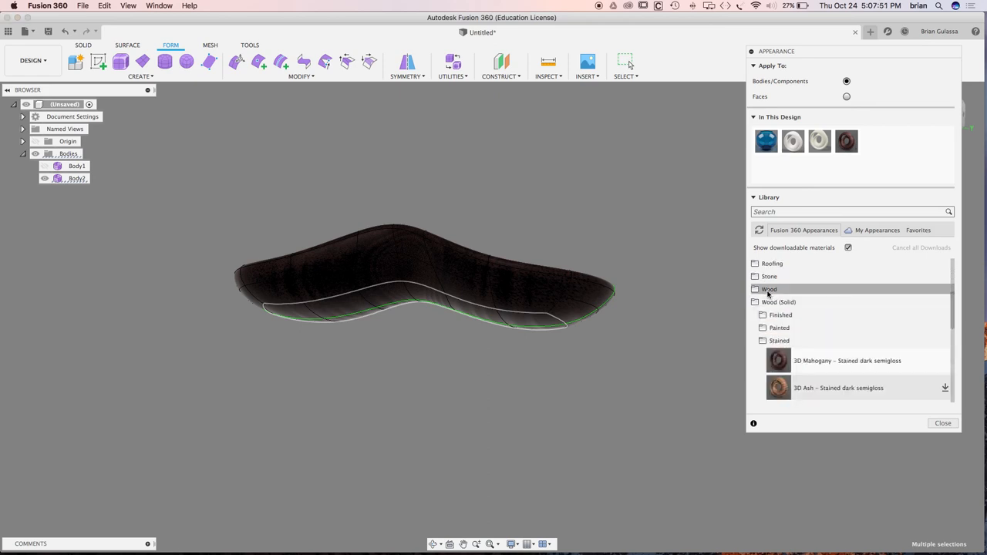
click(755, 289)
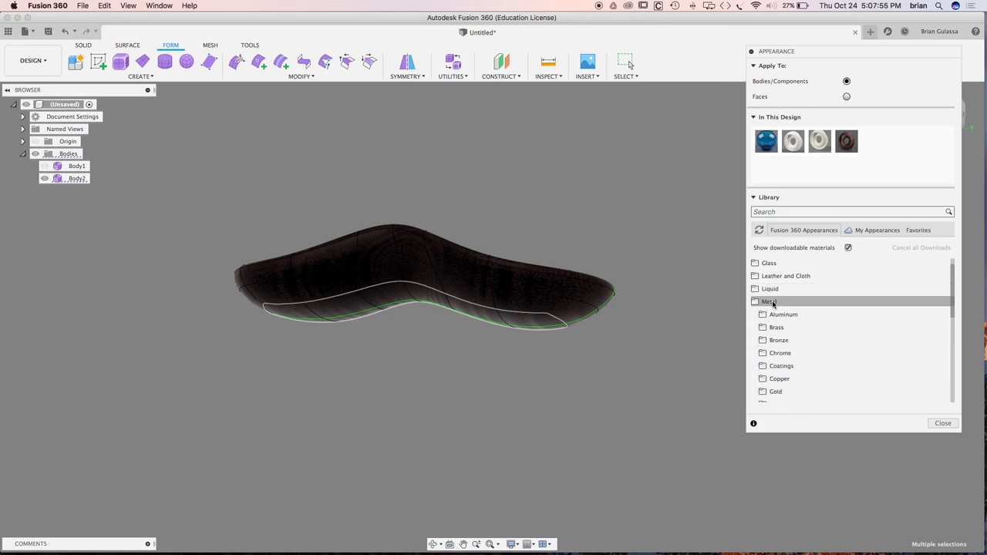
click(783, 314)
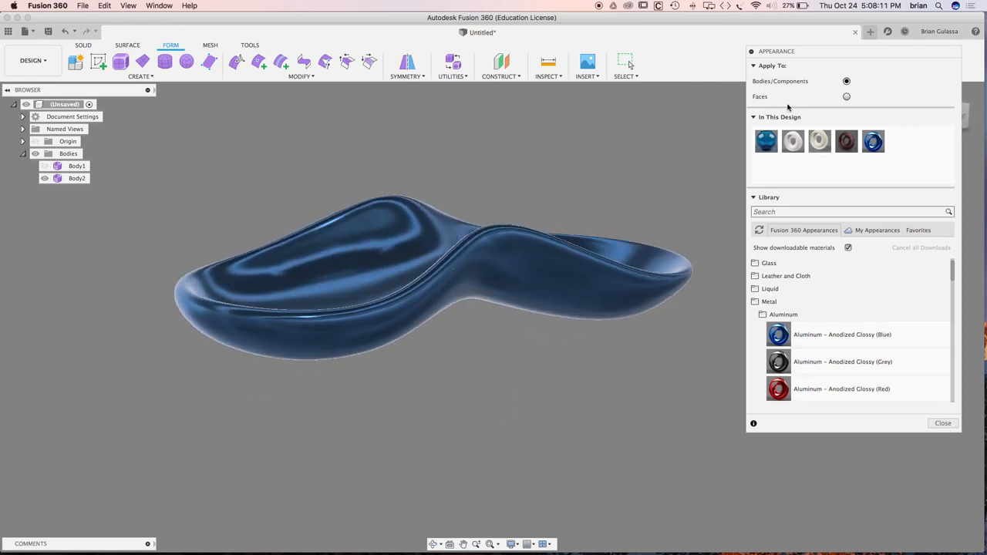
click(942, 422)
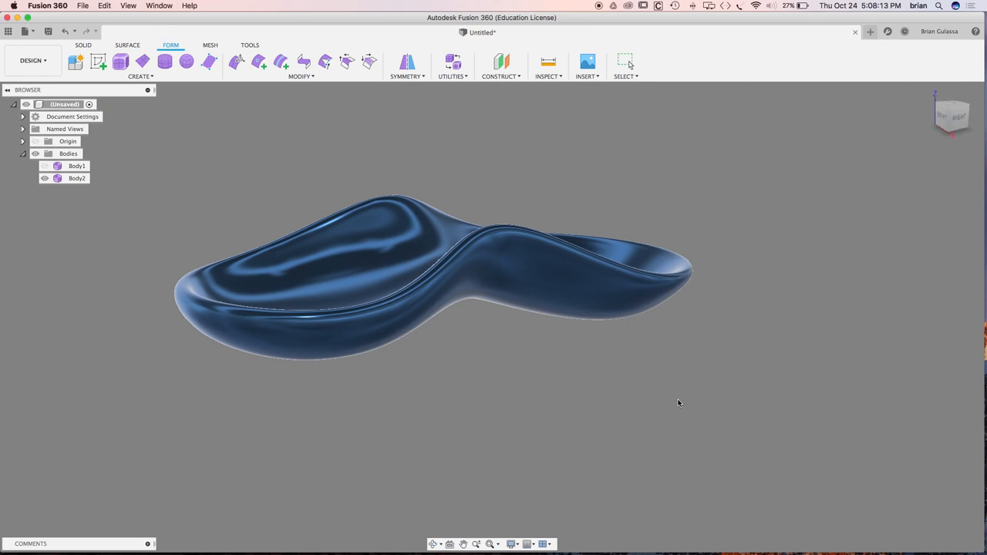
mouse_move(685, 402)
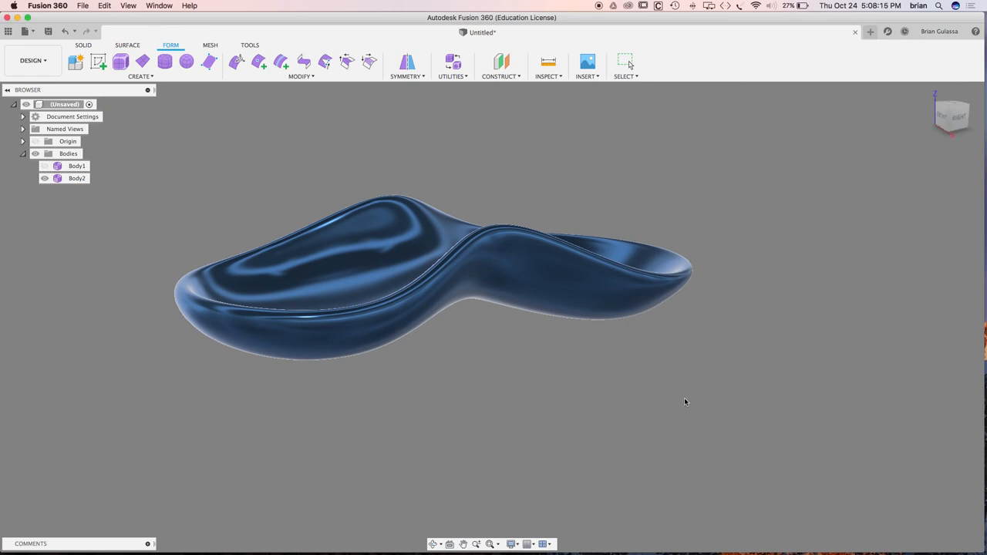